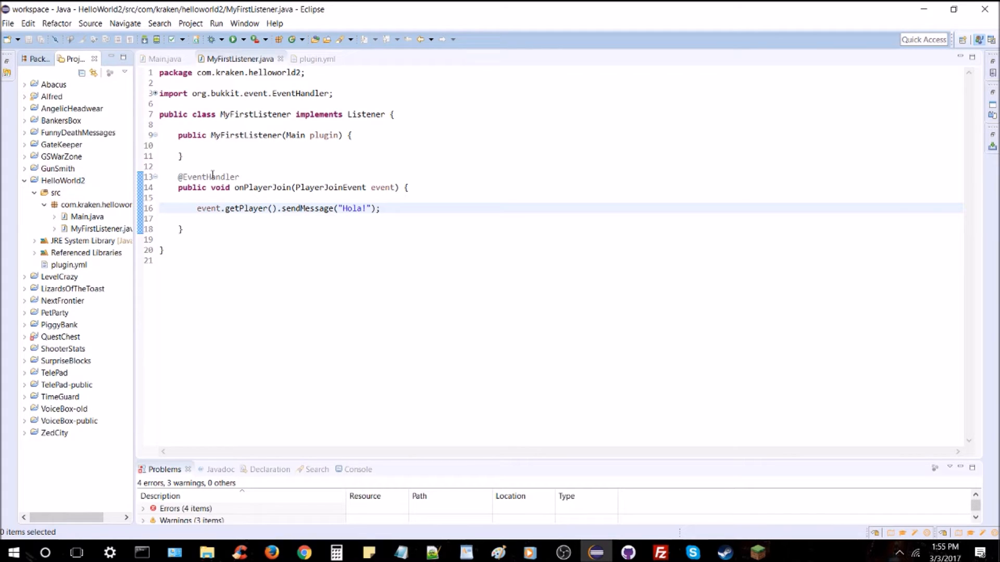
{"action": "mouse_move", "coordinate": [239, 67]}
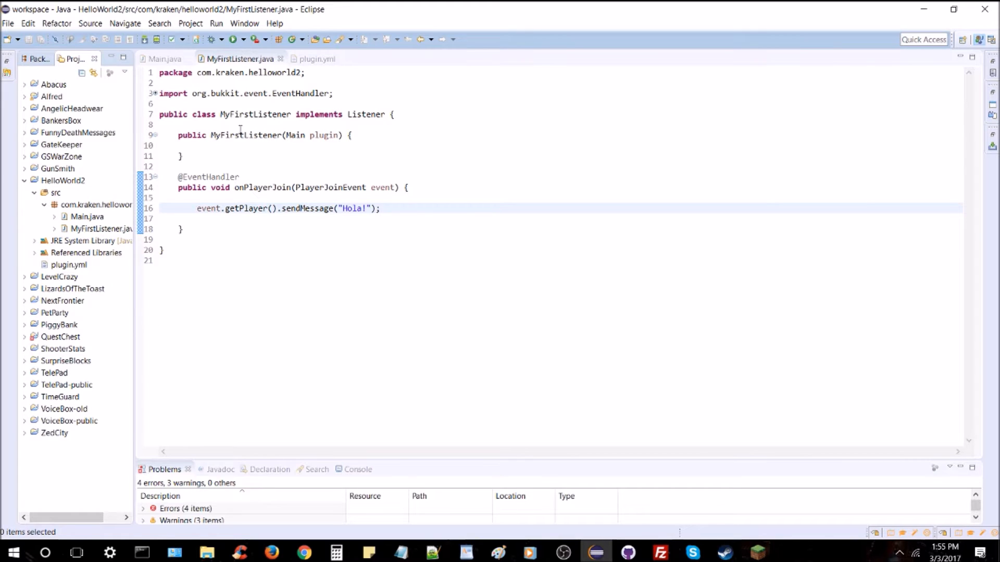
Step: Add 'Player player = (Player) event.getPlayer()', send 'Hola!' through player, and save
{"action": "left_click", "coordinate": [382, 208]}
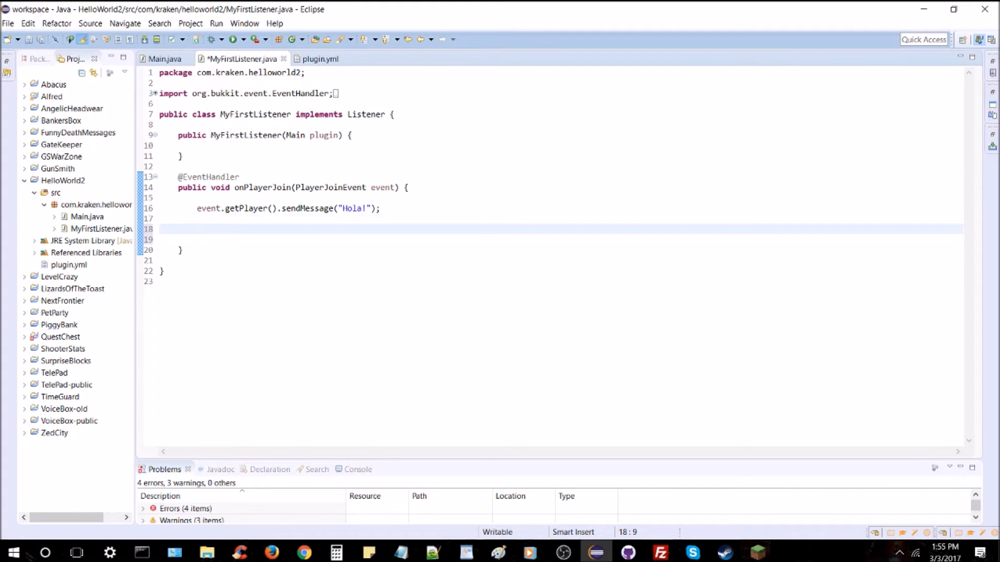
{"action": "type", "text": "eve"}
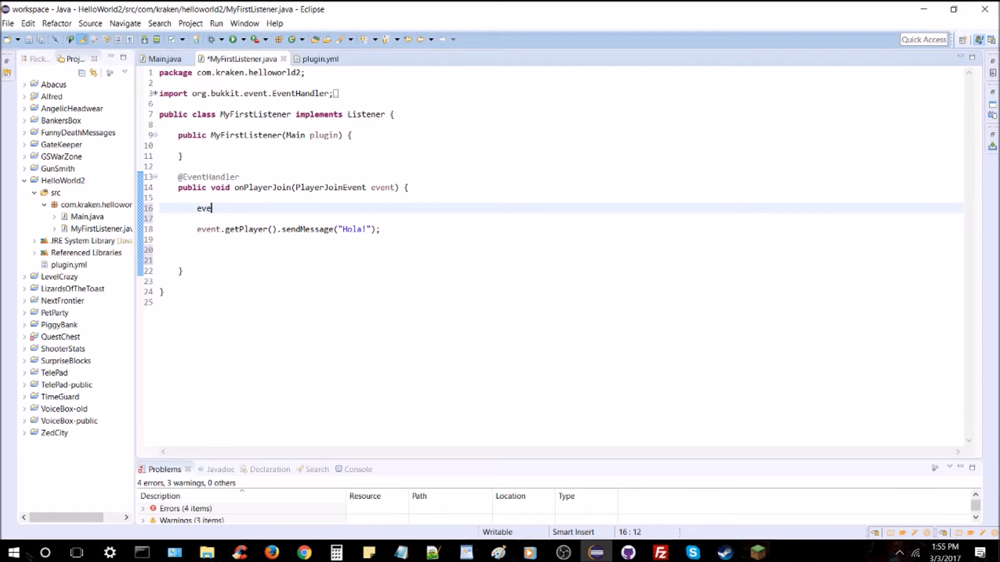
{"action": "key", "text": "BackSpace"}
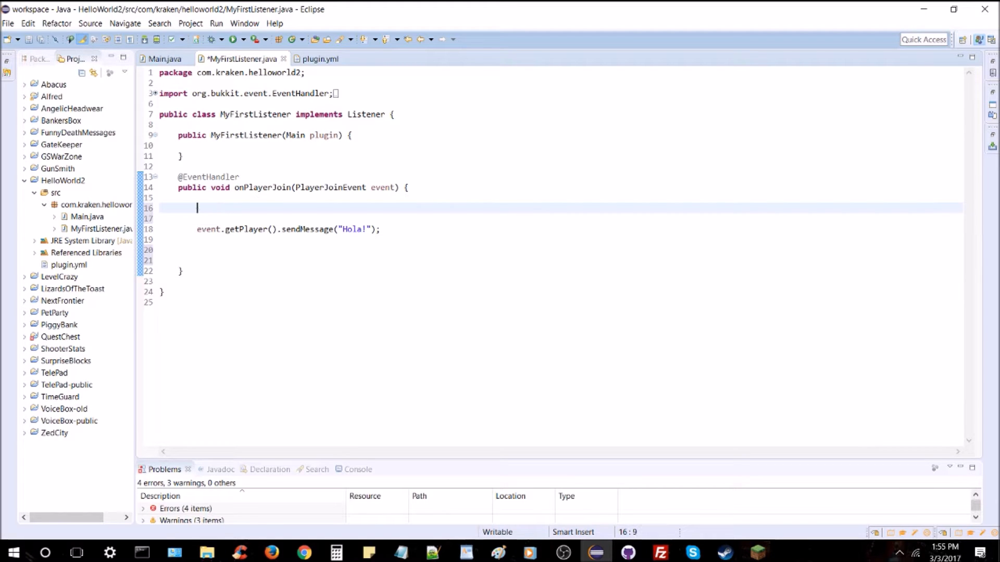
{"action": "type", "text": "Player player ="}
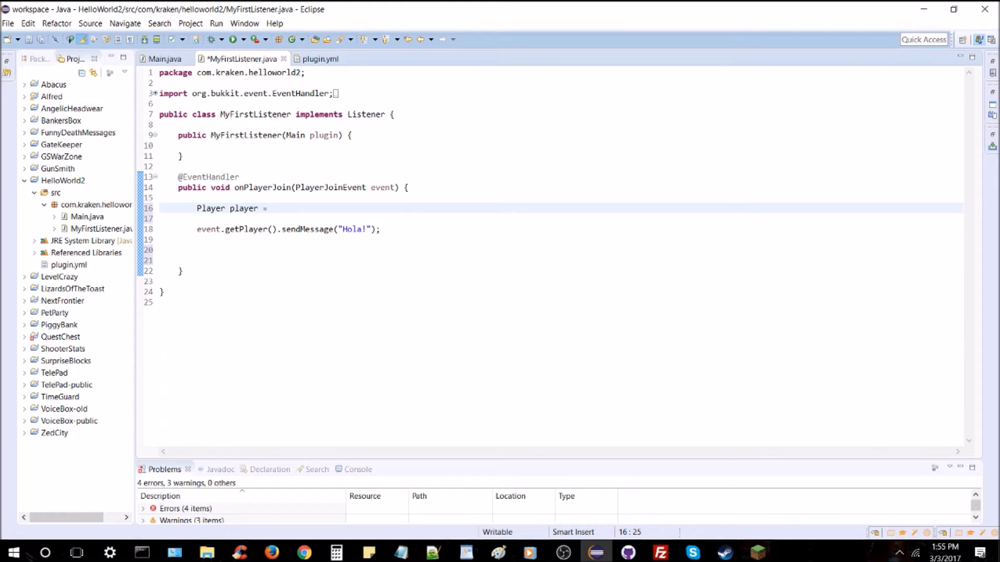
{"action": "type", "text": "(Player)"}
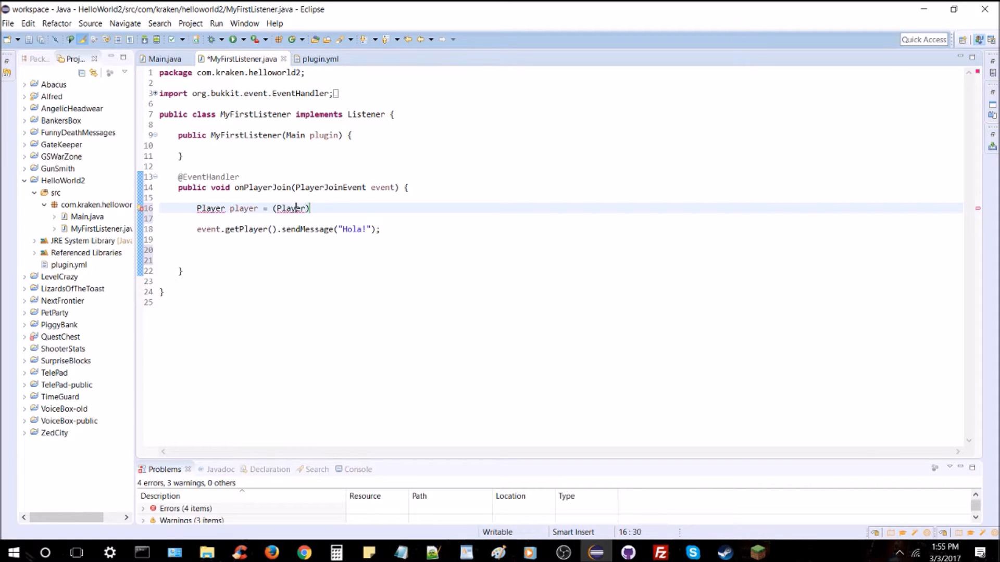
{"action": "type", "text": "evebt"}
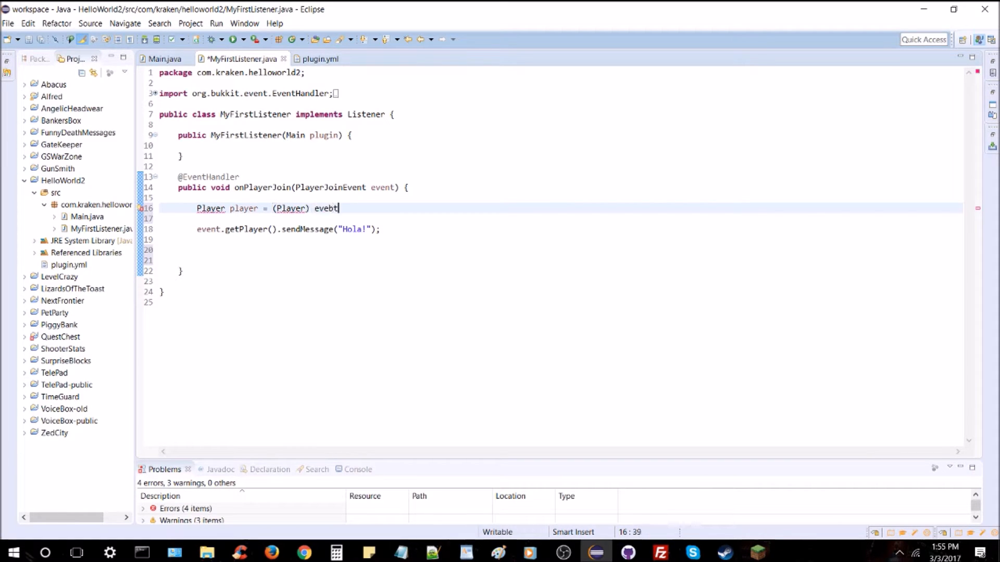
{"action": "type", "text": "event."}
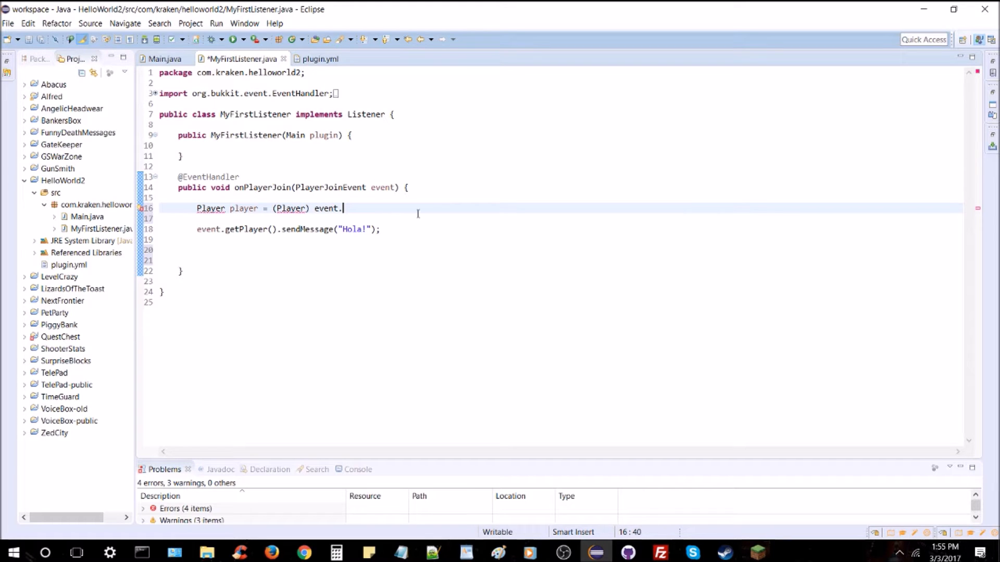
{"action": "type", "text": "getPlayer();"}
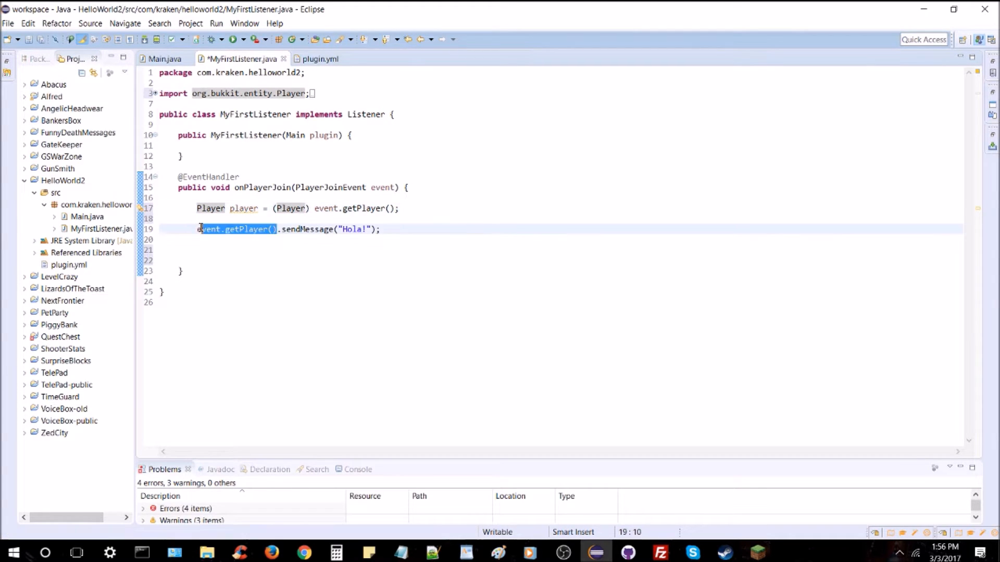
{"action": "type", "text": "player"}
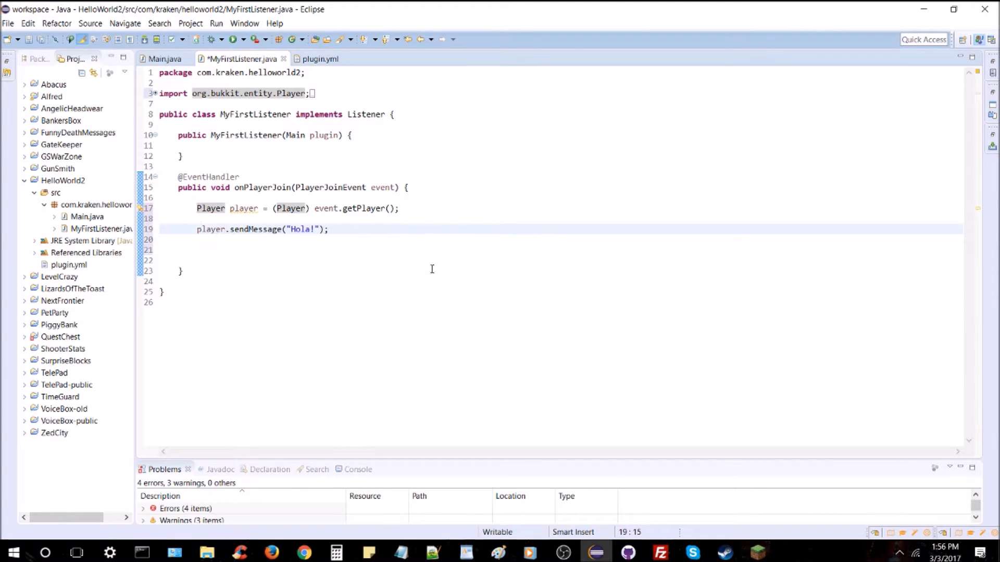
{"action": "key", "text": "ctrl+s"}
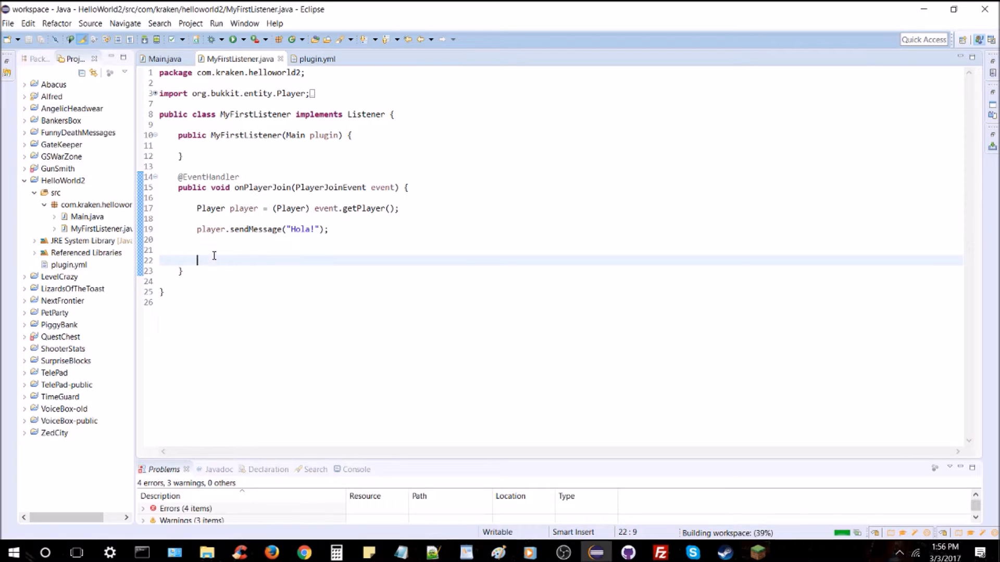
Step: Add 'player.getInventory().addItem(item);' below the message line, leaving an empty line above
{"action": "type", "text": "player."}
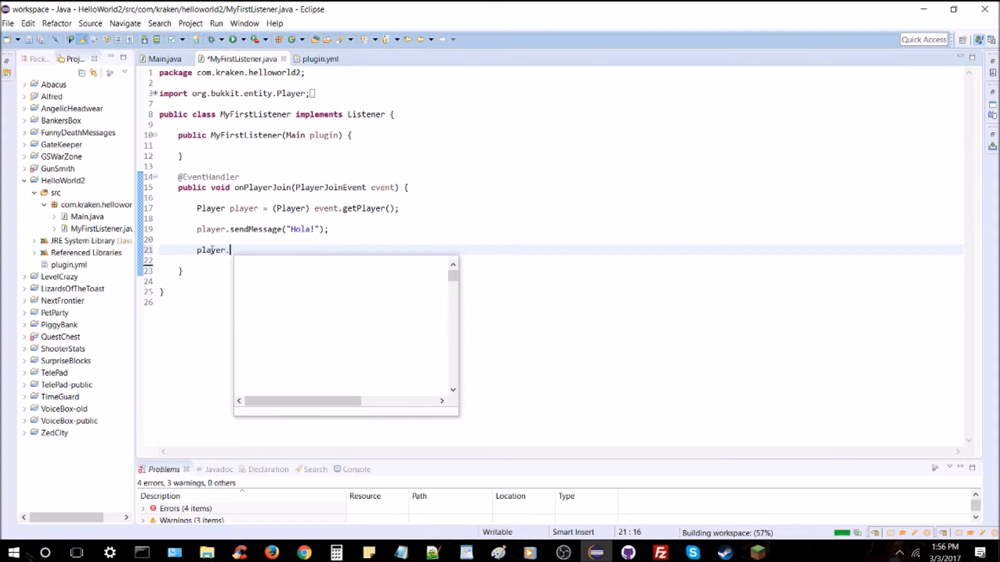
{"action": "type", "text": "getInventory("}
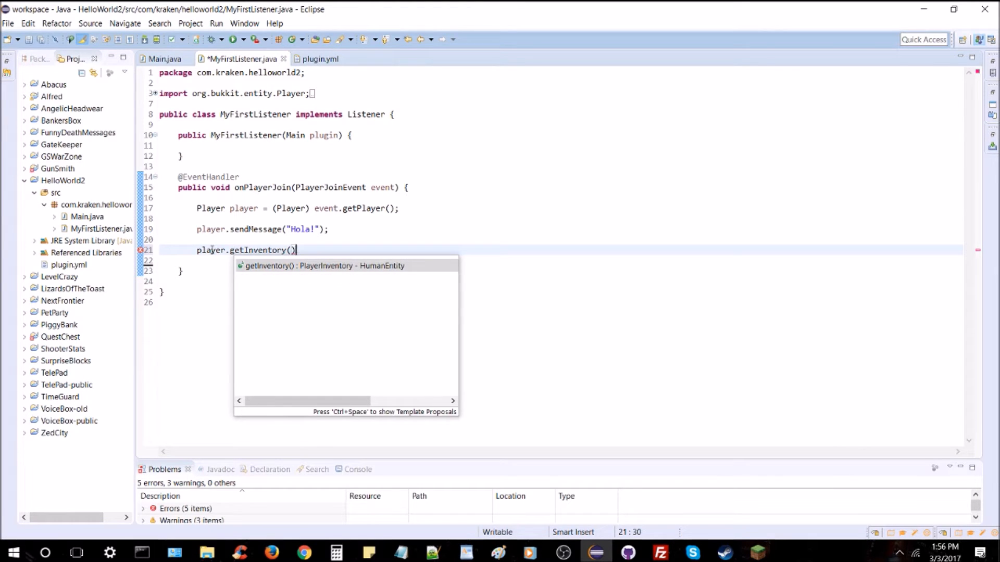
{"action": "type", "text": ".addItem(arg0);"}
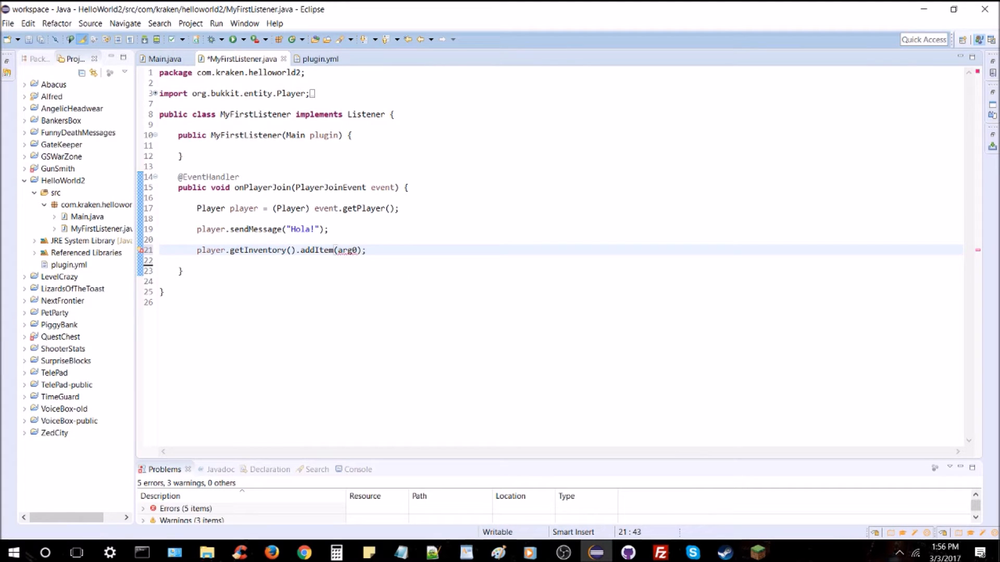
{"action": "type", "text": "item1"}
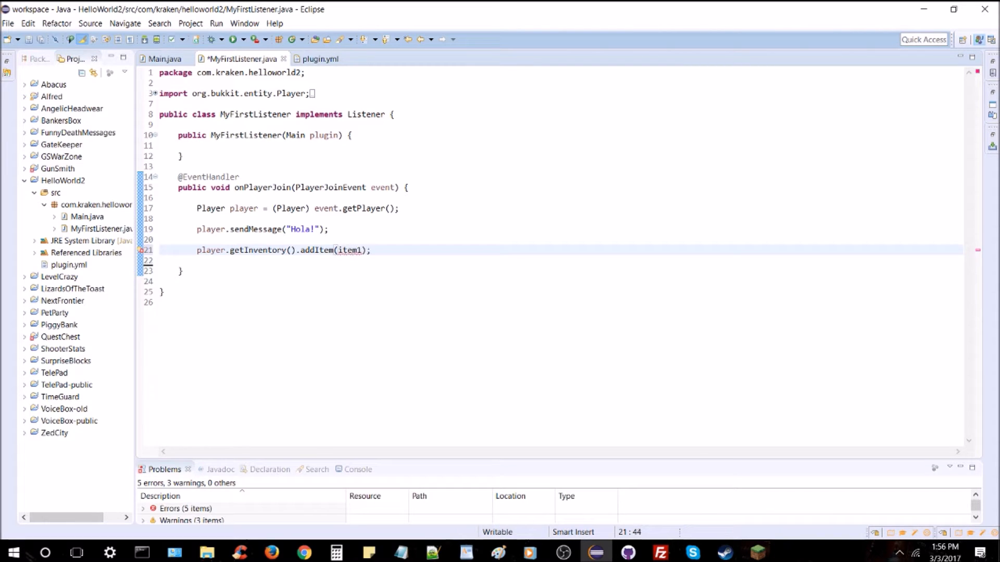
{"action": "key", "text": "BackSpace"}
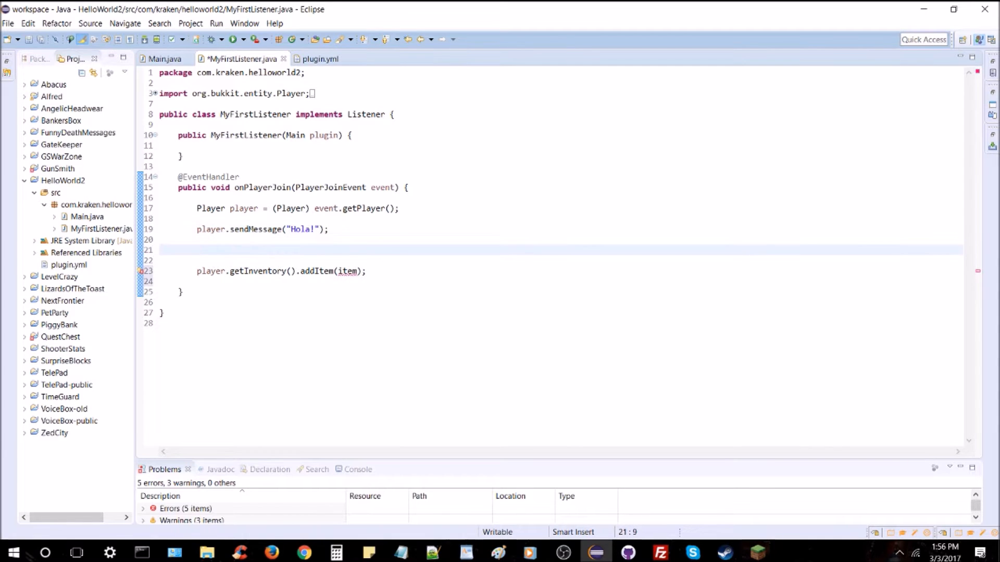
Step: Begin declaring 'ItemStack item = new ItemStack(1, Material' above the addItem call
{"action": "type", "text": "ItemStack"}
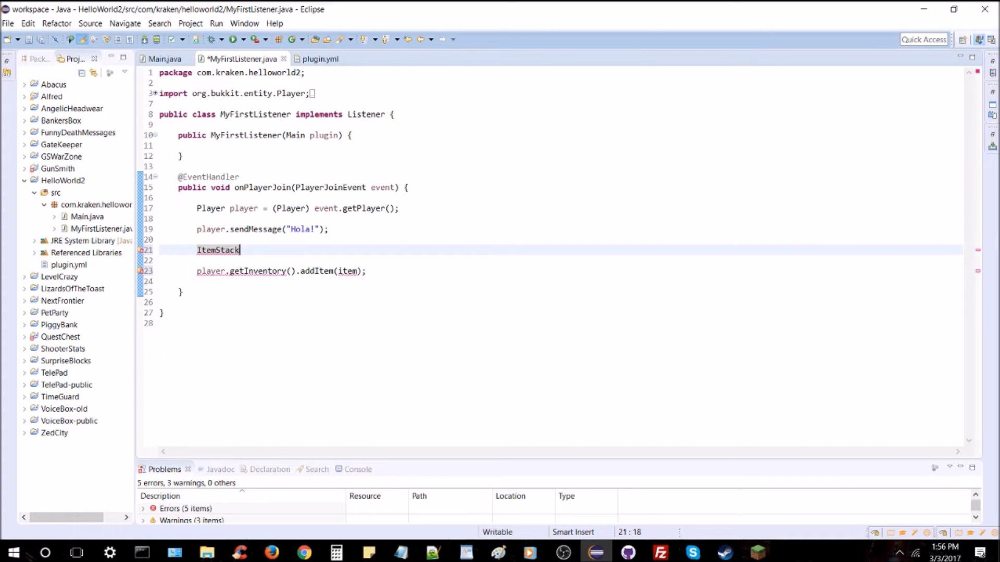
{"action": "type", "text": "i"}
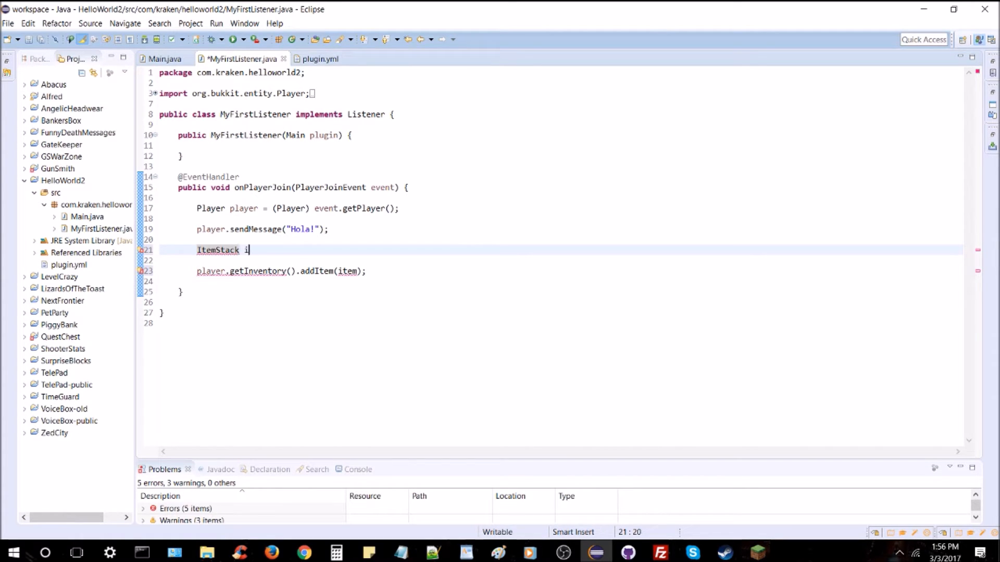
{"action": "type", "text": "tem = new"}
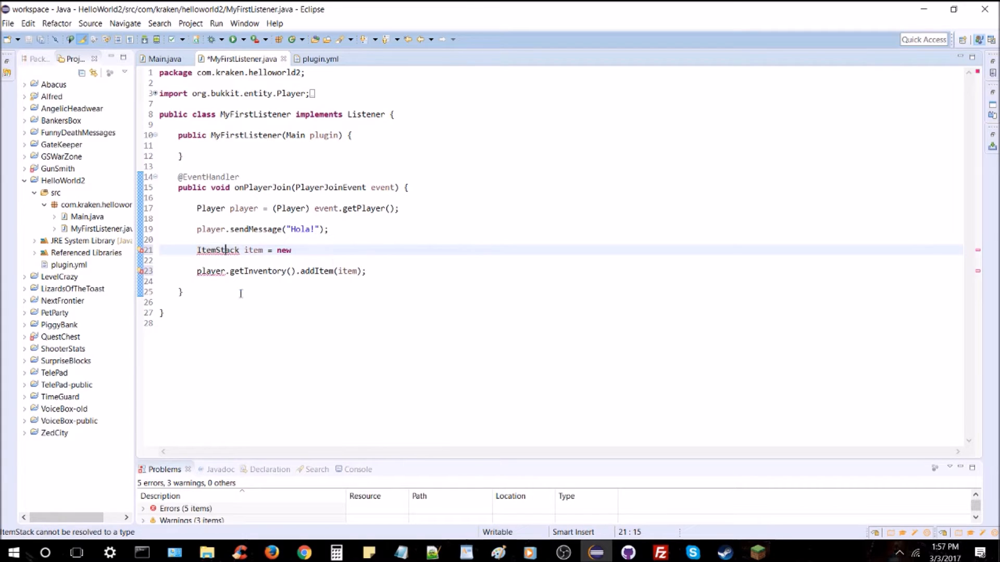
{"action": "type", "text": "ItemS"}
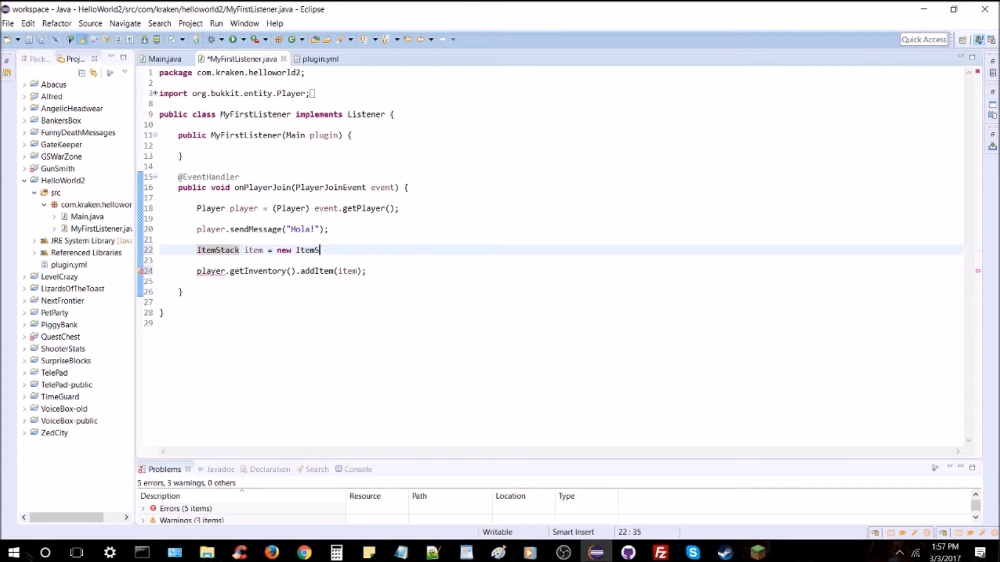
{"action": "type", "text": "tack();"}
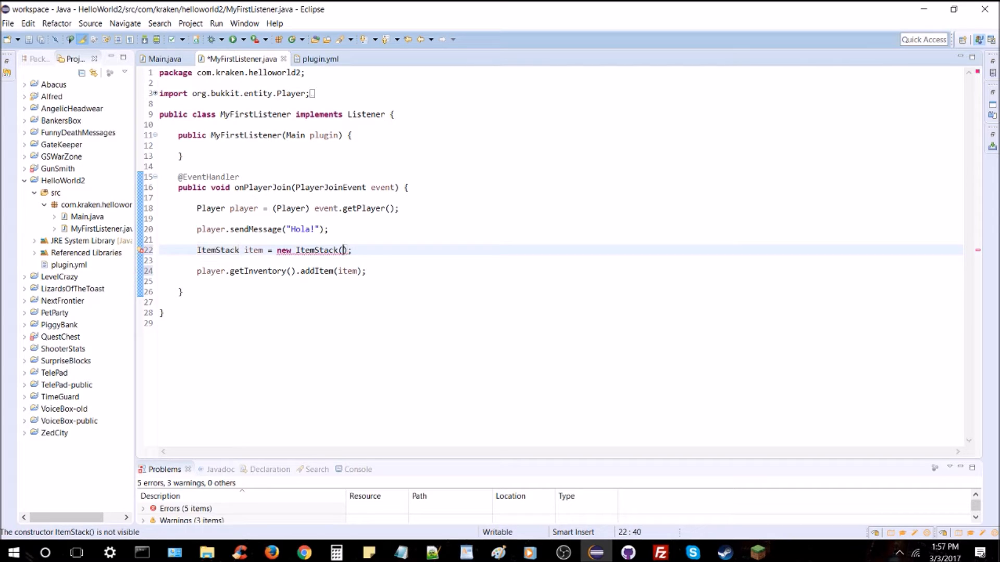
{"action": "type", "text": "1, Material"}
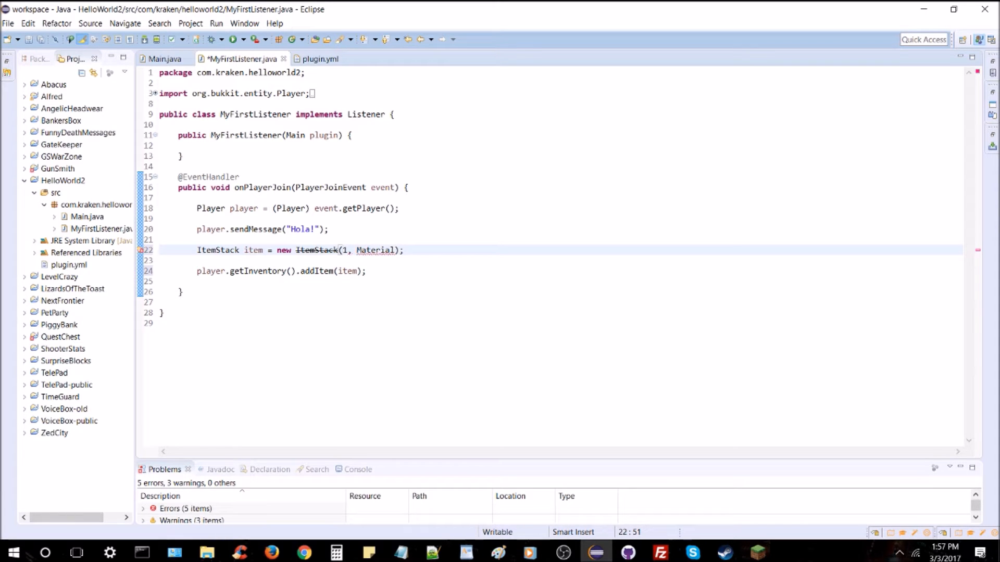
Step: Make the item new ItemStack(Material.DIAMOND_SWORD, 1), keeping amount 1, and save
{"action": "type", "text": "."}
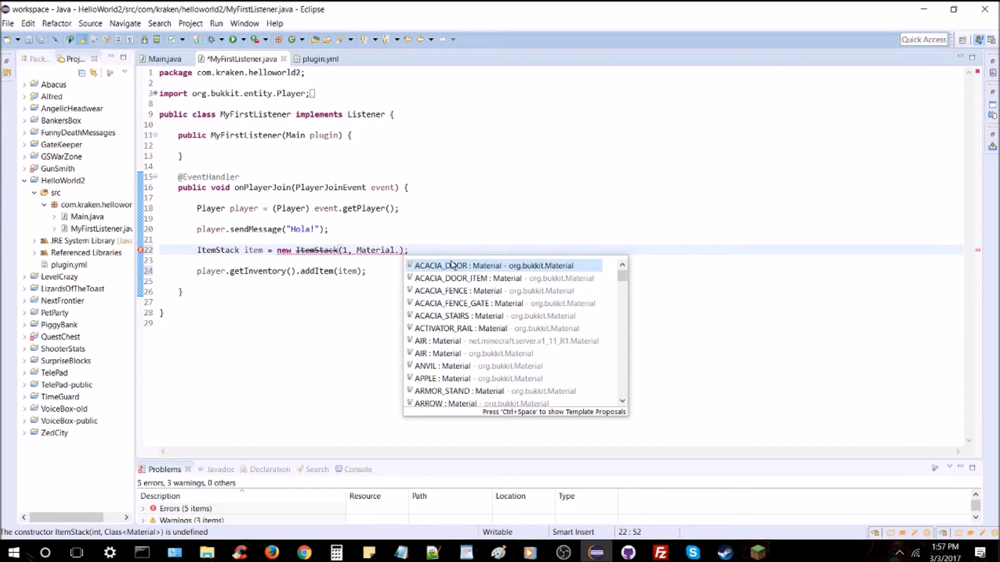
{"action": "mouse_move", "coordinate": [429, 291]}
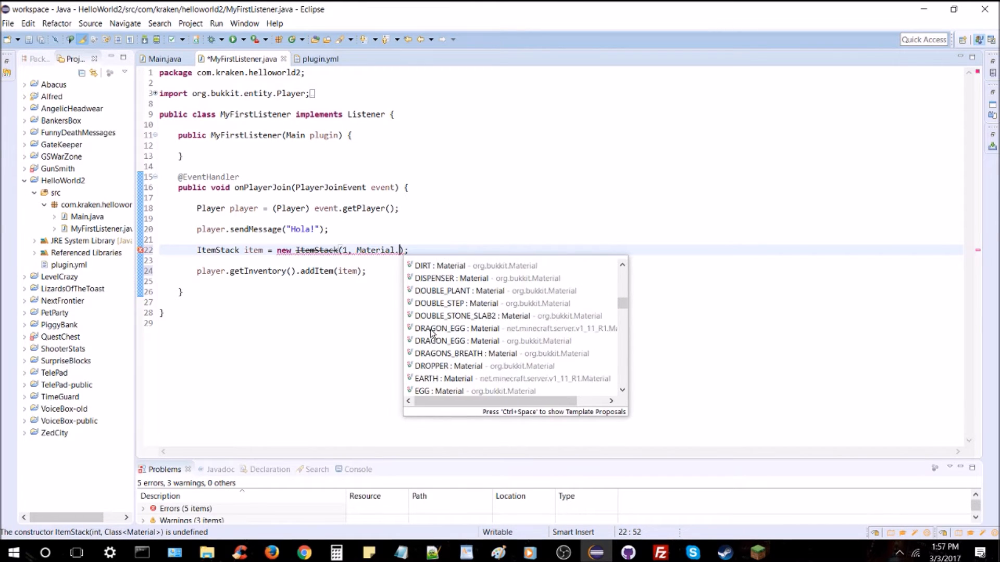
{"action": "scroll", "scroll_direction": "down", "scroll_amount": 3}
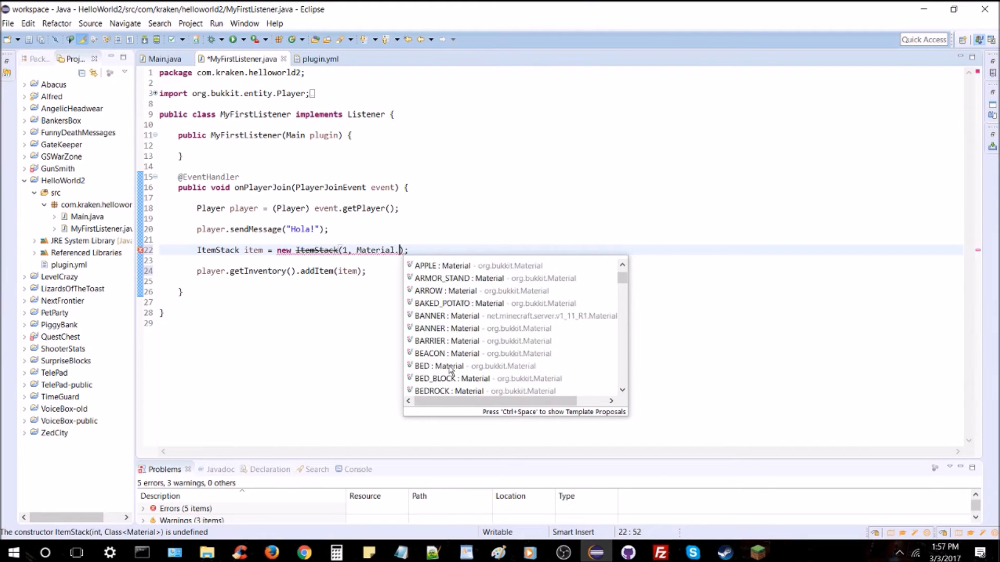
{"action": "scroll", "scroll_direction": "down", "scroll_amount": 3}
{"action": "type", "text": "DIAMOND_SWORD"}
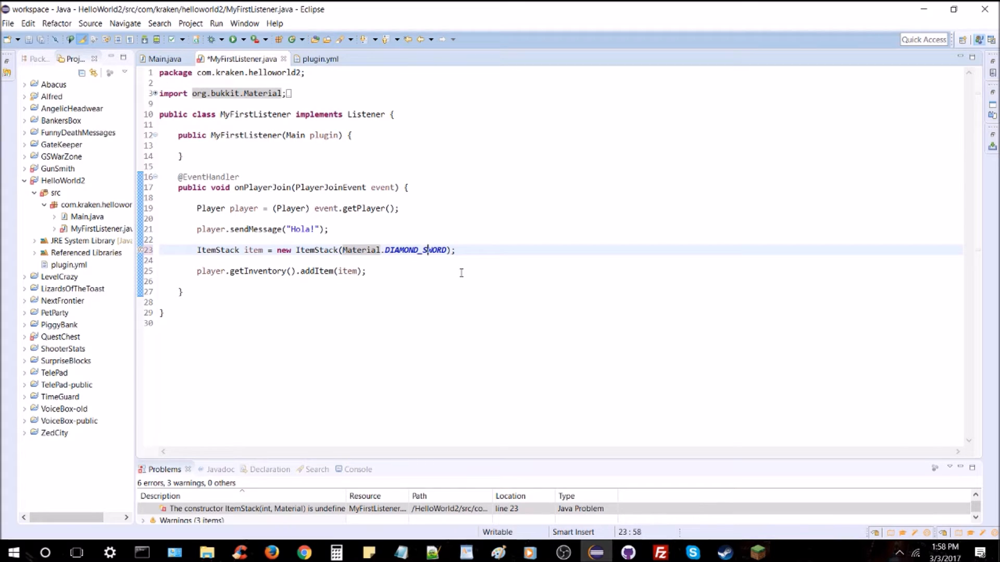
{"action": "type", "text": ", 1"}
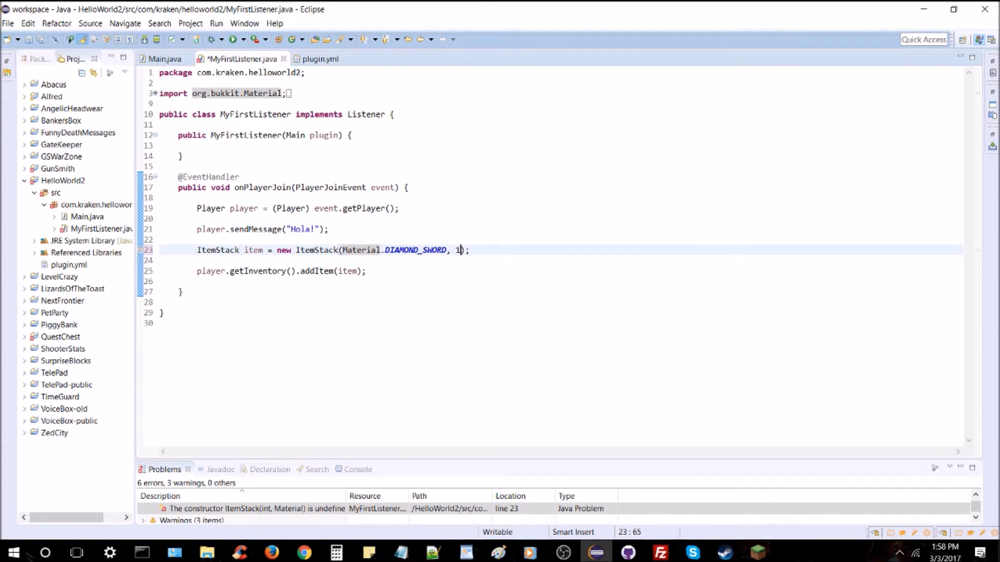
{"action": "key", "text": "ctrl+s"}
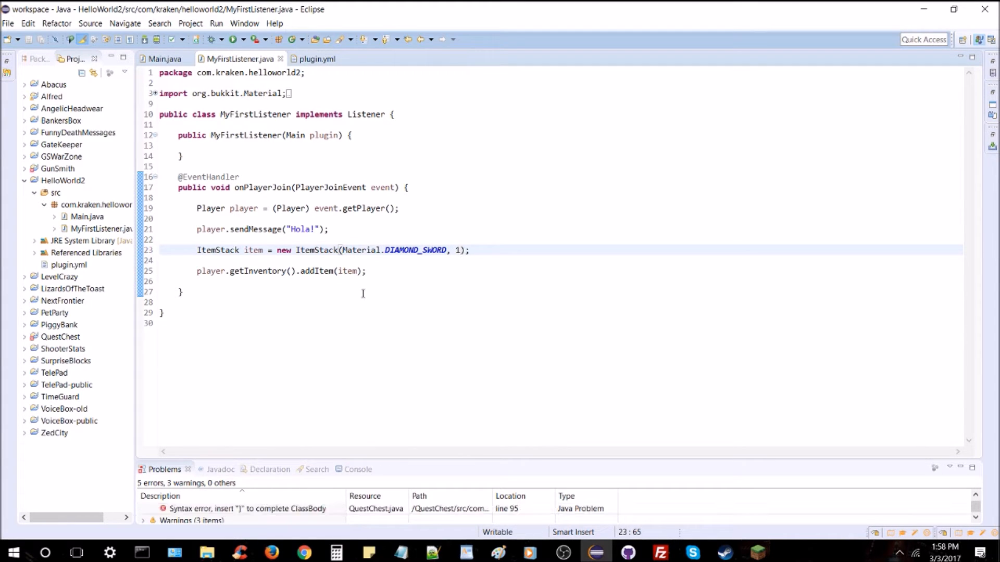
{"action": "type", "text": "3"}
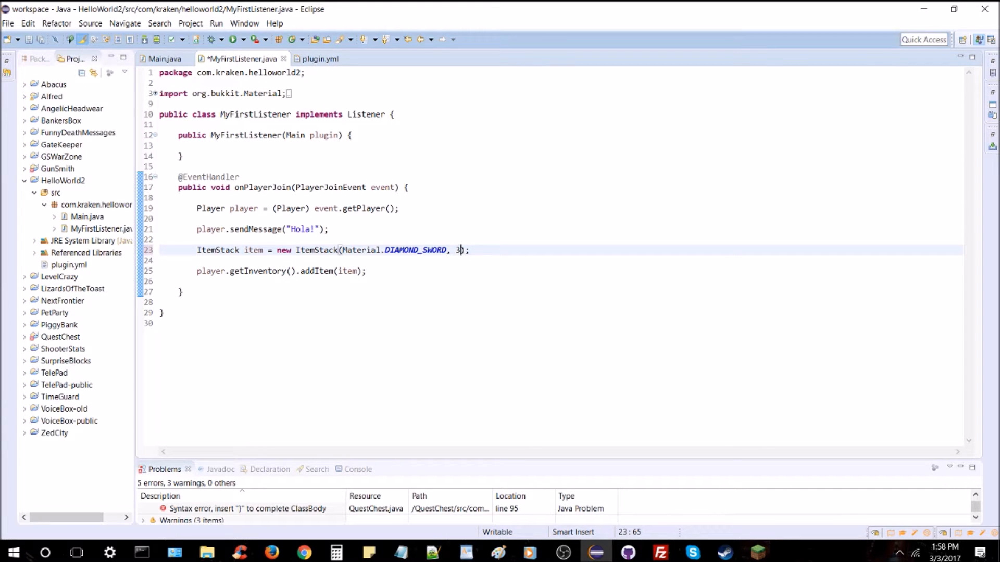
{"action": "key", "text": "BackSpace"}
{"action": "type", "text": "1"}
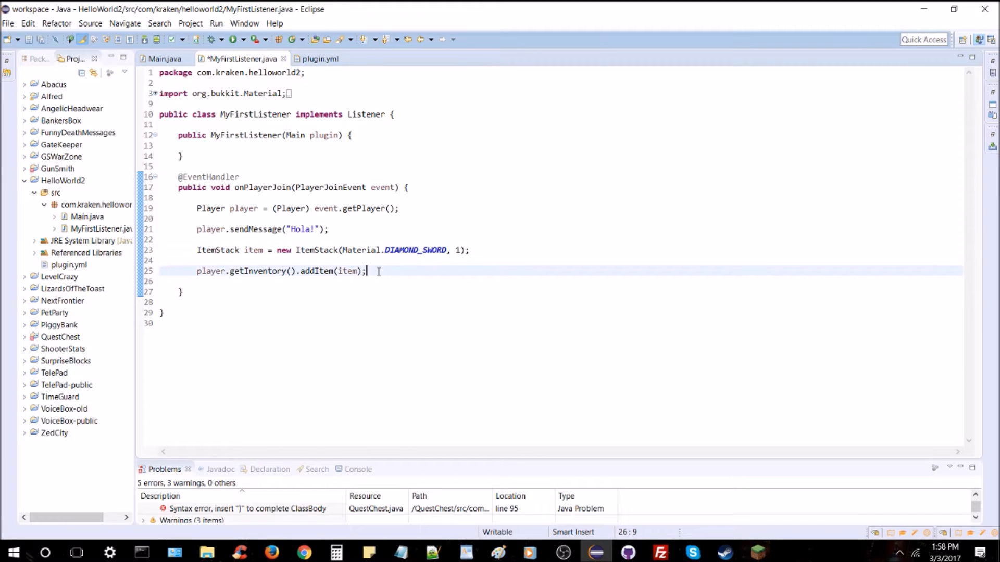
{"action": "key", "text": "Ctrl+s"}
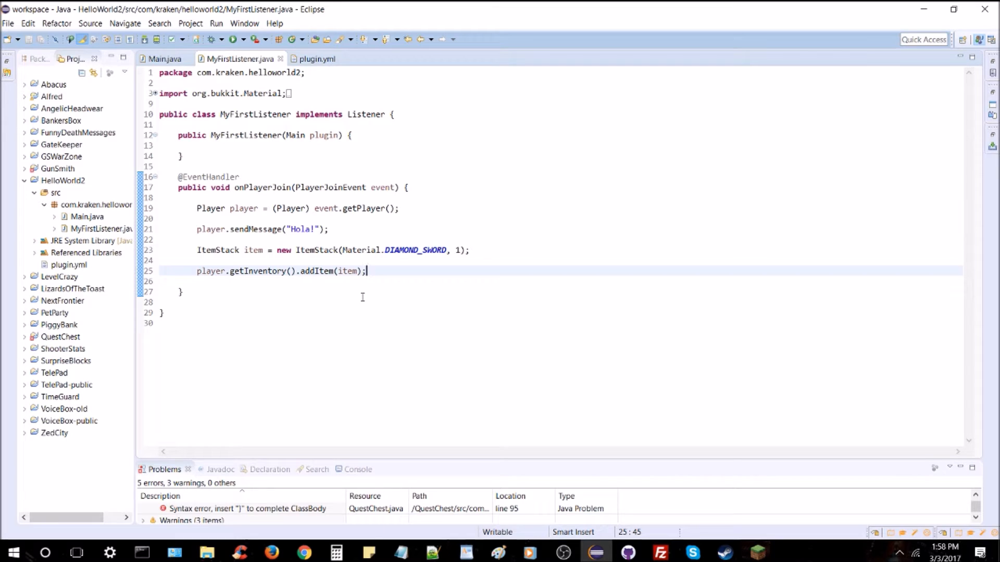
{"action": "mouse_move", "coordinate": [343, 314]}
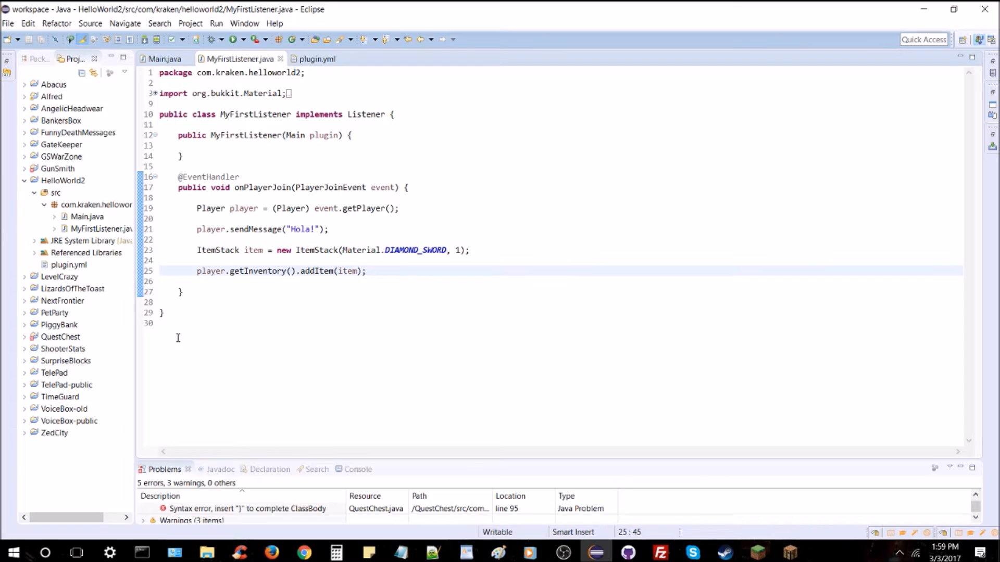
Step: Export HelloWorld2 as a JAR file, confirming overwrite of the existing HelloWorld2.jar
{"action": "right_click", "coordinate": [63, 180]}
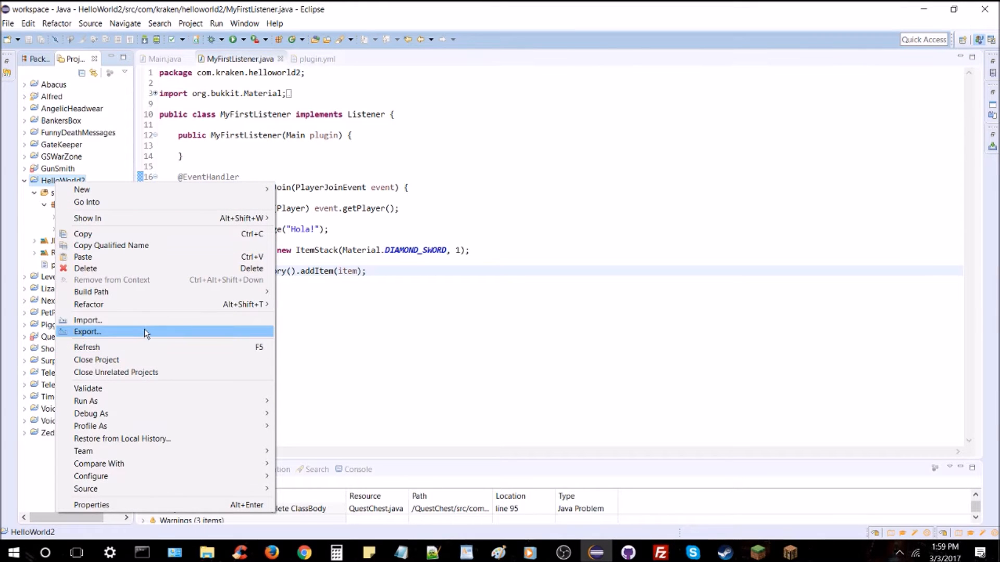
{"action": "left_click", "coordinate": [88, 332]}
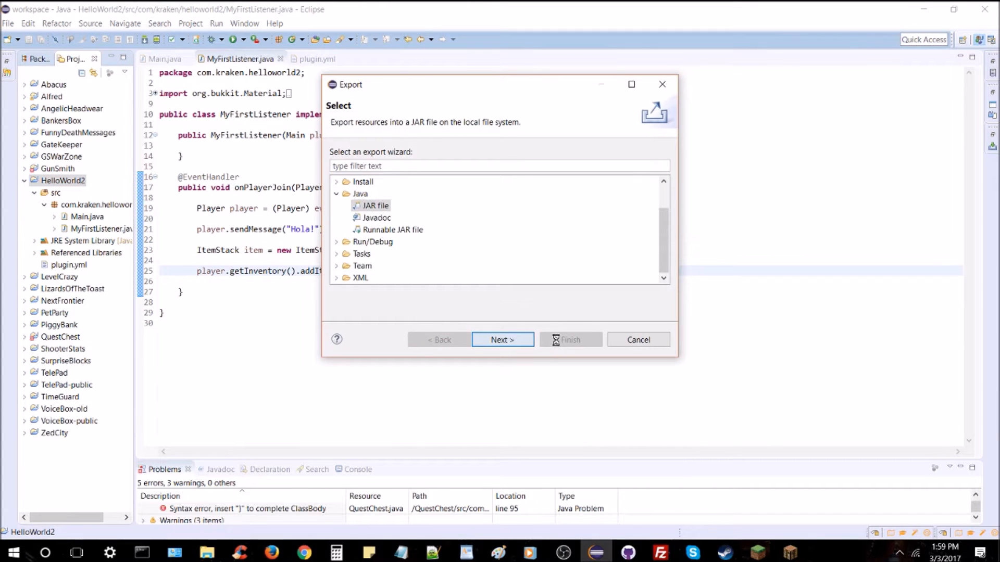
{"action": "left_click", "coordinate": [503, 339]}
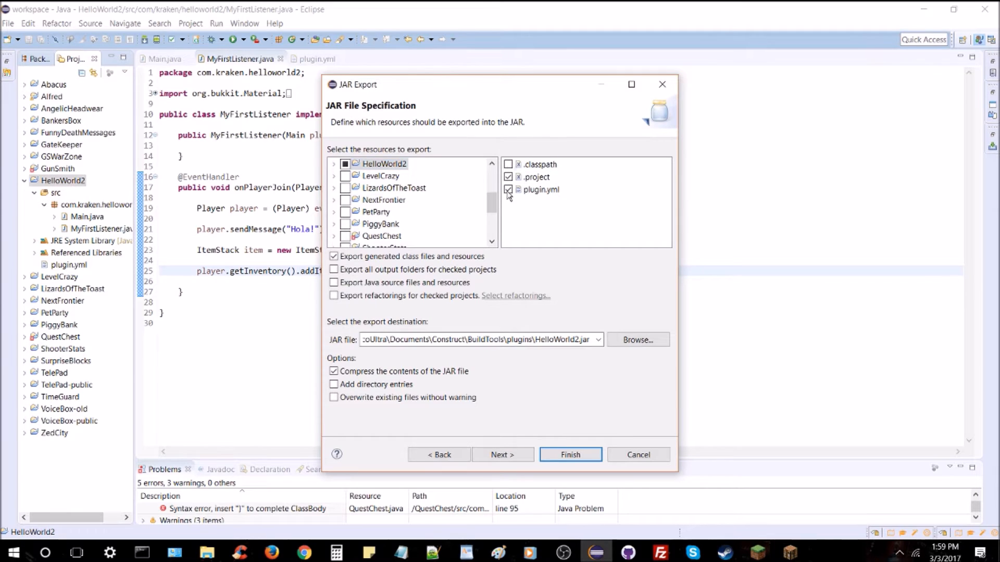
{"action": "left_click", "coordinate": [571, 455]}
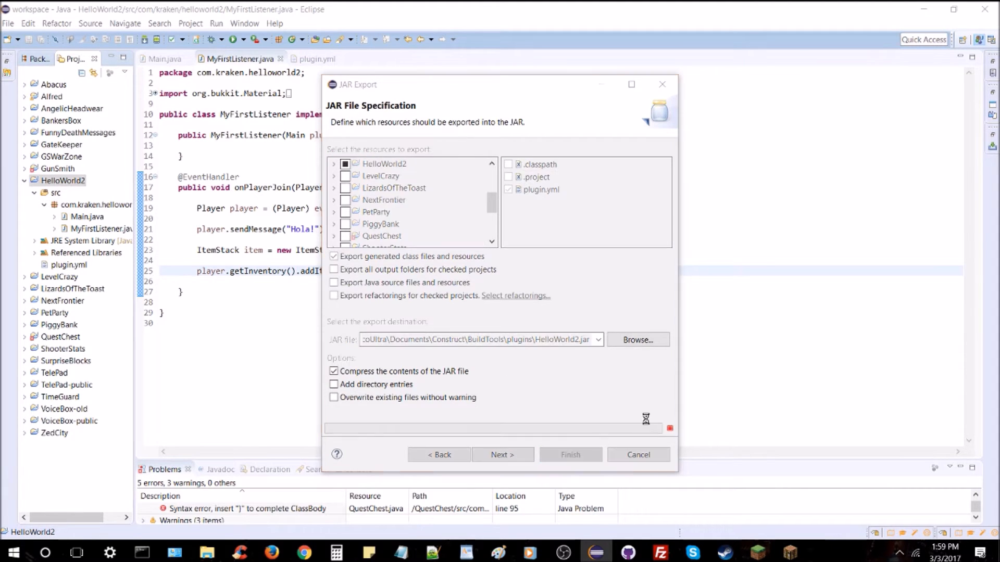
{"action": "left_click", "coordinate": [571, 455]}
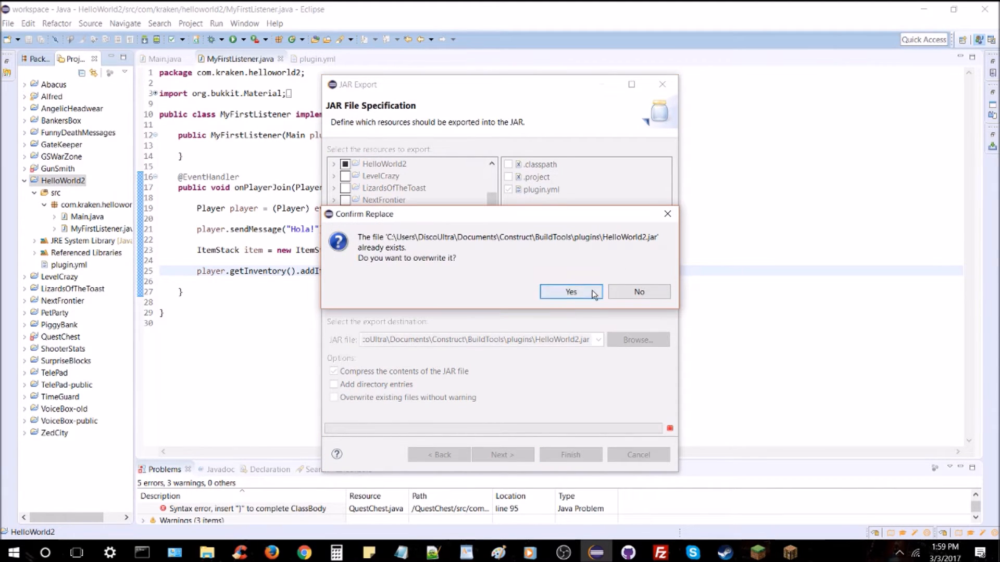
{"action": "left_click", "coordinate": [570, 292]}
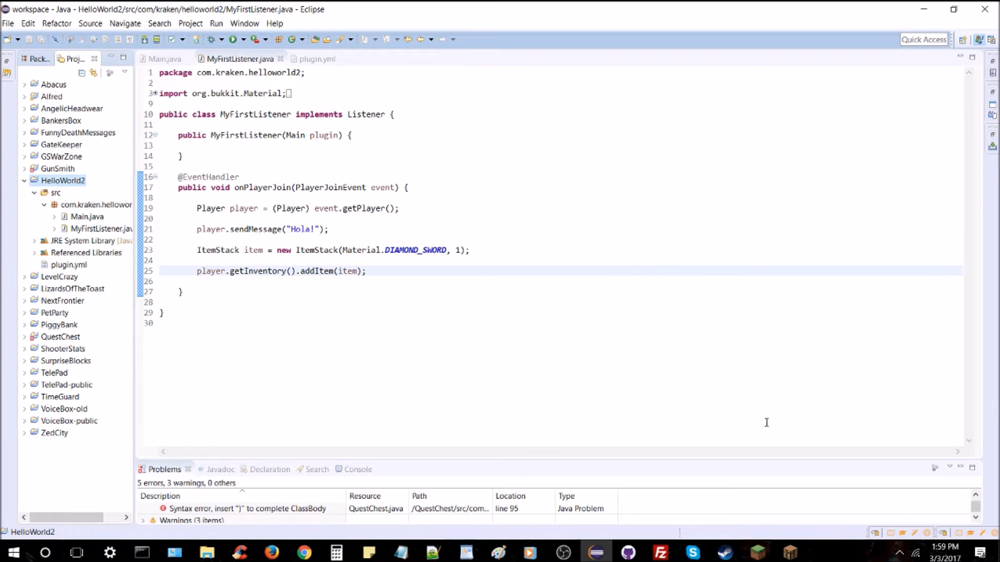
{"action": "mouse_move", "coordinate": [715, 549]}
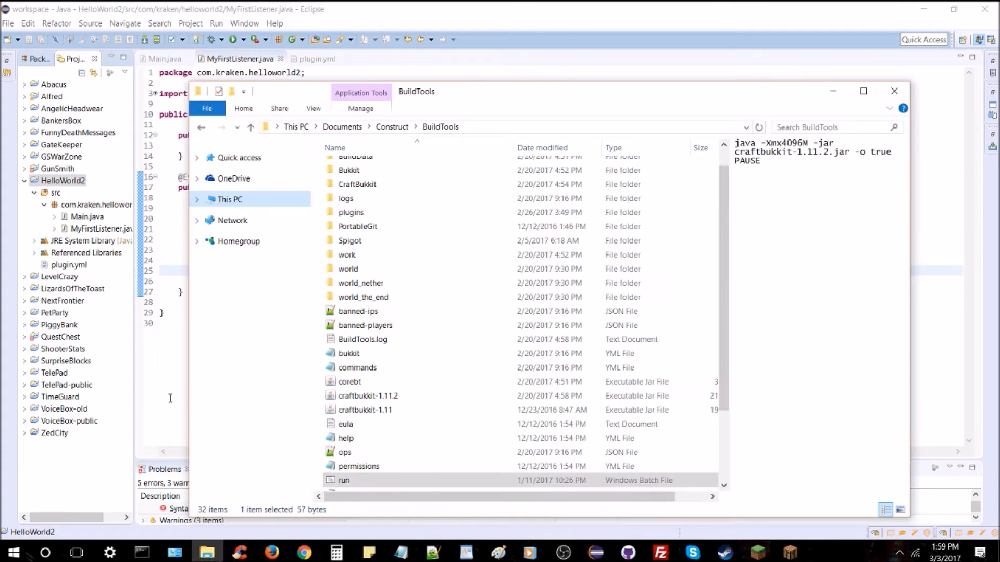
Step: Look through the BuildTools plugins folder, then return to BuildTools
{"action": "scroll", "scroll_direction": "down", "scroll_amount": 3}
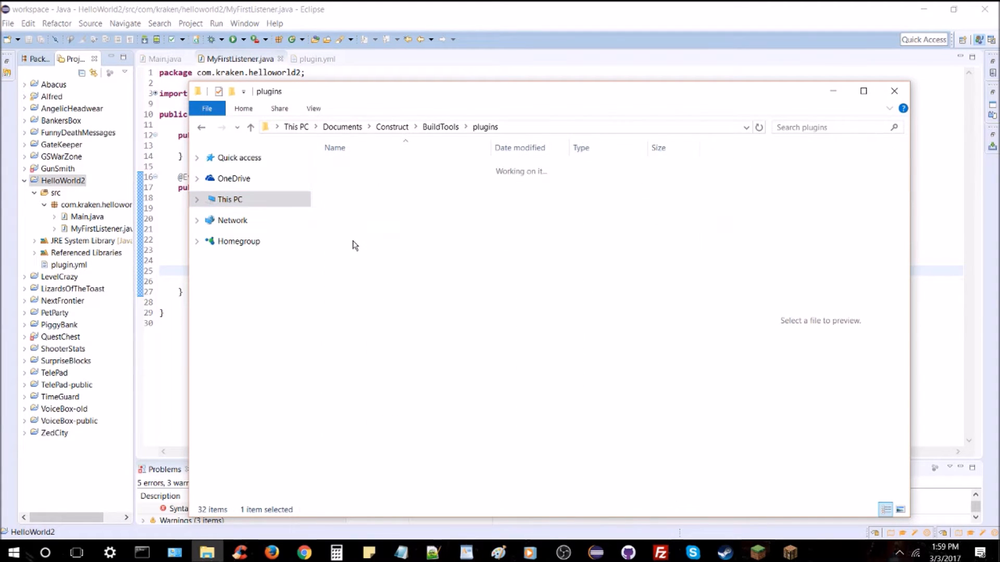
{"action": "left_click", "coordinate": [201, 127]}
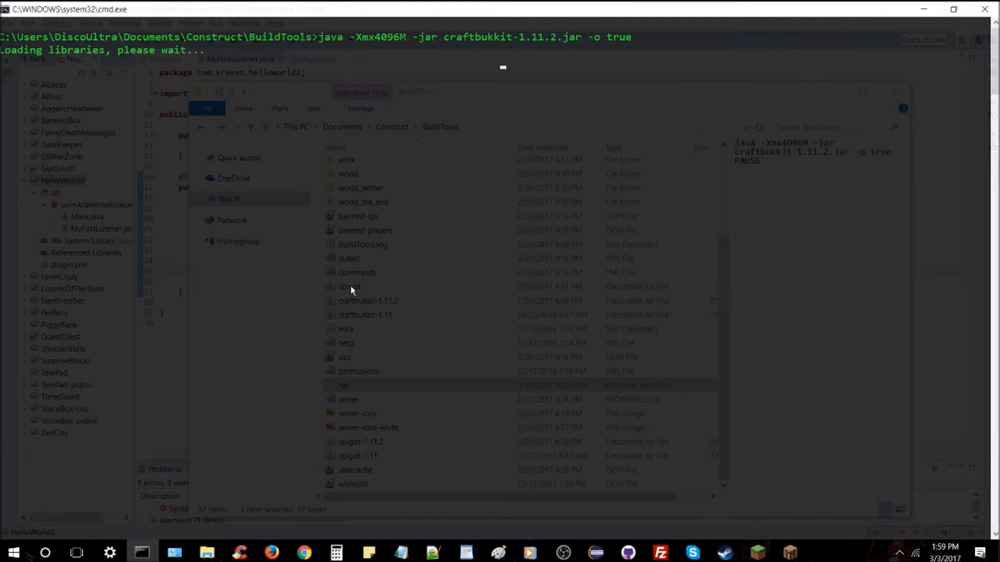
{"action": "mouse_move", "coordinate": [352, 295]}
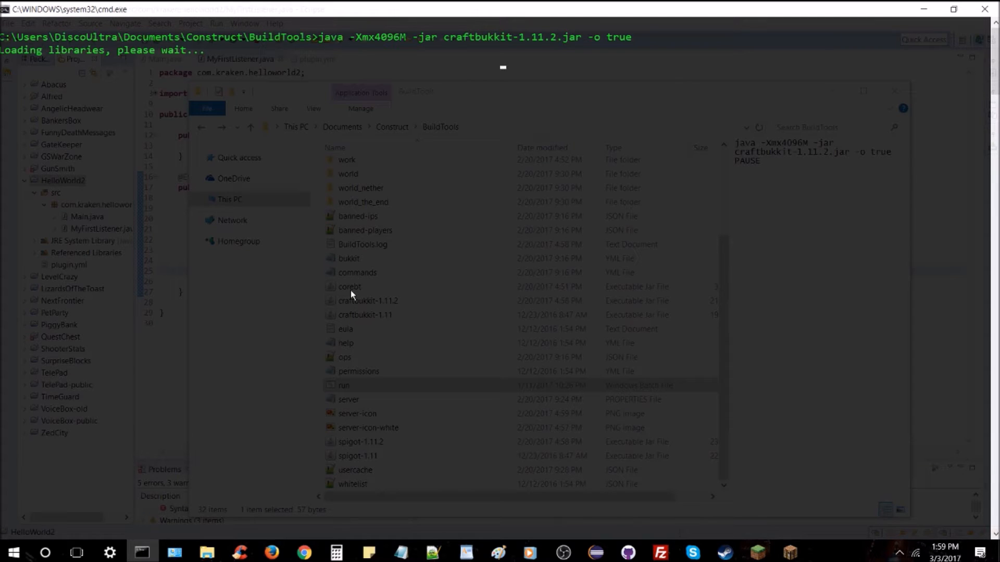
{"action": "mouse_move", "coordinate": [500, 301]}
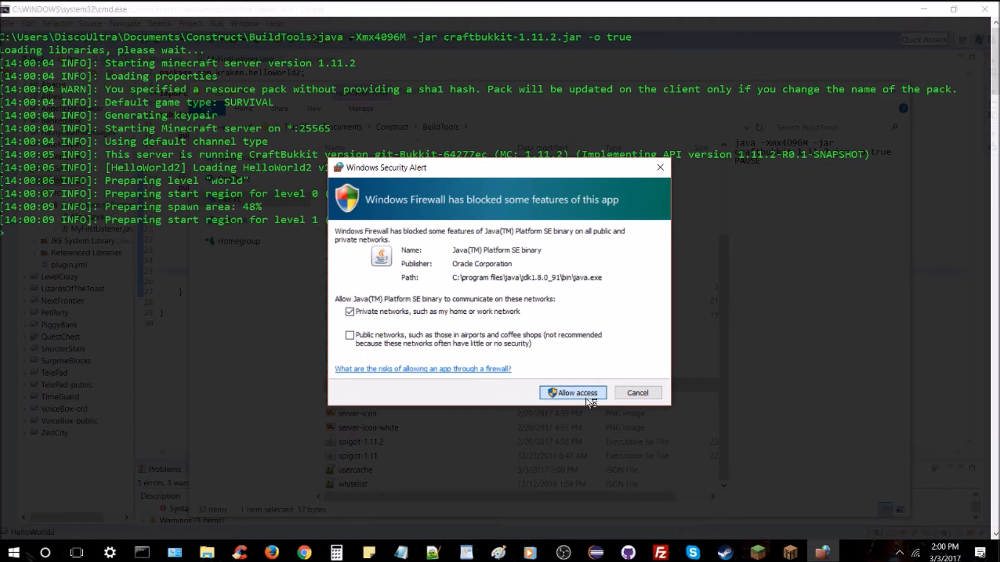
Step: Allow Java through the Windows Firewall so the CraftBukkit server finishes starting
{"action": "left_click", "coordinate": [572, 393]}
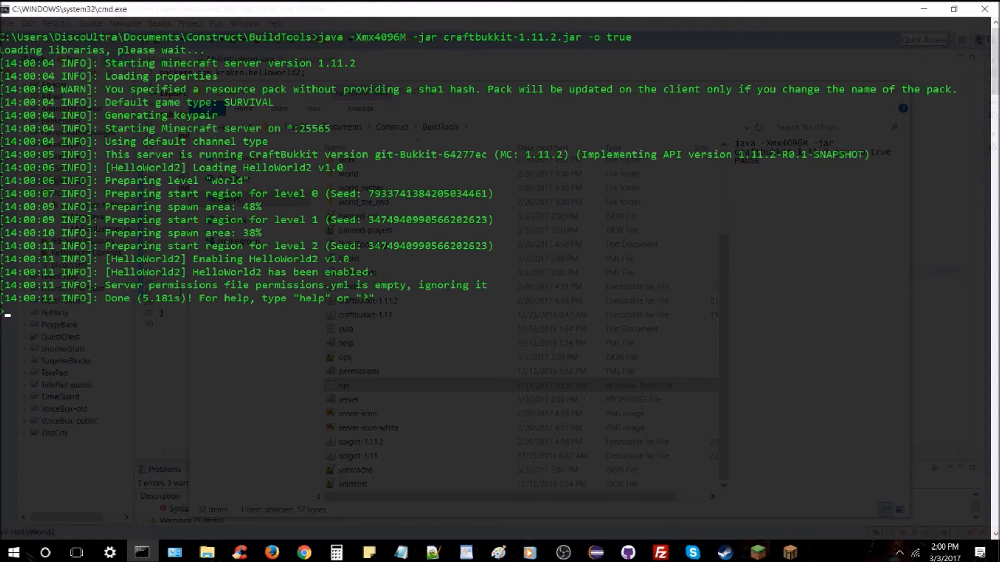
{"action": "left_click", "coordinate": [788, 551]}
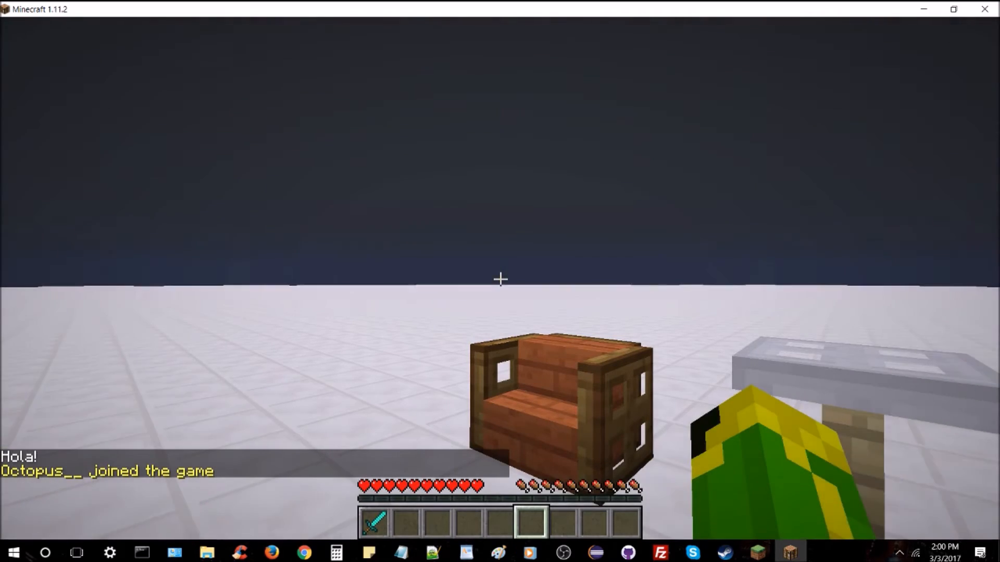
{"action": "mouse_move", "coordinate": [500, 278]}
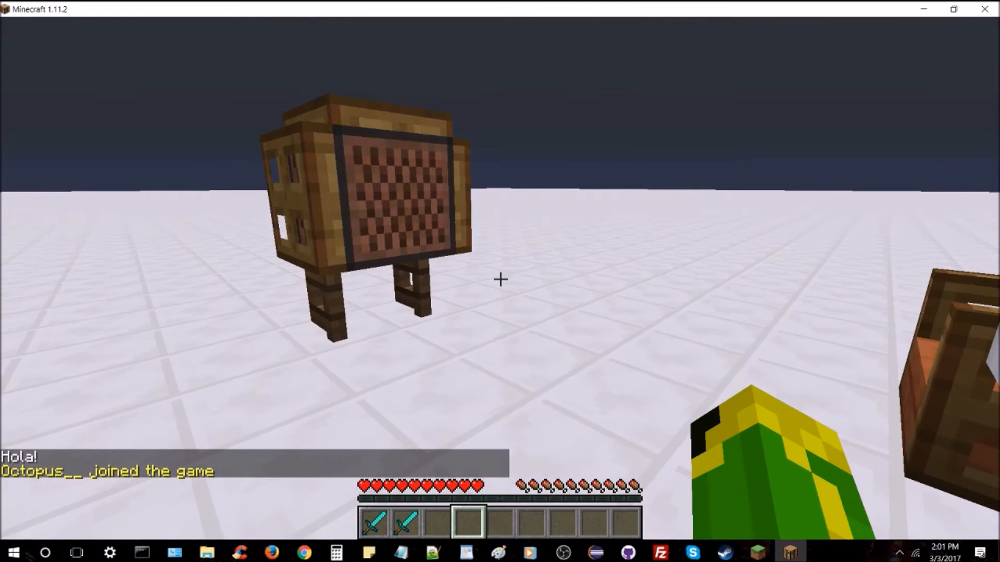
{"action": "mouse_move", "coordinate": [500, 278]}
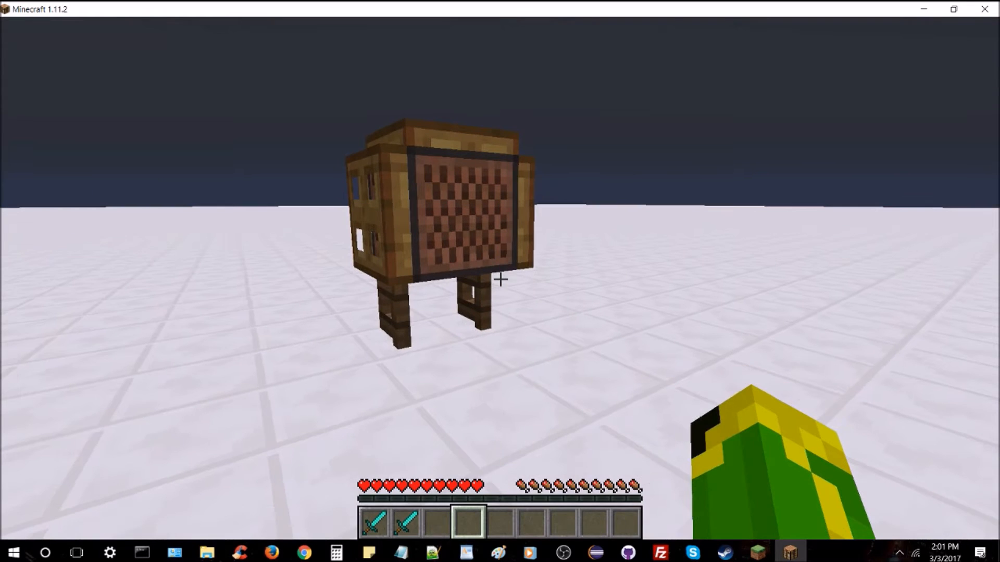
Step: Check the Hola! greeting and hotbar diamond swords, then open the Game Menu
{"action": "key", "text": "Escape"}
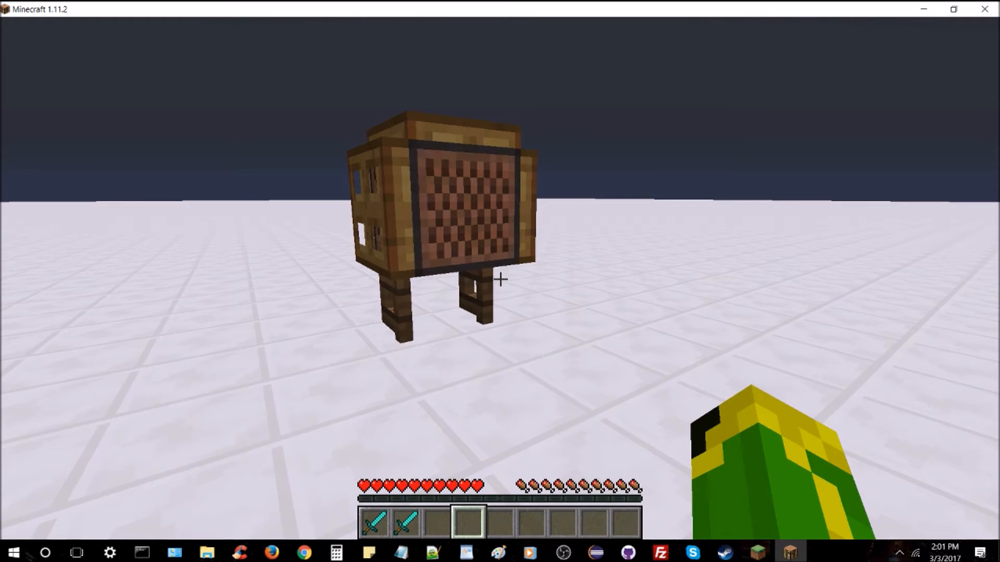
{"action": "key", "text": "Escape"}
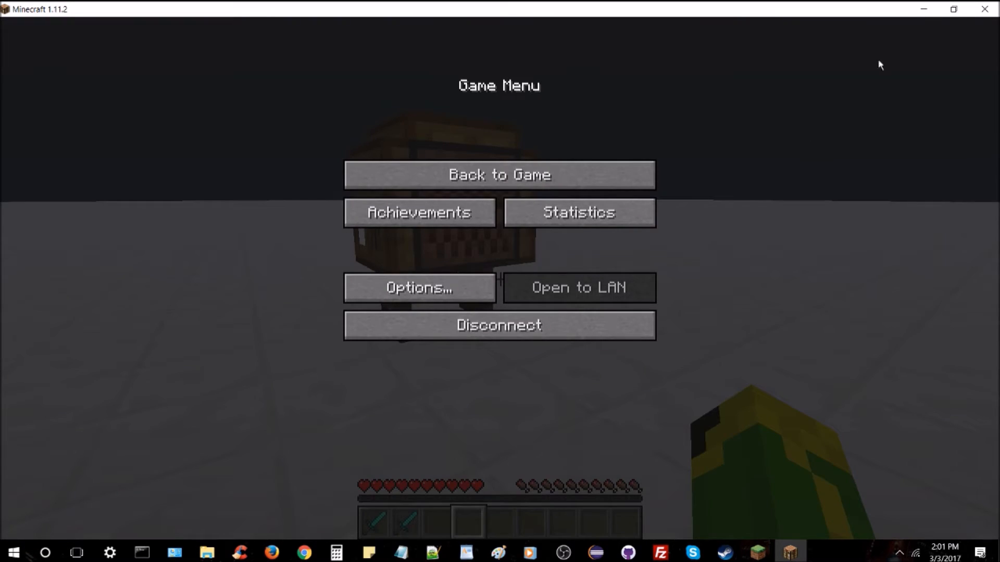
{"action": "mouse_move", "coordinate": [302, 448]}
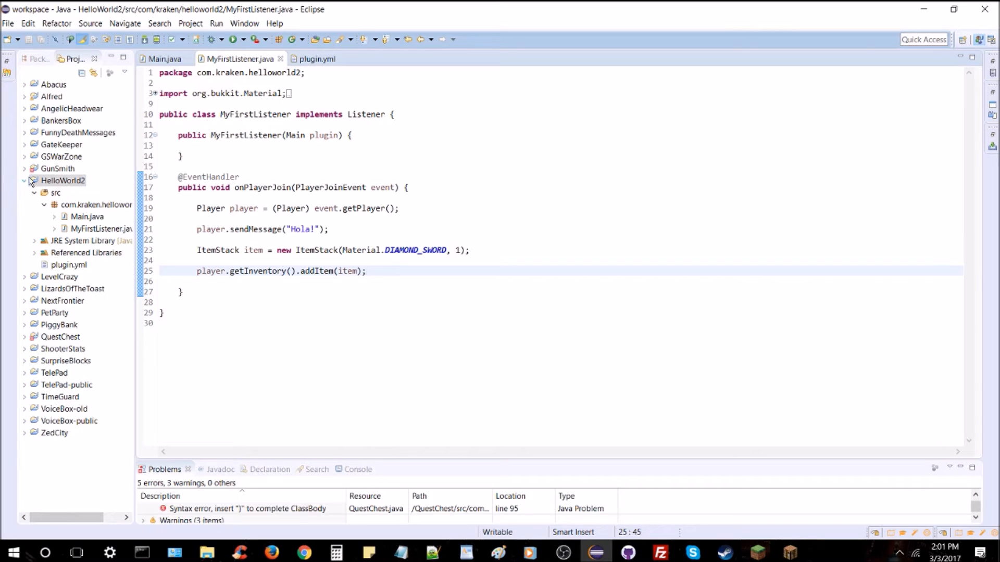
Step: Create a new class named ItemSmith in HelloWorld2 and open ItemSmith.java
{"action": "right_click", "coordinate": [58, 180]}
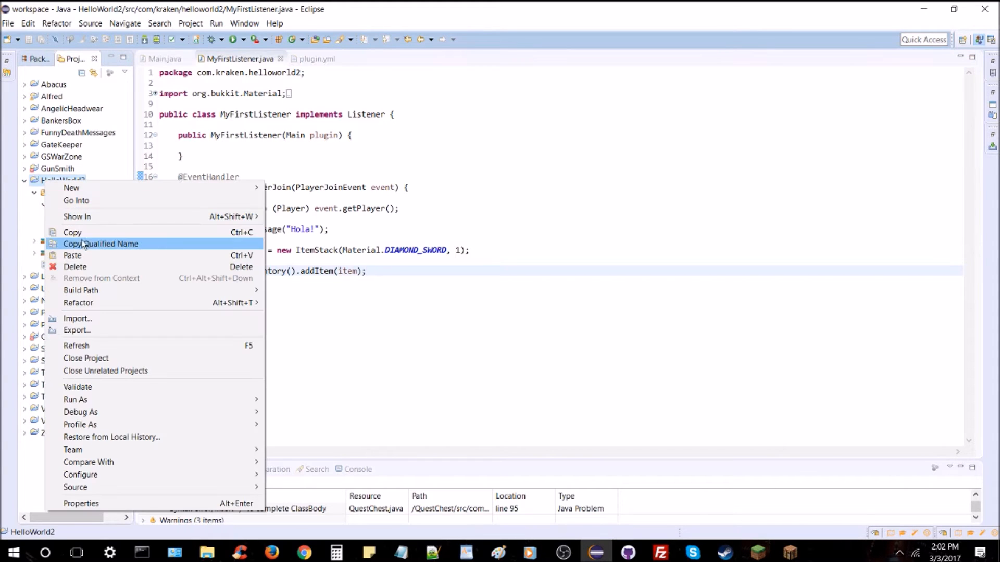
{"action": "mouse_move", "coordinate": [71, 188]}
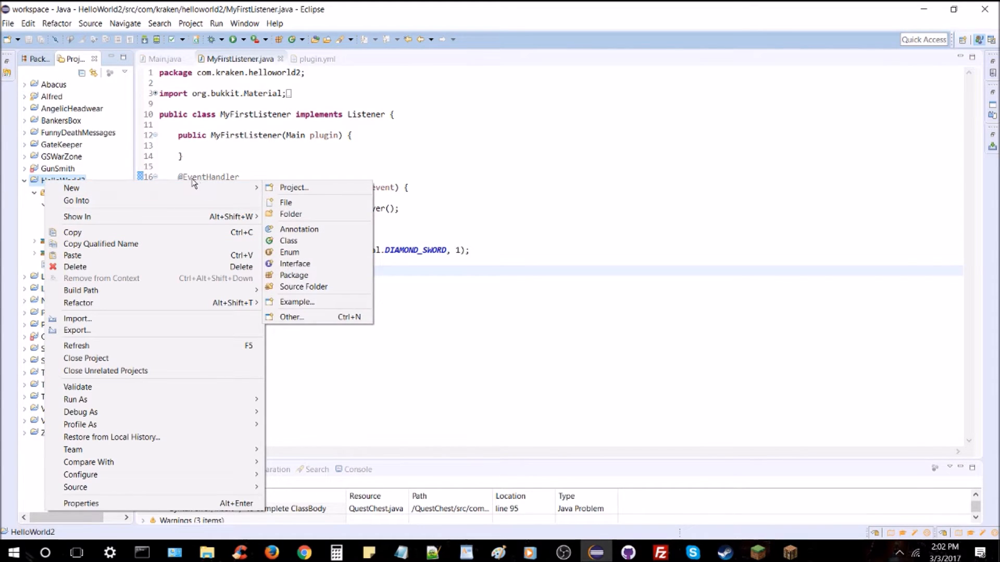
{"action": "mouse_move", "coordinate": [288, 241]}
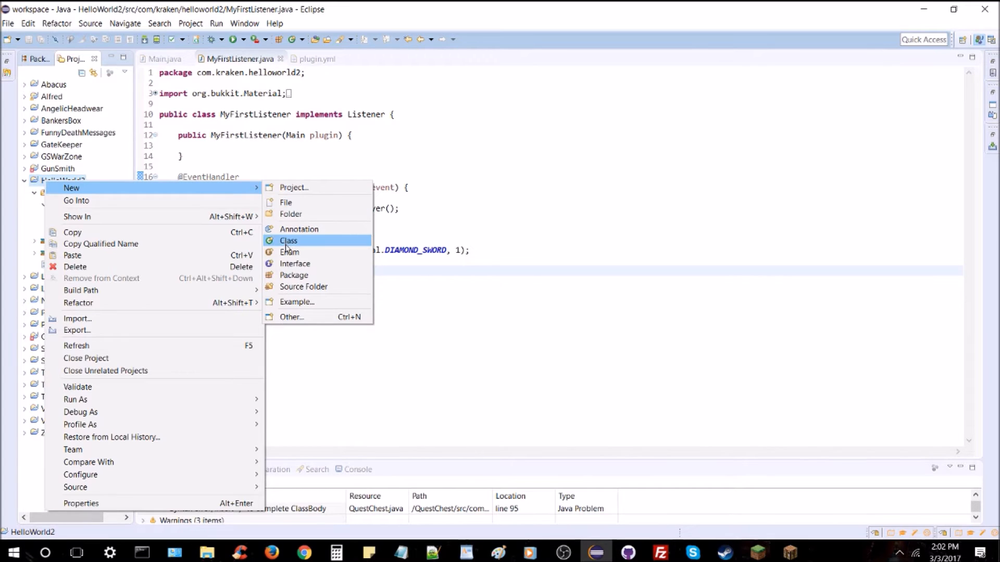
{"action": "left_click", "coordinate": [288, 241]}
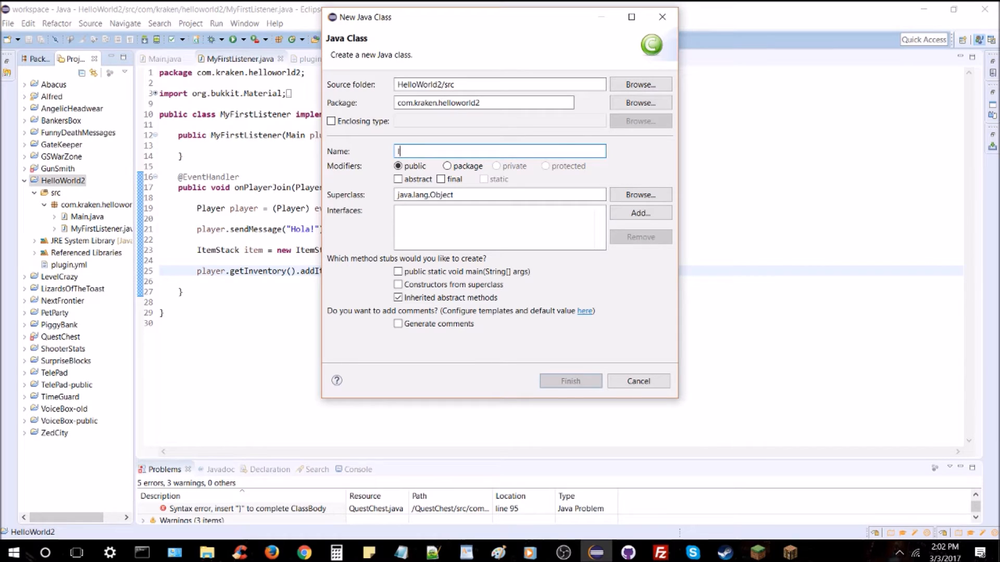
{"action": "type", "text": "ItemSmith"}
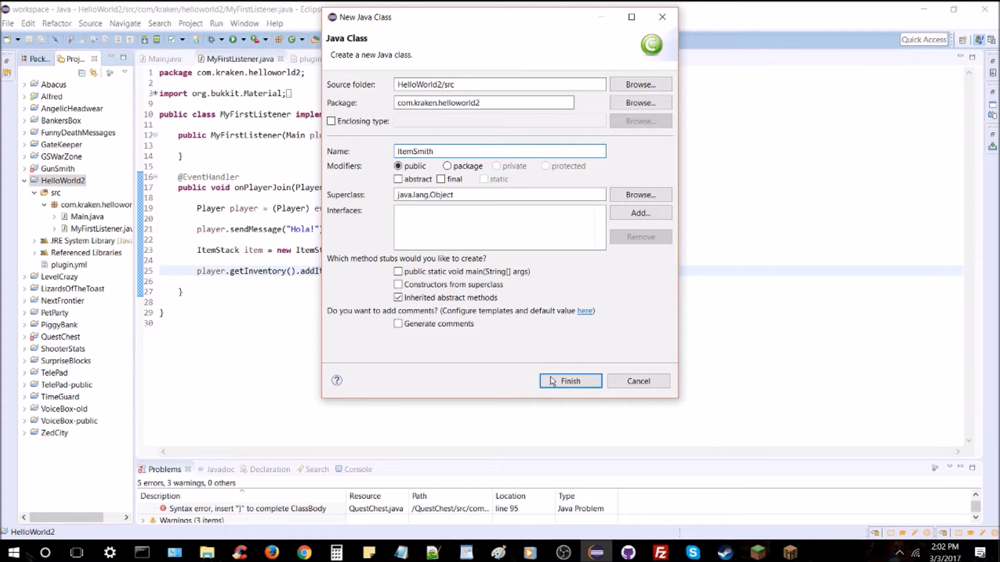
{"action": "left_click", "coordinate": [570, 381]}
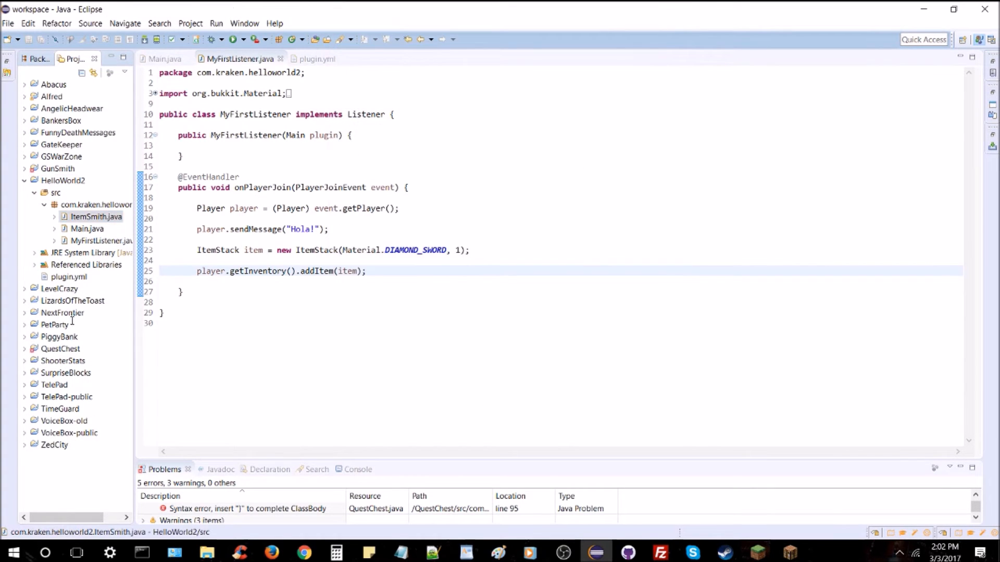
{"action": "double_click", "coordinate": [95, 216]}
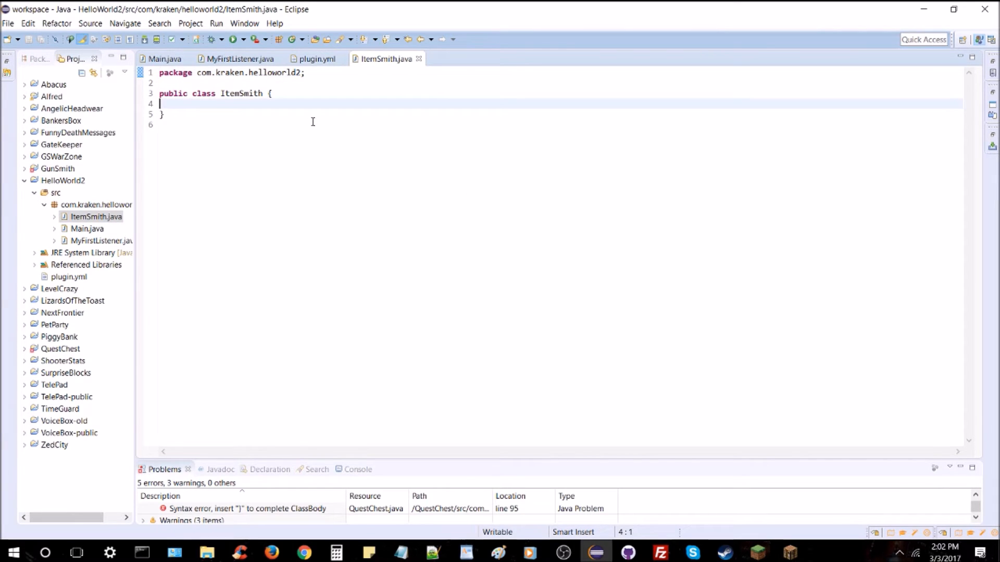
Step: Start a public ItemStack makeItem() method inside the ItemSmith class
{"action": "key", "text": "Enter"}
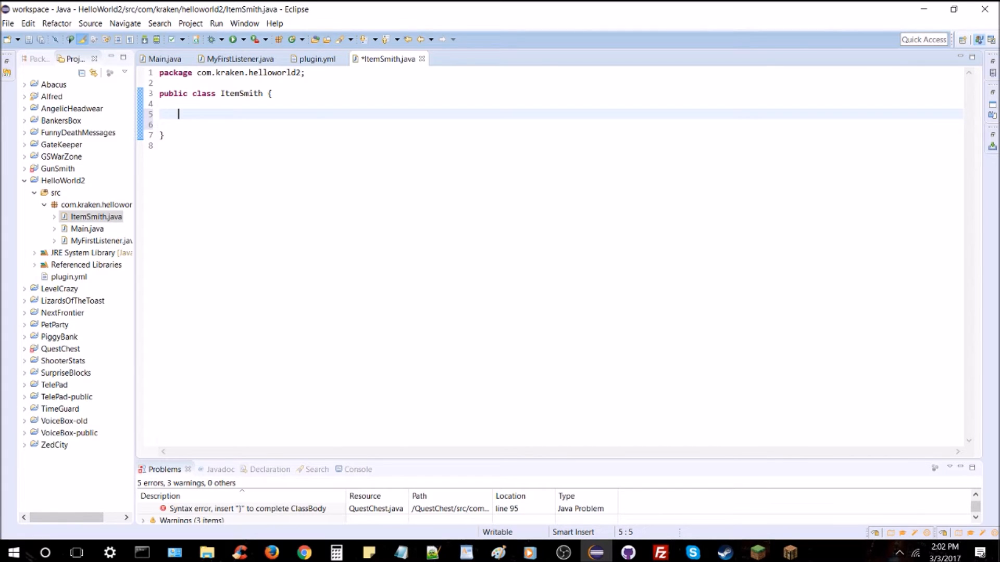
{"action": "key", "text": "ctrl+s"}
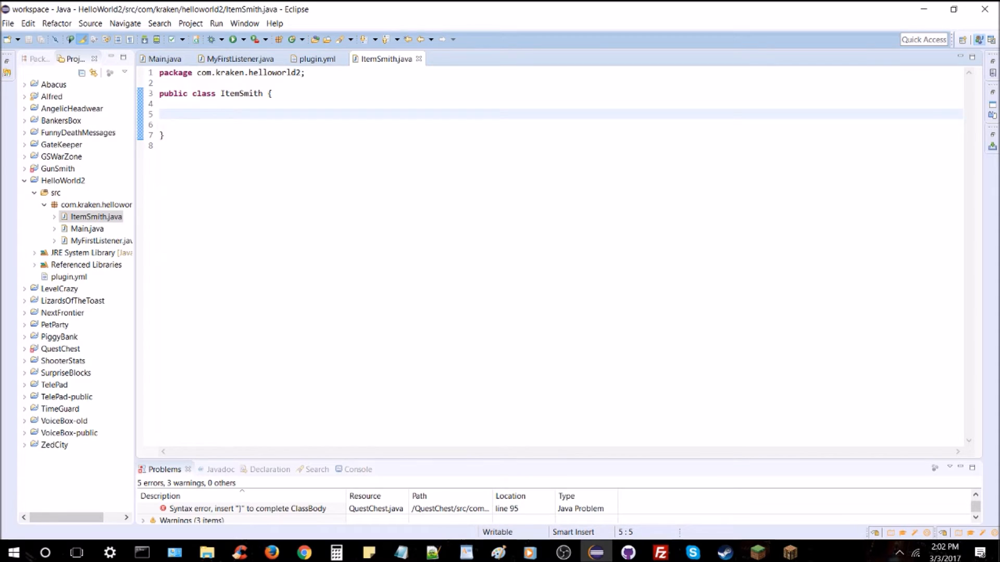
{"action": "left_click", "coordinate": [179, 114]}
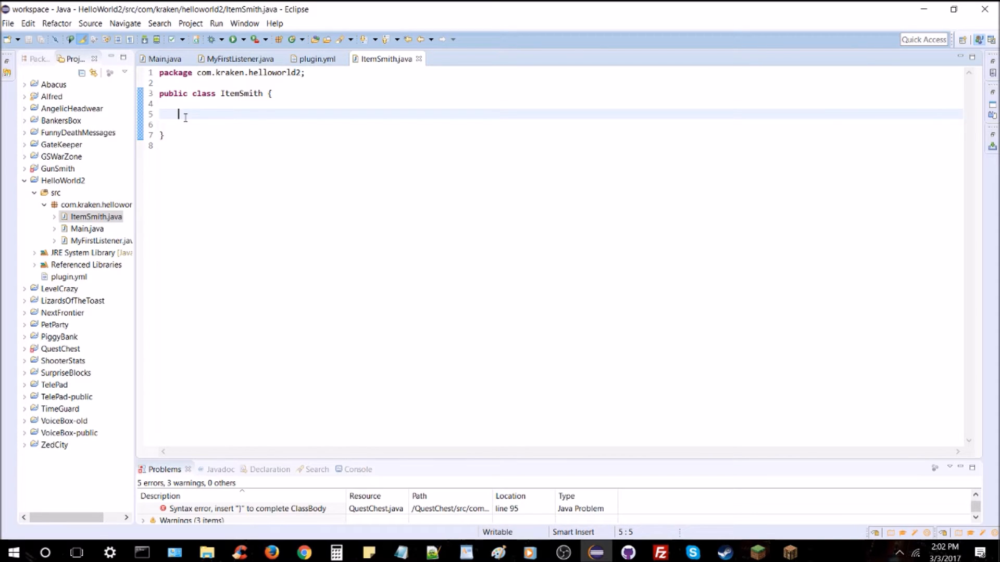
{"action": "type", "text": "public"}
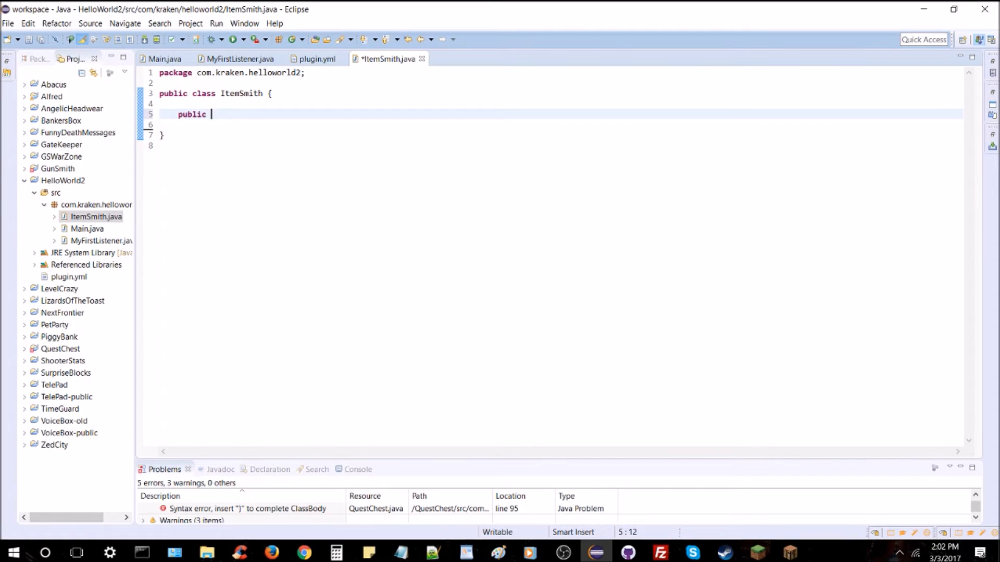
{"action": "type", "text": "ItemStafck make"}
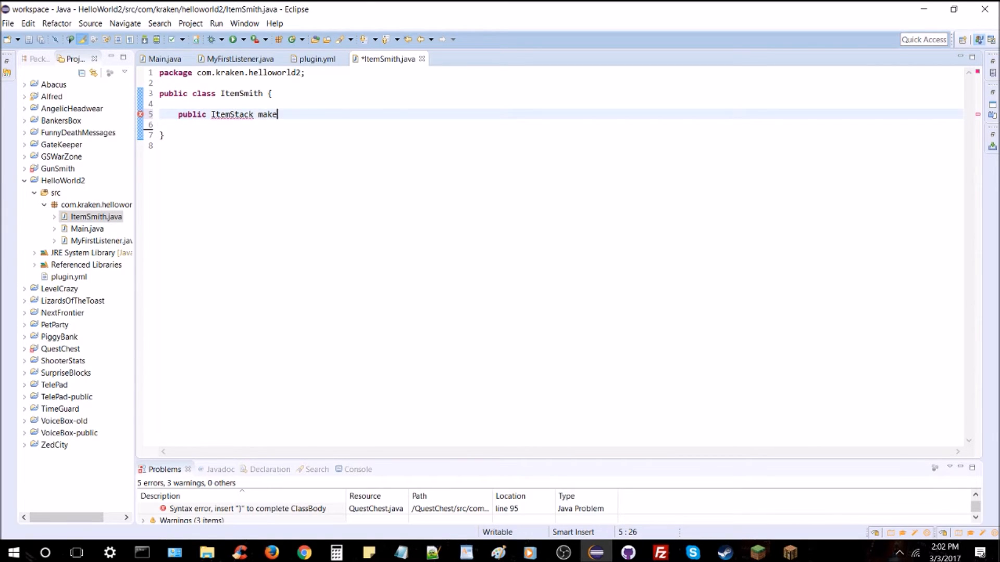
{"action": "type", "text": "Item() {"}
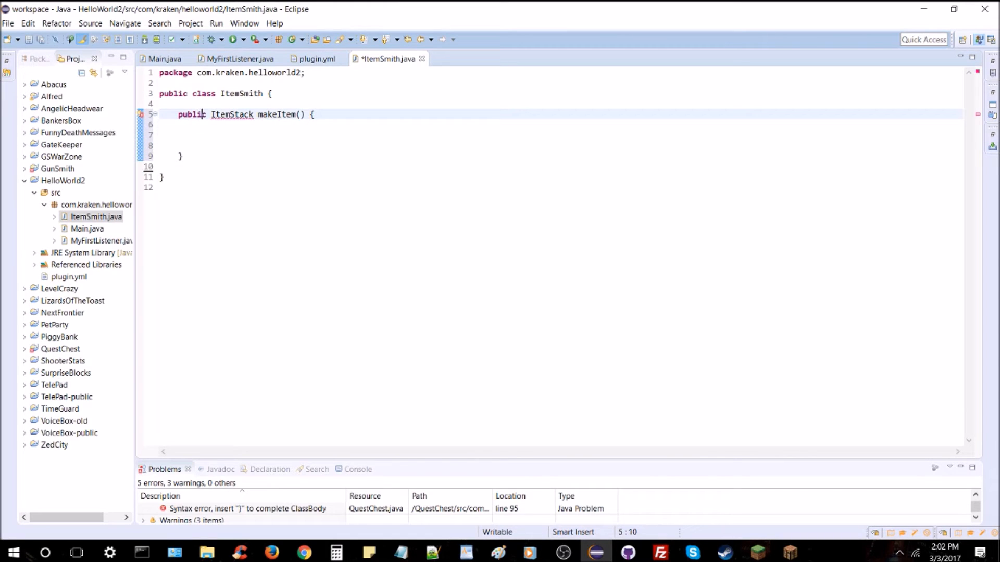
Step: Give makeItem the parameters Material, String name, String desc and int amount
{"action": "left_click", "coordinate": [298, 114]}
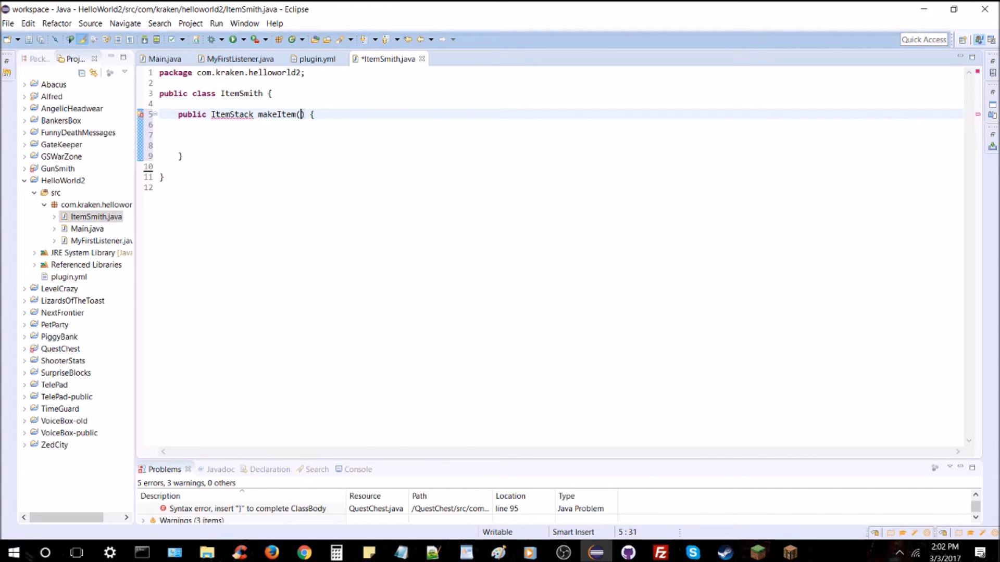
{"action": "type", "text": "Material m,"}
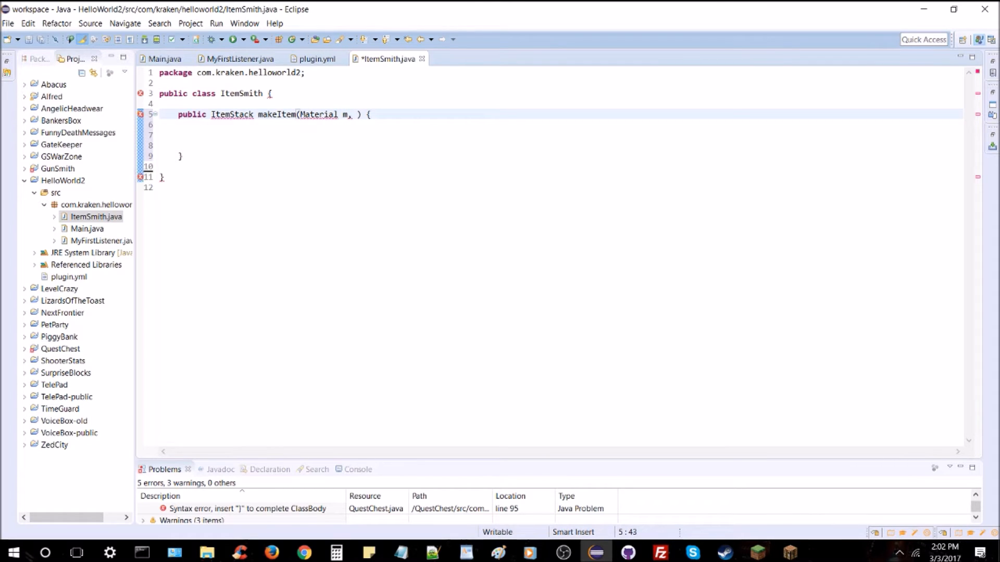
{"action": "type", "text": "String name,"}
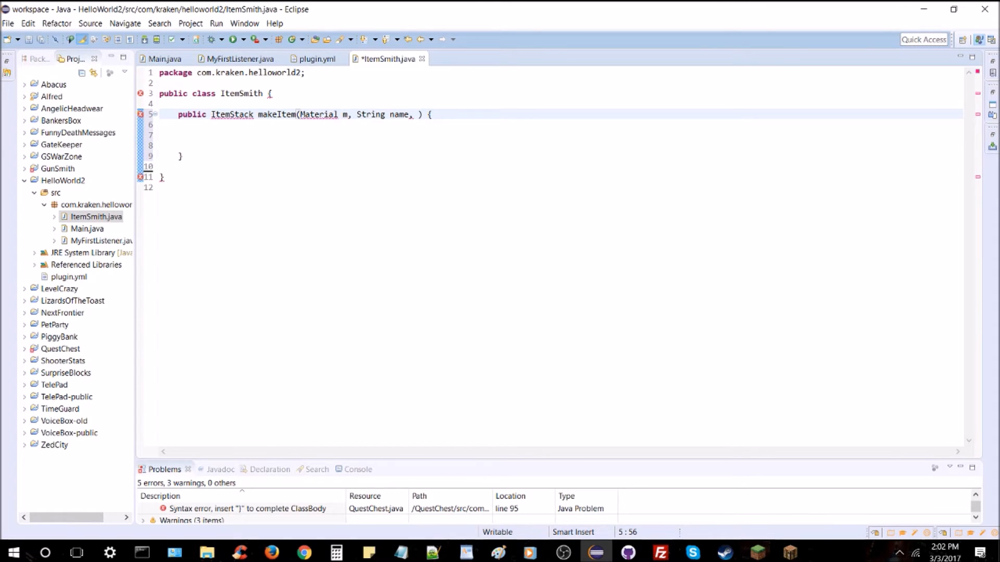
{"action": "type", "text": "String"}
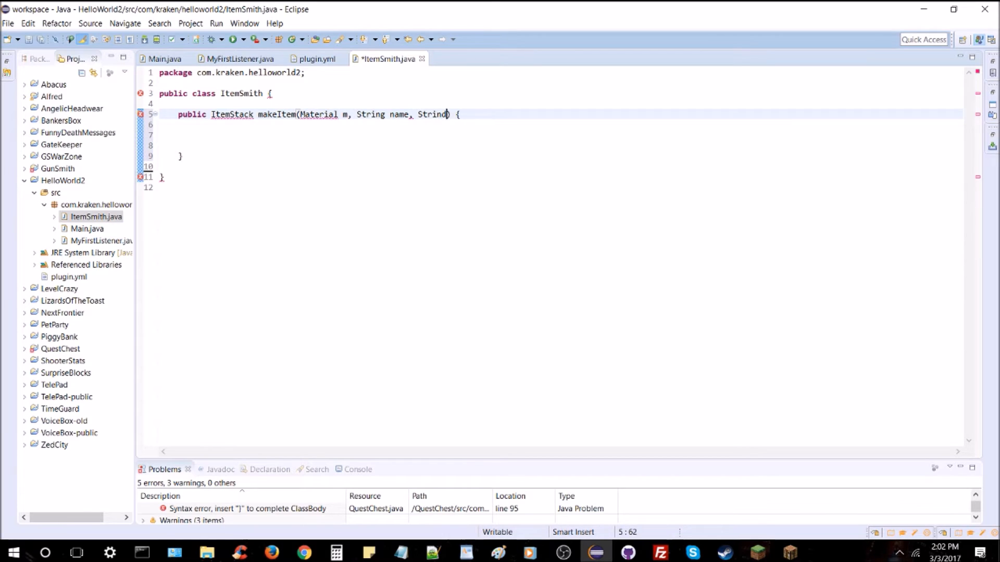
{"action": "type", "text": "desc"}
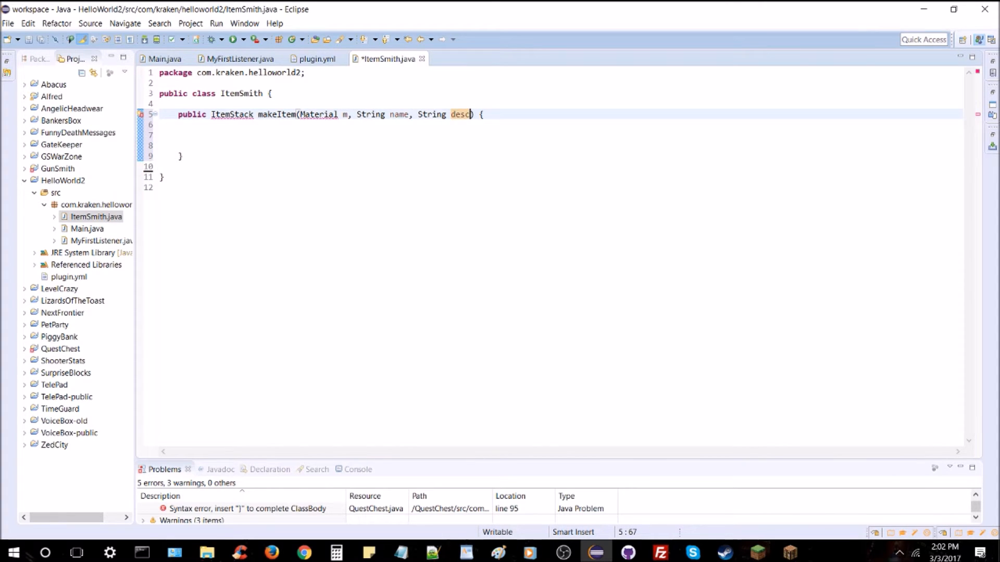
{"action": "type", "text": ","}
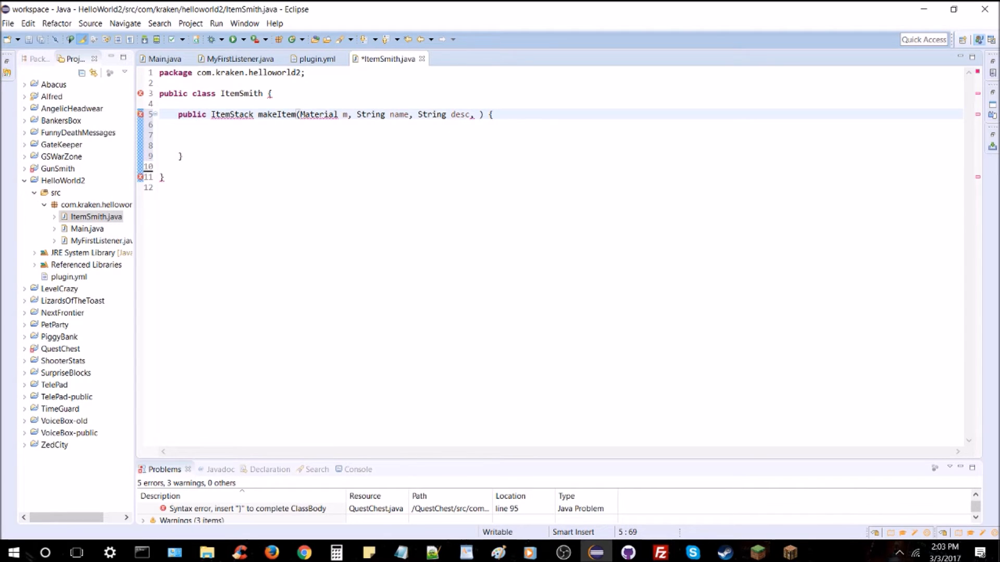
{"action": "type", "text": "int amo"}
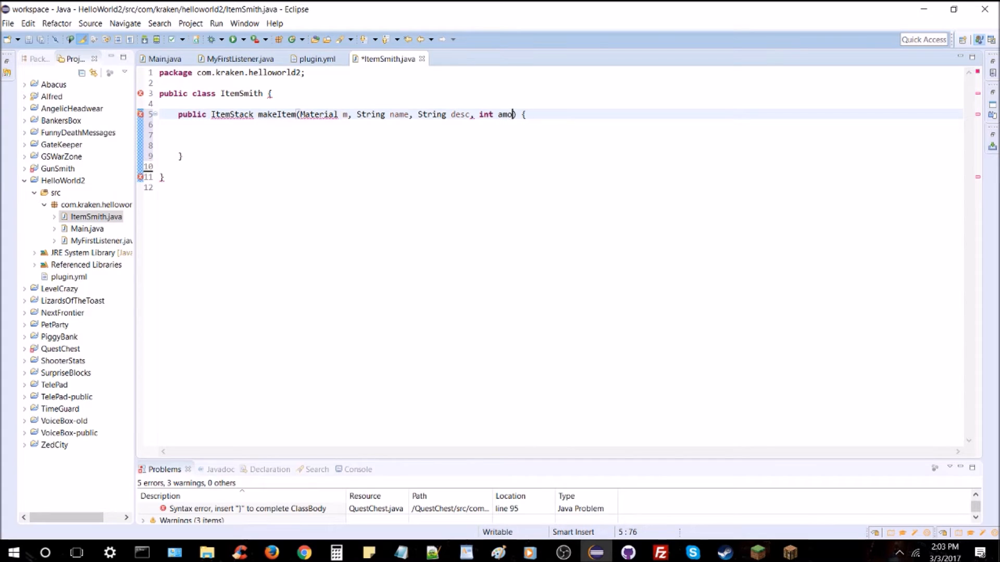
{"action": "type", "text": "unt"}
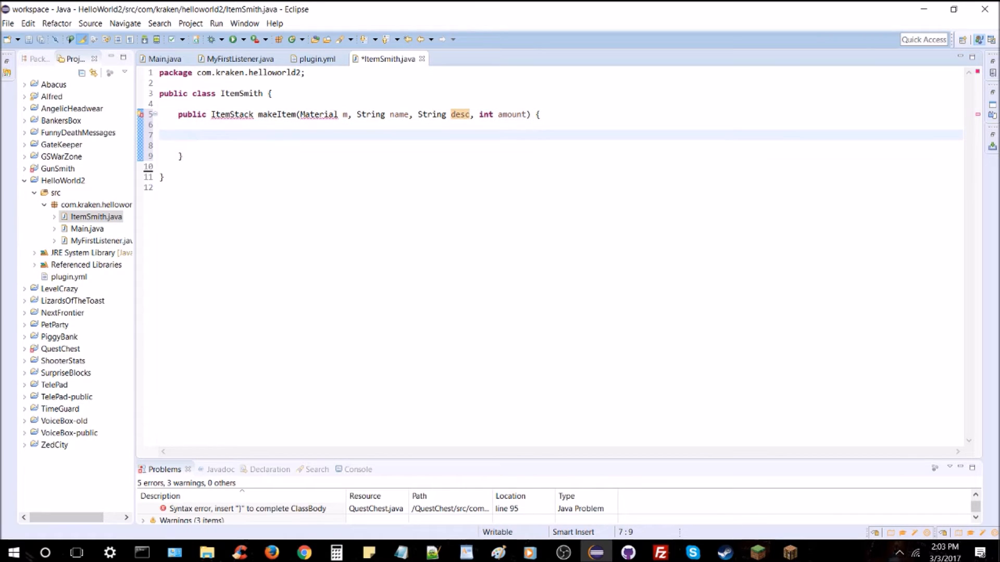
Step: Declare 'ItemStack item;' and import ItemStack from org.bukkit.inventory
{"action": "type", "text": "ItemStack"}
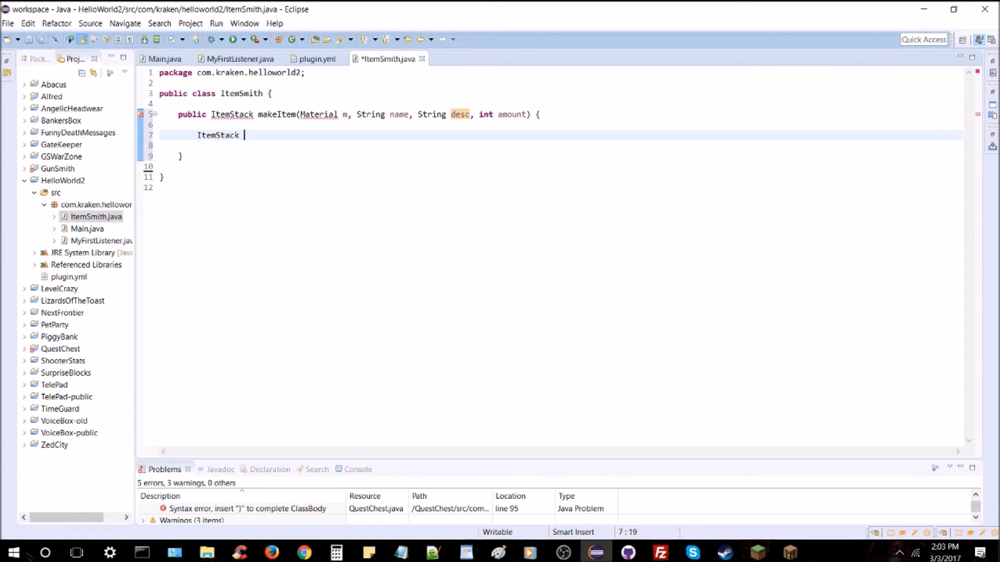
{"action": "type", "text": "item;"}
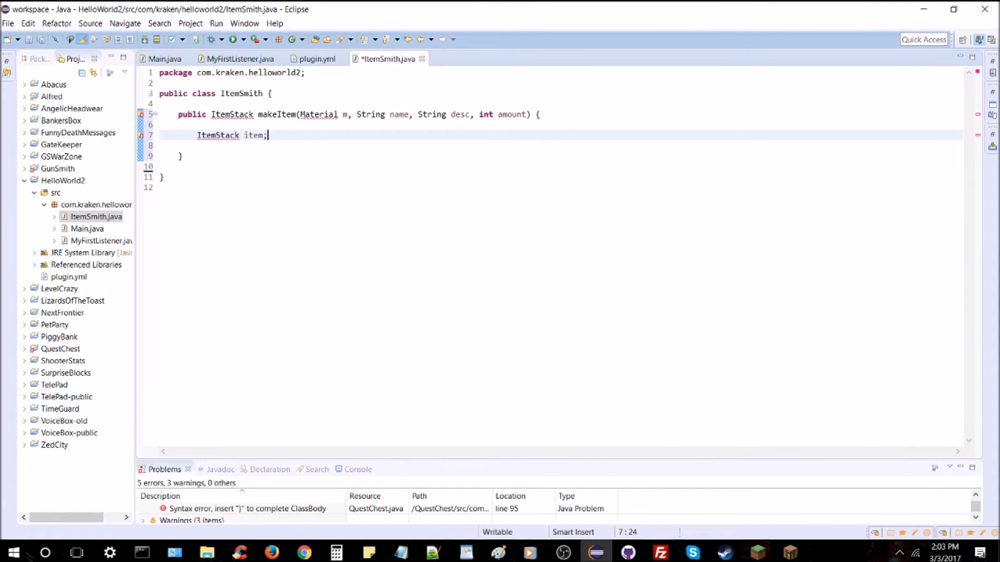
{"action": "left_click", "coordinate": [232, 114]}
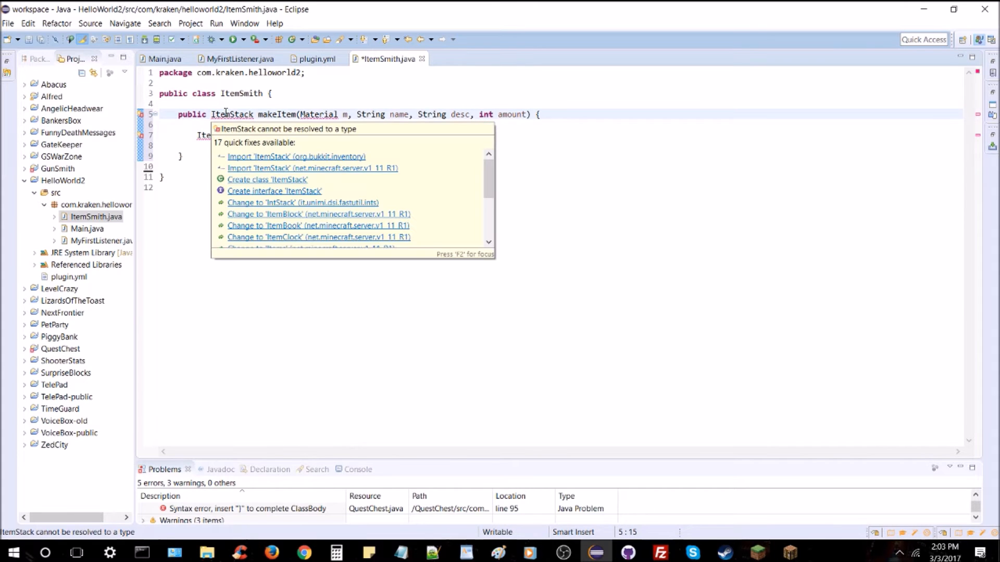
{"action": "left_click", "coordinate": [289, 156]}
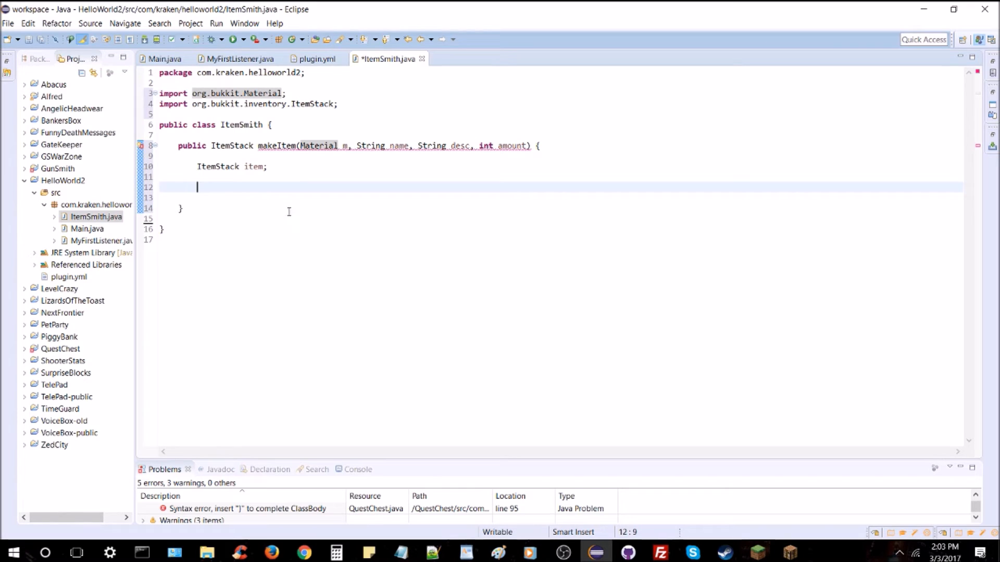
{"action": "mouse_move", "coordinate": [290, 146]}
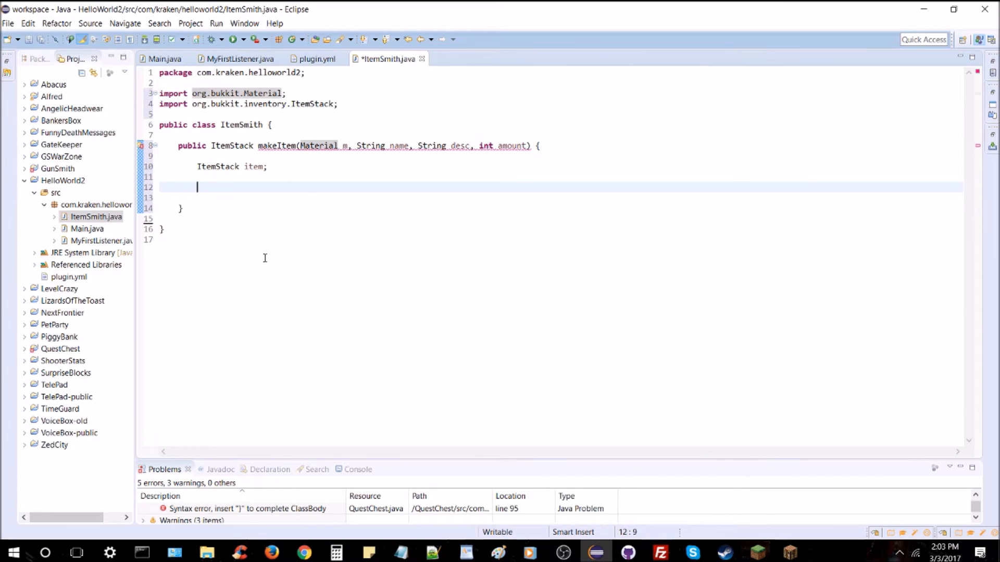
Step: Add a meta-data comment and 'ItemMeta im = item.getItemMeta();', importing ItemMeta
{"action": "type", "text": "//Creat"}
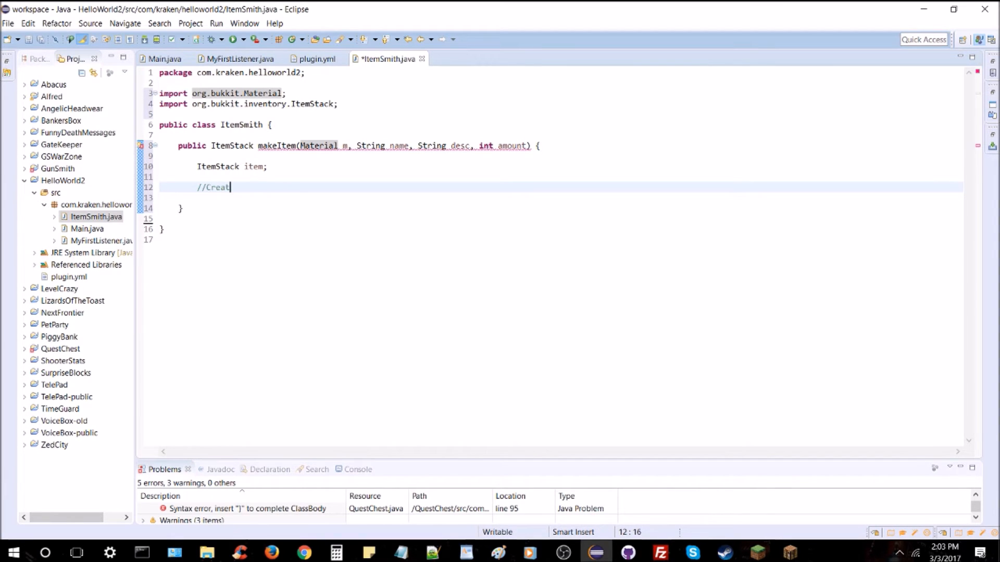
{"action": "type", "text": "e the item's meta data"}
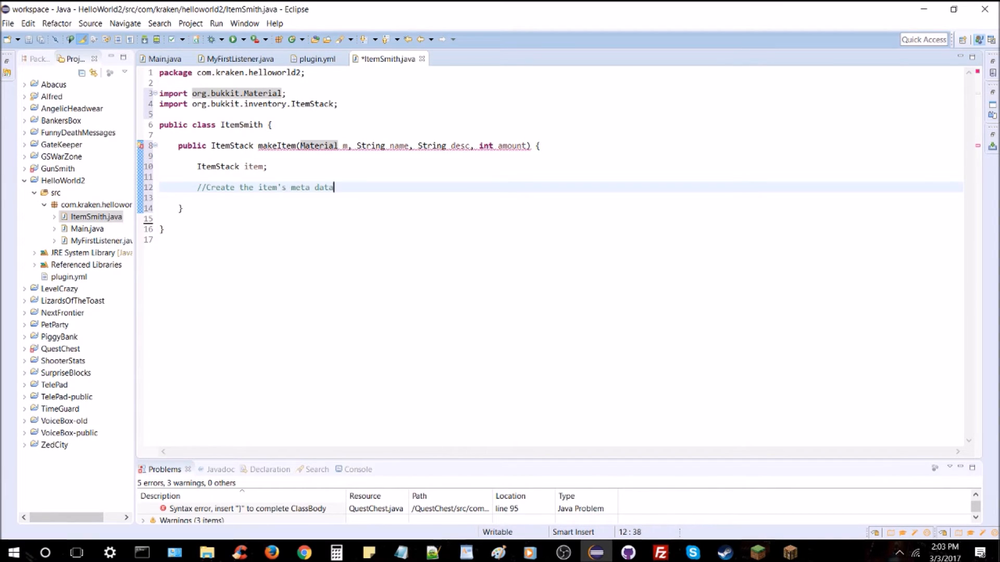
{"action": "type", "text": "(name"}
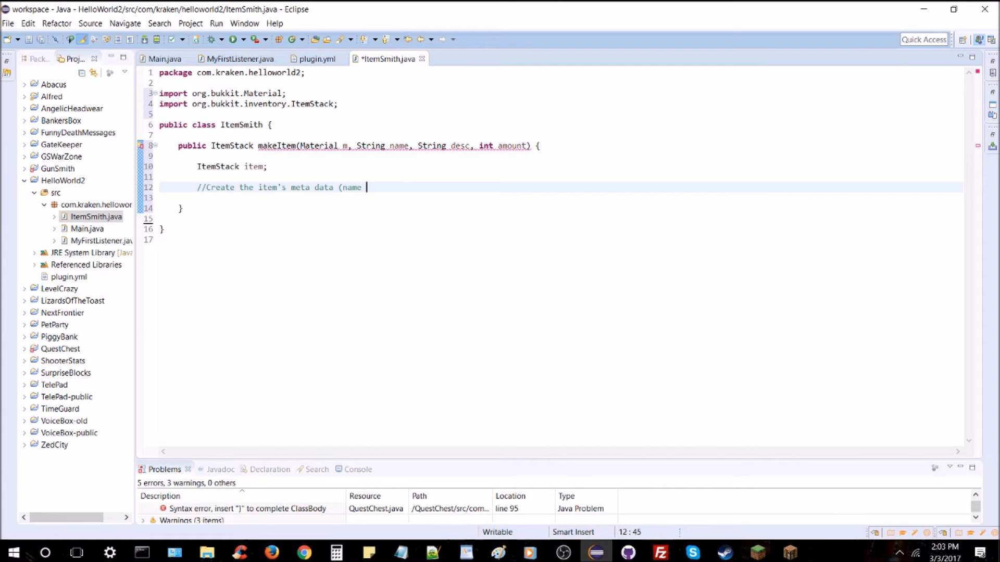
{"action": "type", "text": "lore/desc,"}
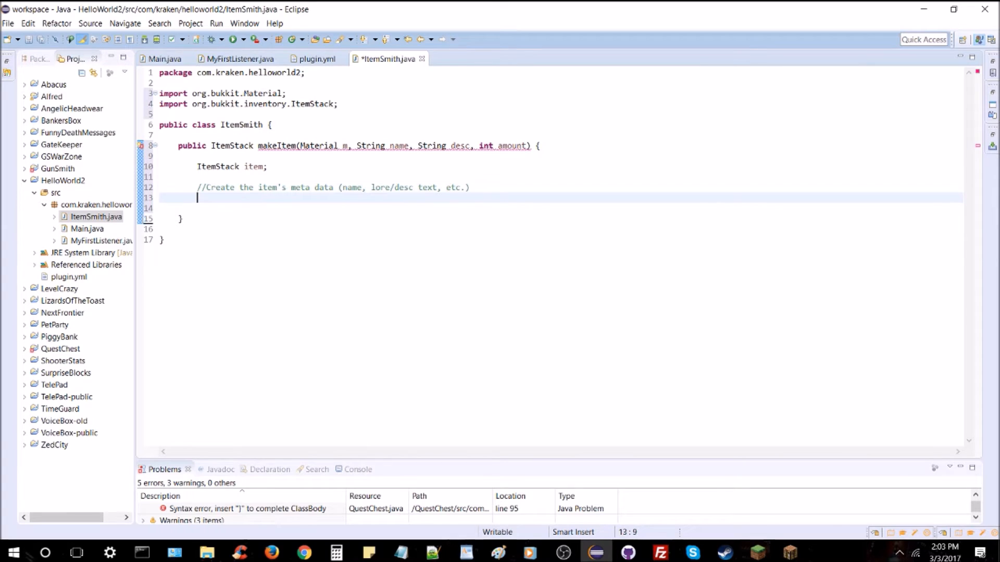
{"action": "type", "text": "ITem"}
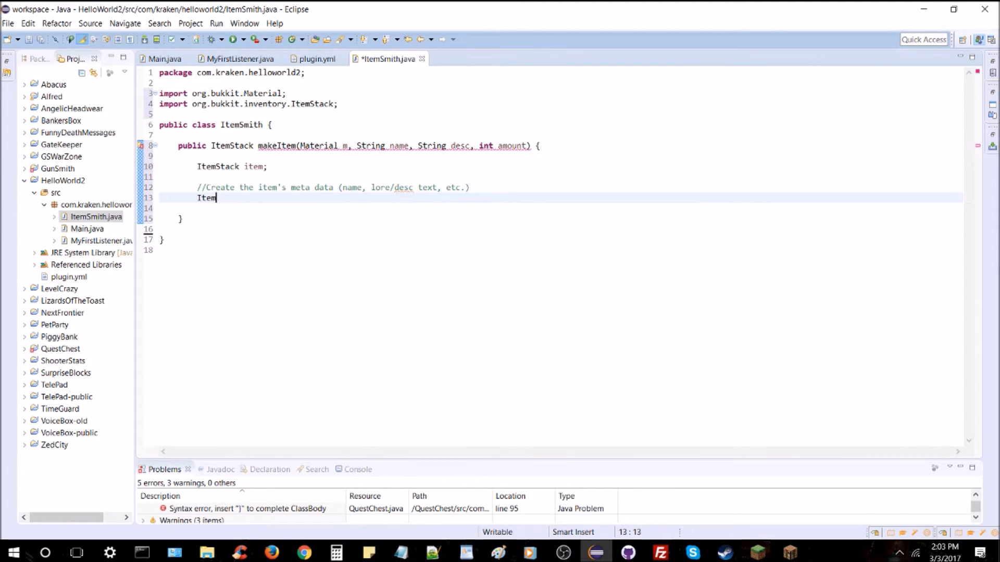
{"action": "type", "text": "Meta i"}
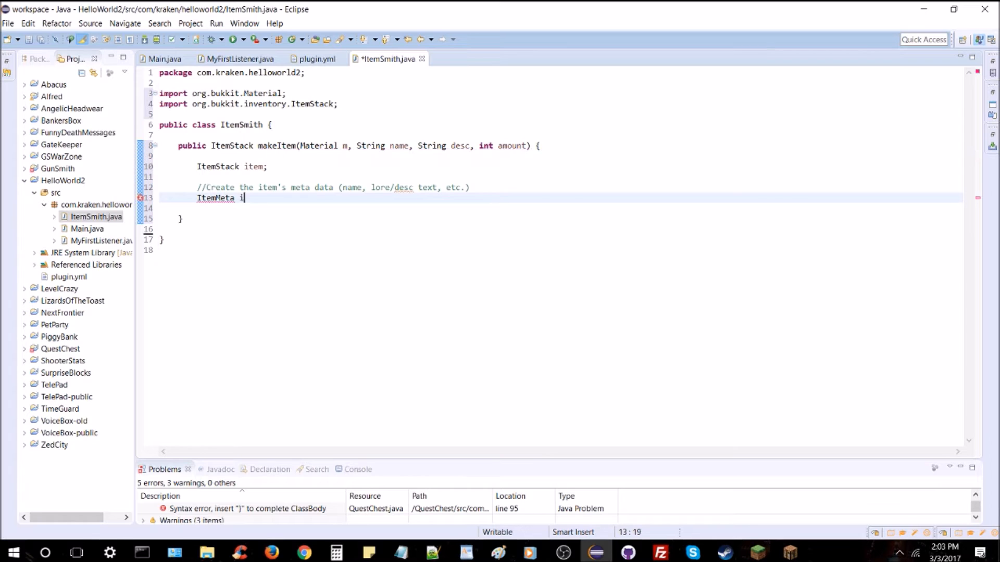
{"action": "type", "text": "m ="}
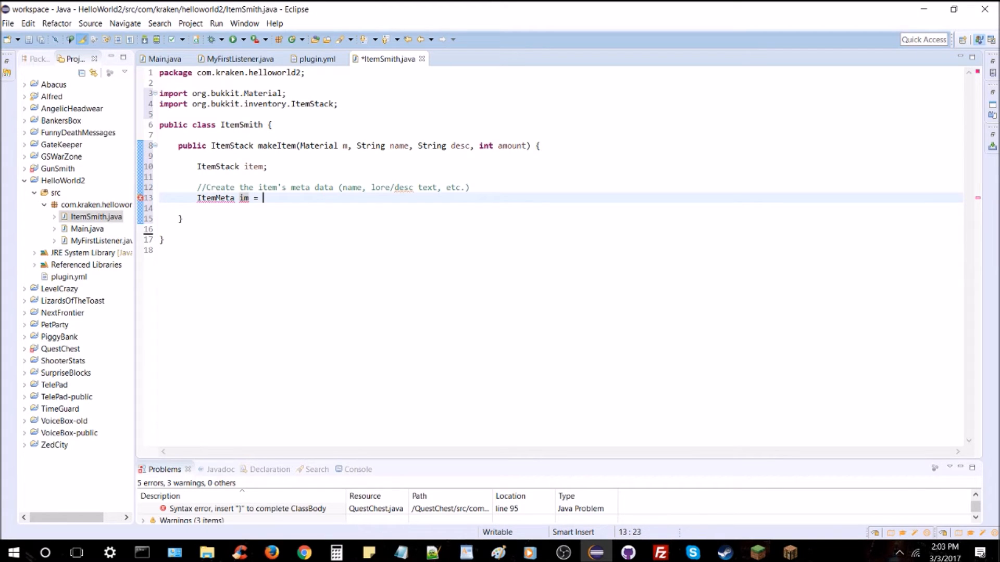
{"action": "type", "text": "item.getItemMeta();"}
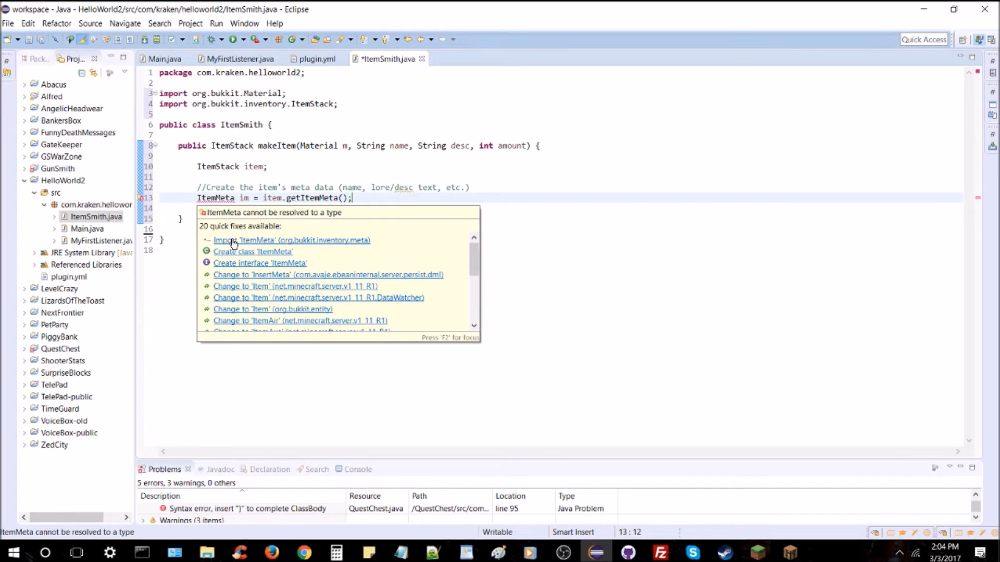
{"action": "left_click", "coordinate": [291, 240]}
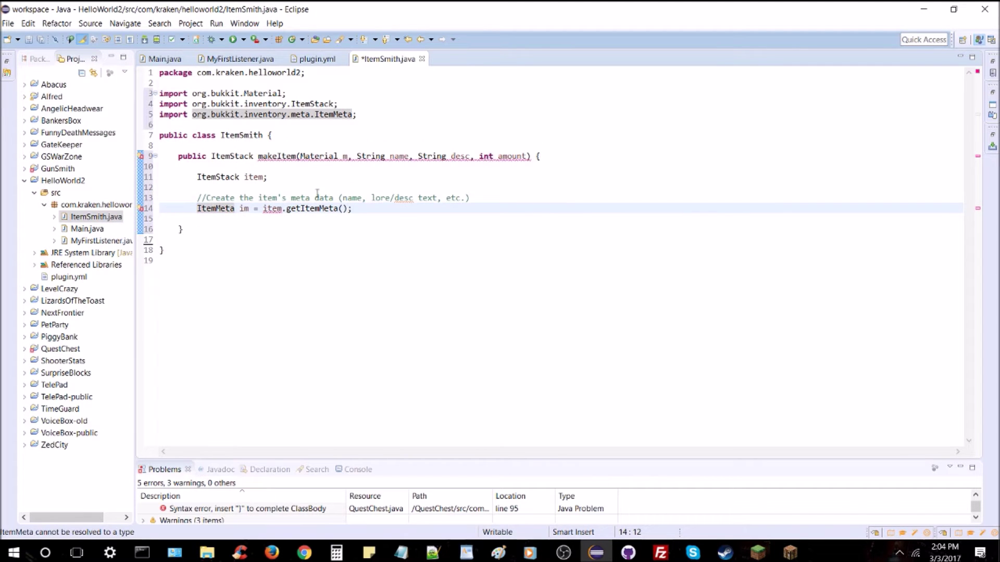
{"action": "right_click", "coordinate": [276, 209]}
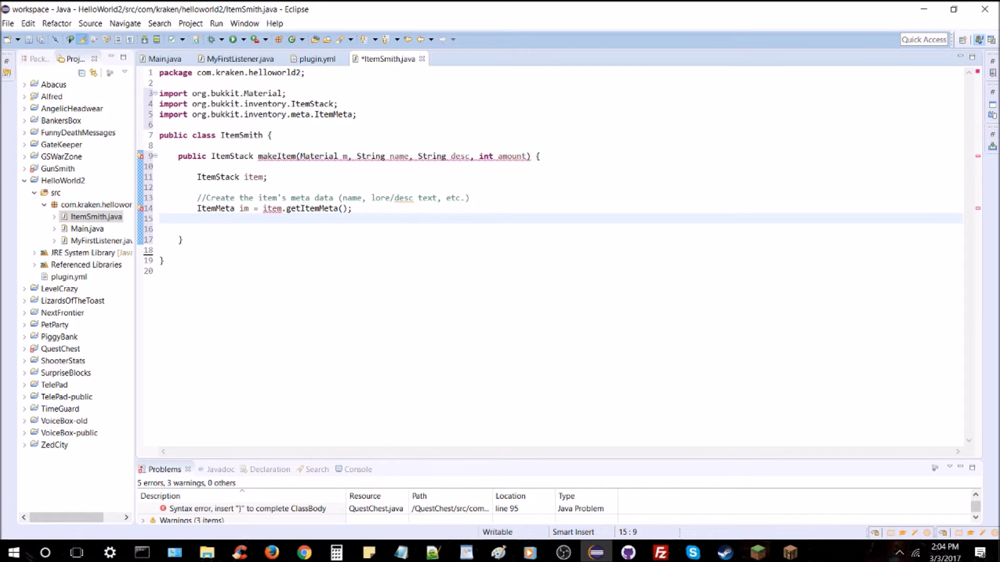
Step: Set the meta's display name with 'im.setDisplayName(name);' and save
{"action": "type", "text": "im.setDisplayName(arg0);"}
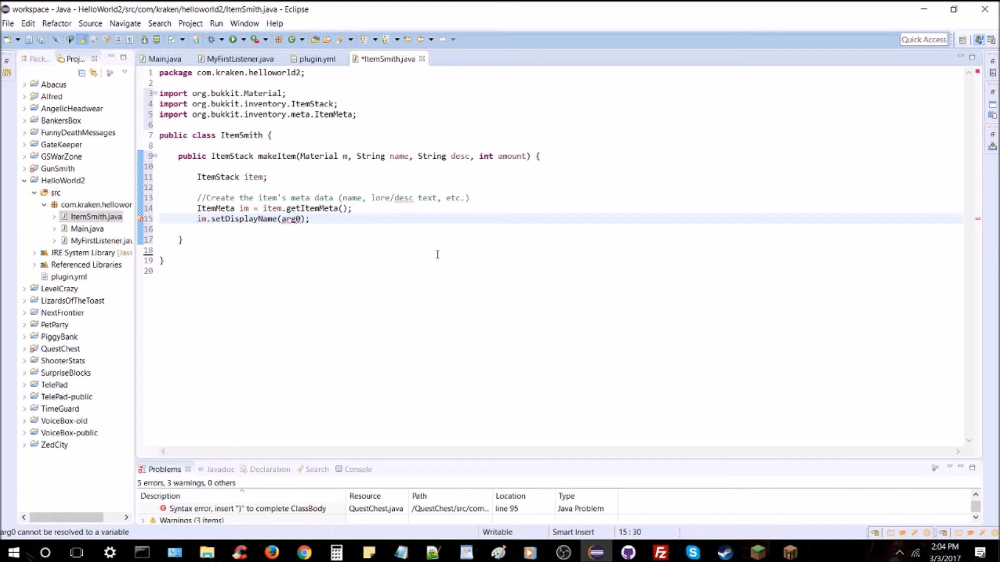
{"action": "type", "text": "\"\""}
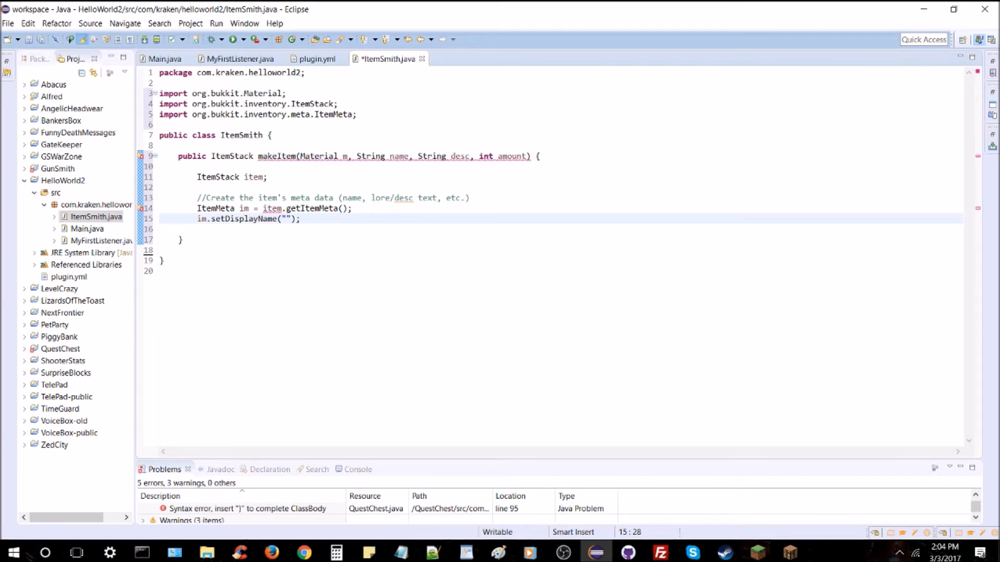
{"action": "type", "text": "name"}
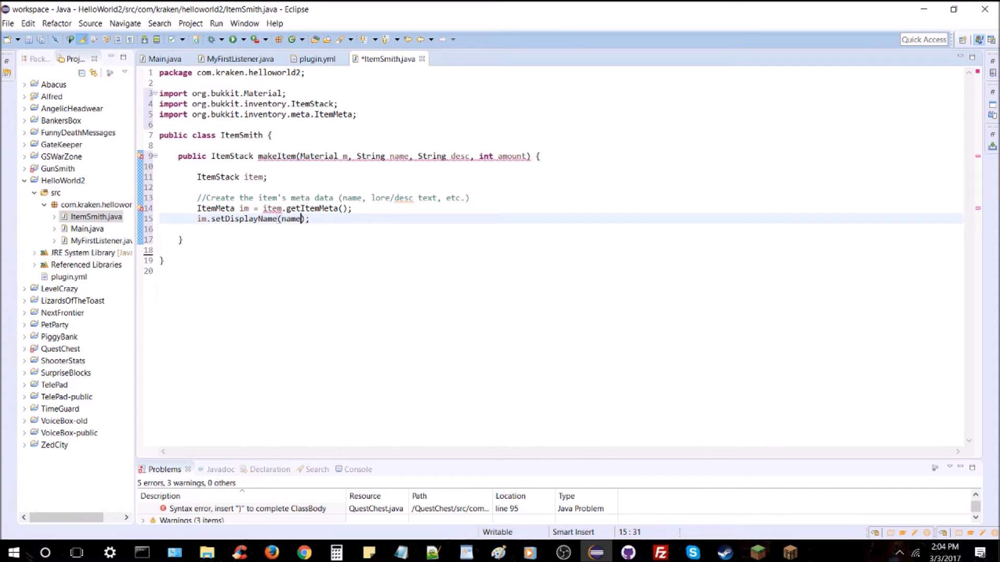
{"action": "key", "text": "ctrl+s"}
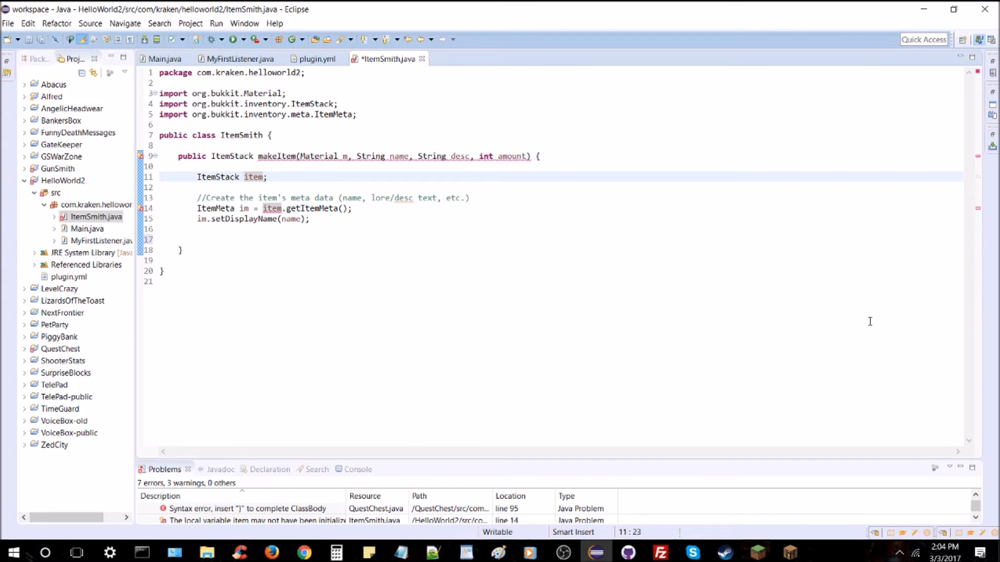
Step: Initialise item as new ItemStack(m, amount) and save ItemSmith.java
{"action": "type", "text": "= new ItemStack (m, 1"}
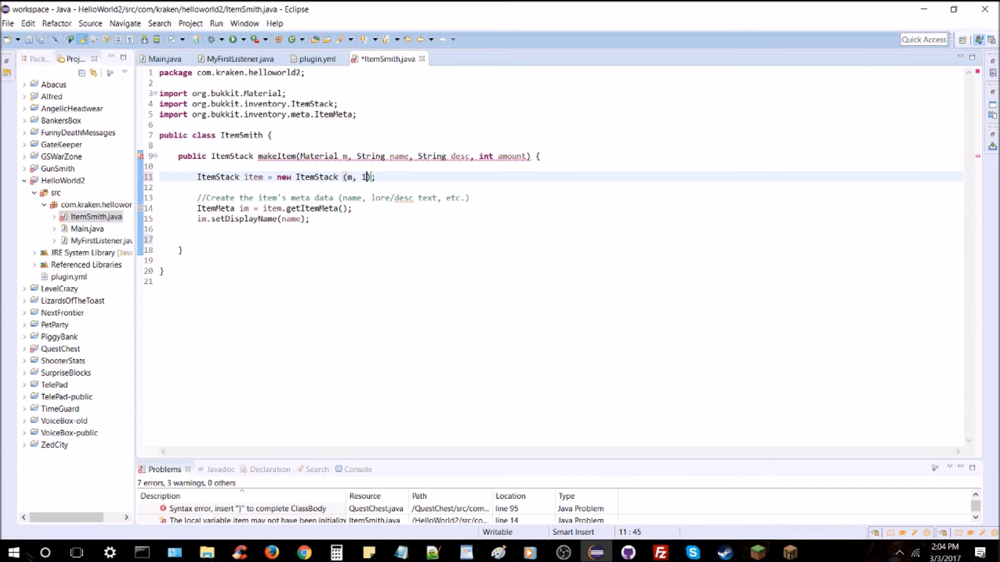
{"action": "type", "text": "amount"}
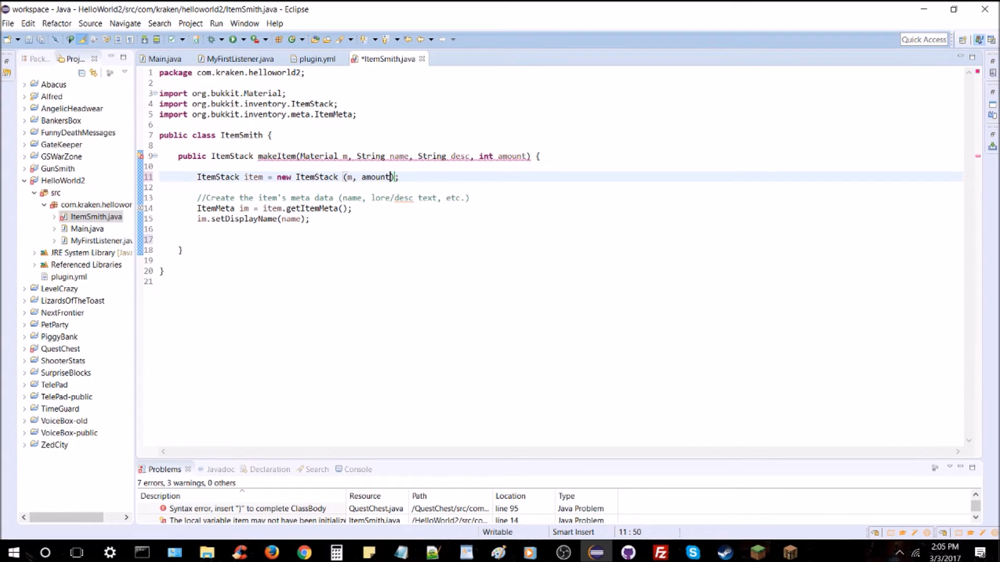
{"action": "key", "text": "ctrl+s"}
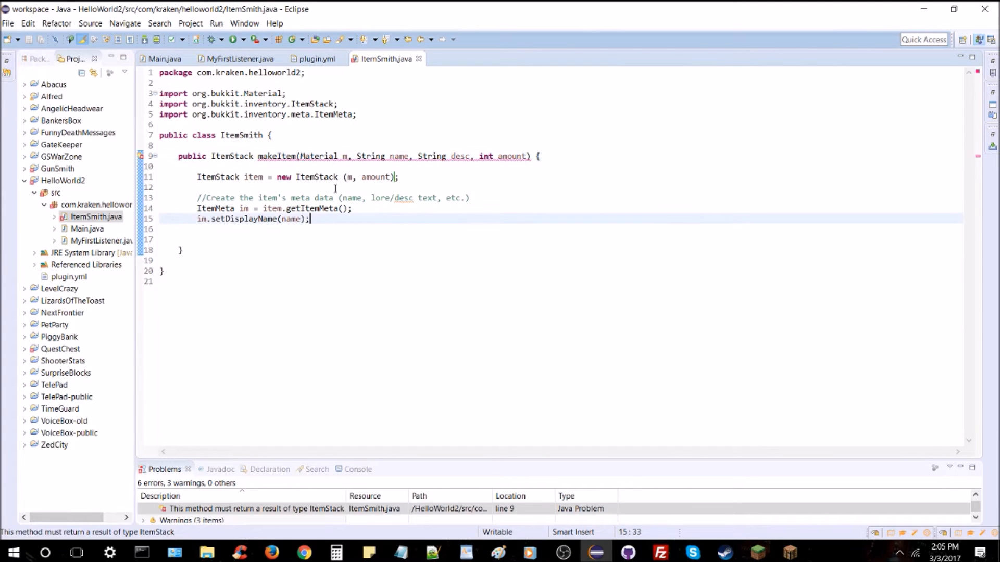
{"action": "mouse_move", "coordinate": [500, 172]}
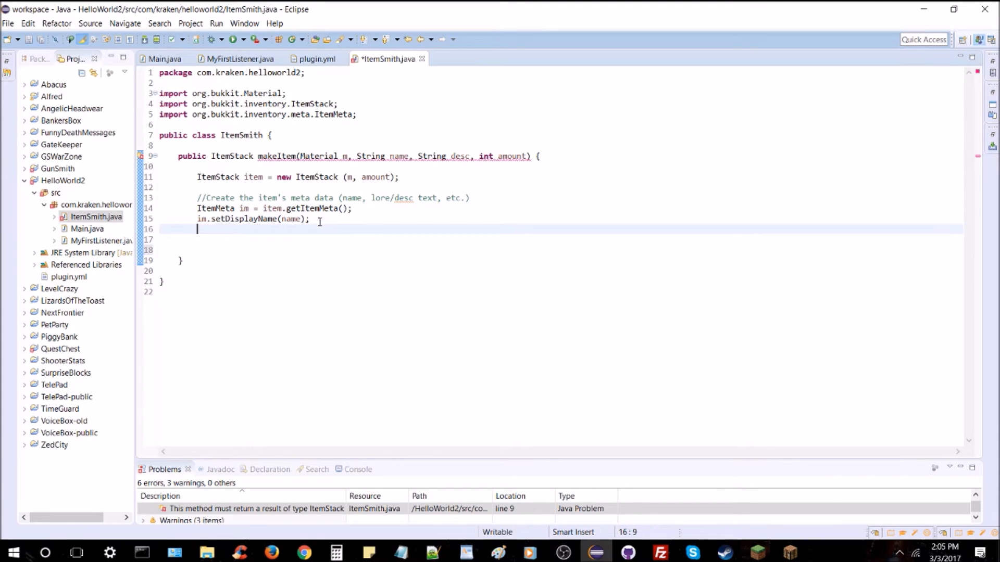
Step: Declare 'ArrayList<String> lore = new ArrayList<String>();' under a comment, importing java.util.ArrayList
{"action": "type", "text": "//Creat"}
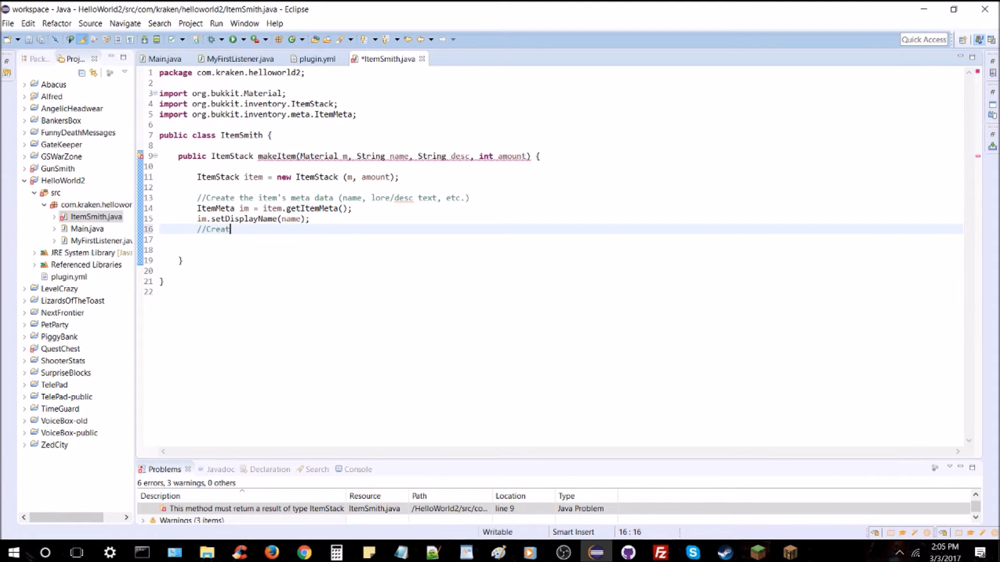
{"action": "type", "text": "es the lore"}
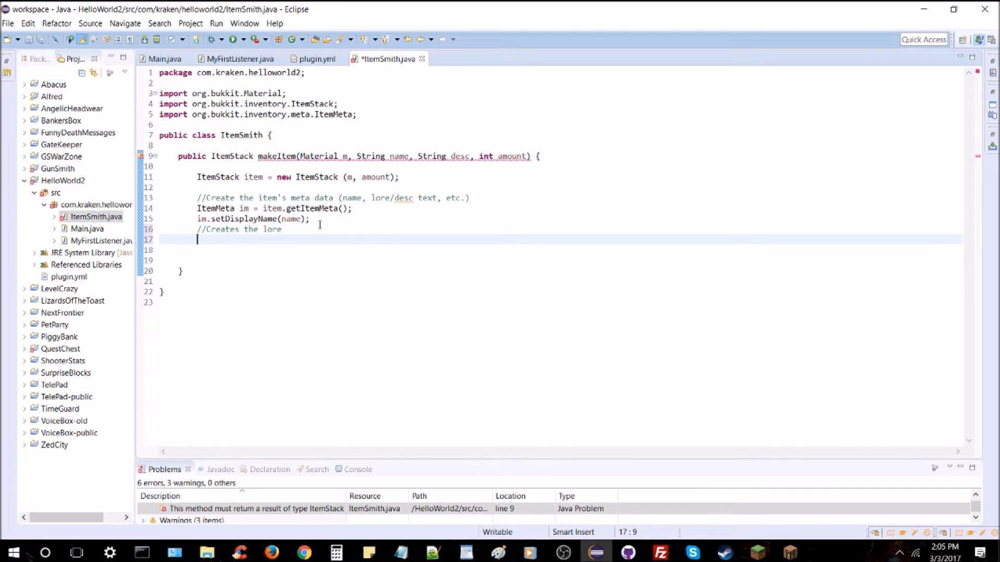
{"action": "type", "text": "ArrayList<String>"}
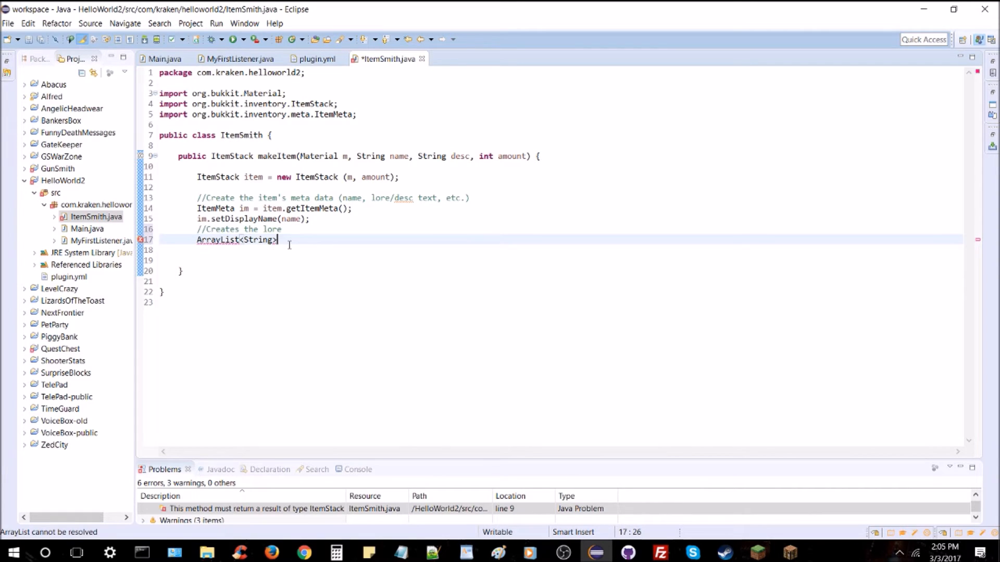
{"action": "type", "text": "lore ="}
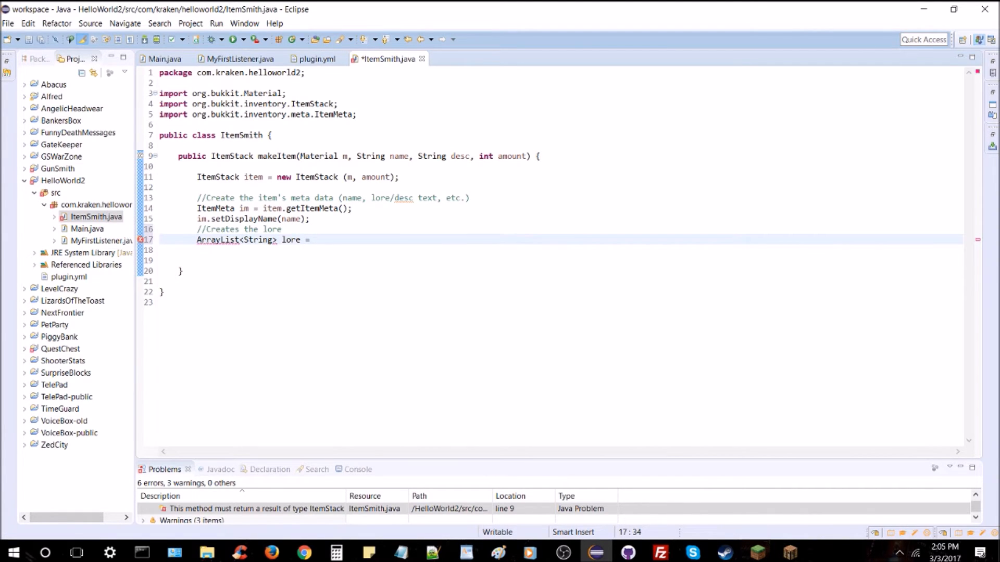
{"action": "type", "text": "new ArrayLi"}
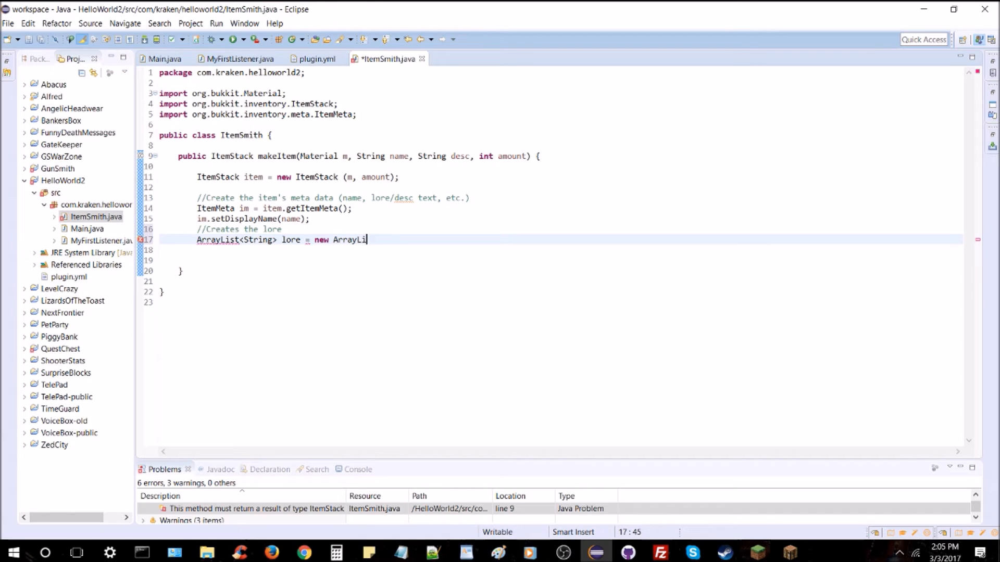
{"action": "type", "text": "st<String>("}
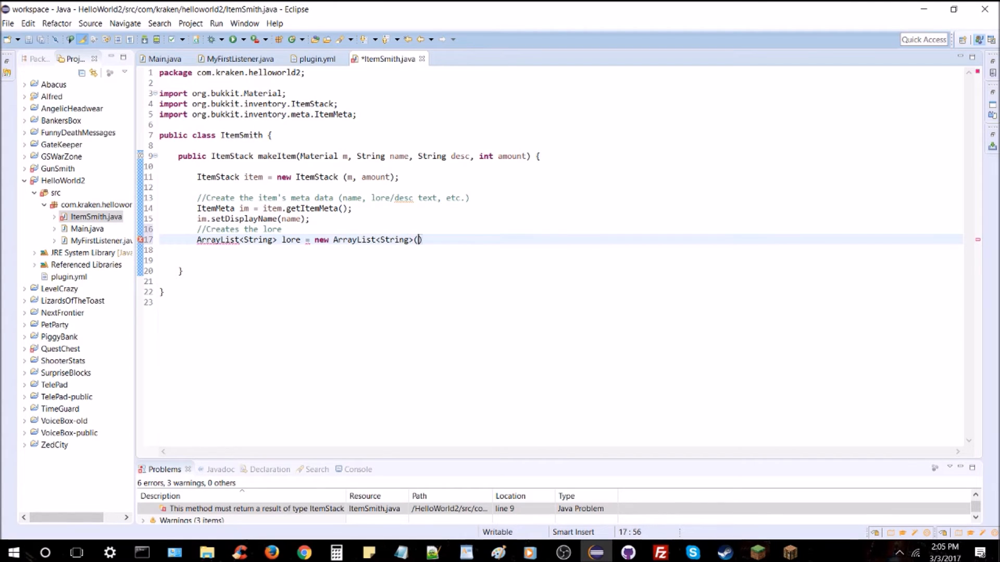
{"action": "type", "text": ");"}
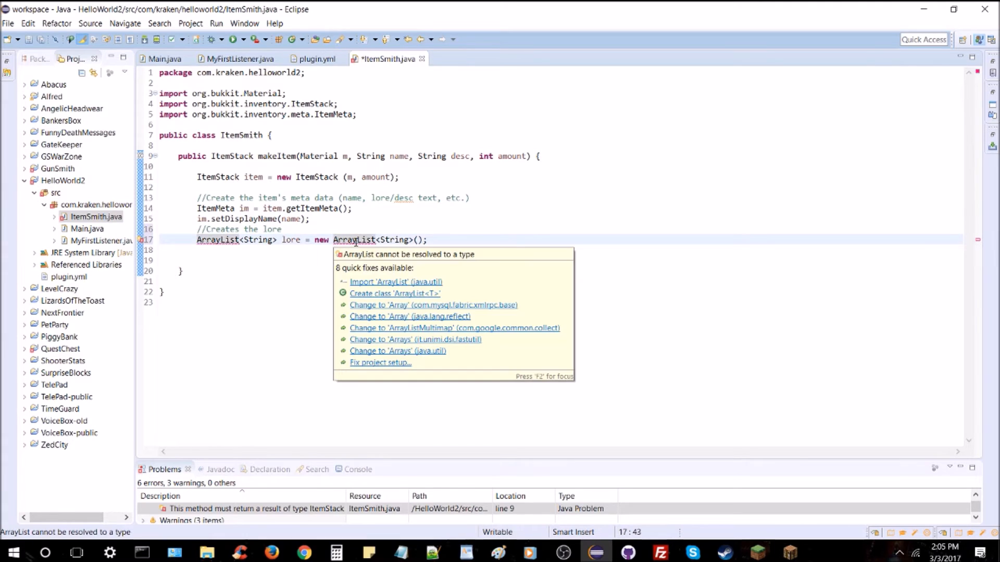
{"action": "left_click", "coordinate": [390, 281]}
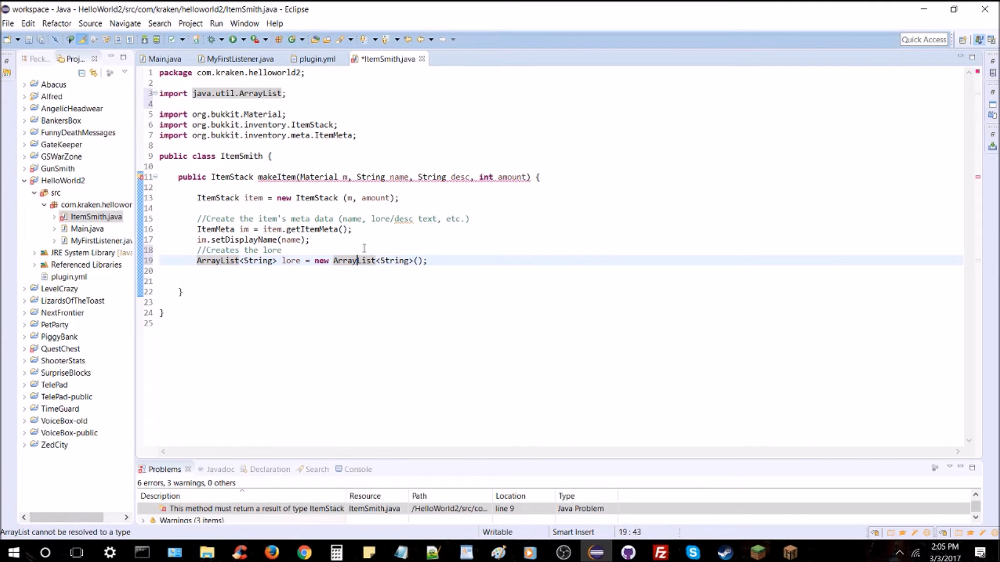
{"action": "left_click", "coordinate": [428, 261]}
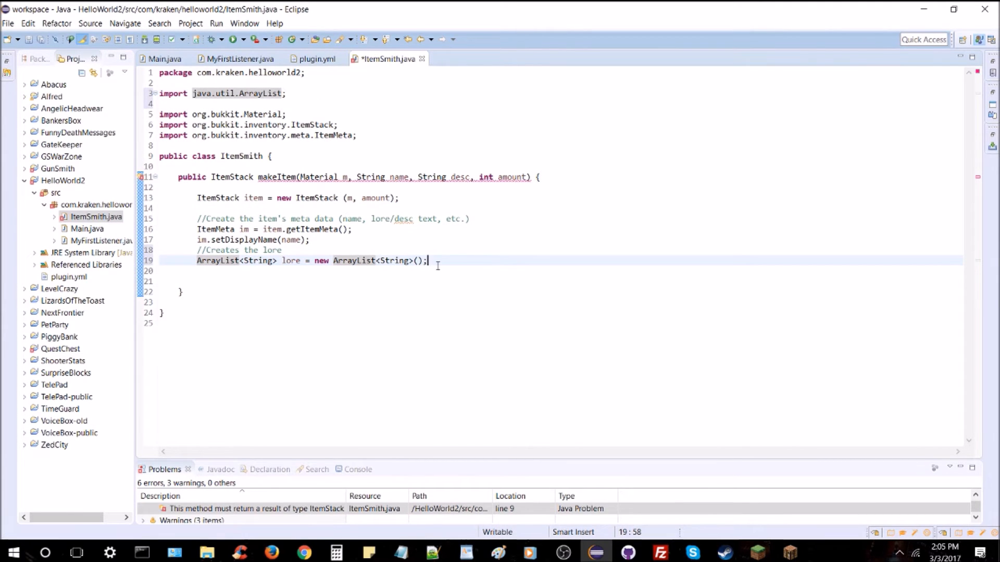
{"action": "mouse_move", "coordinate": [486, 285]}
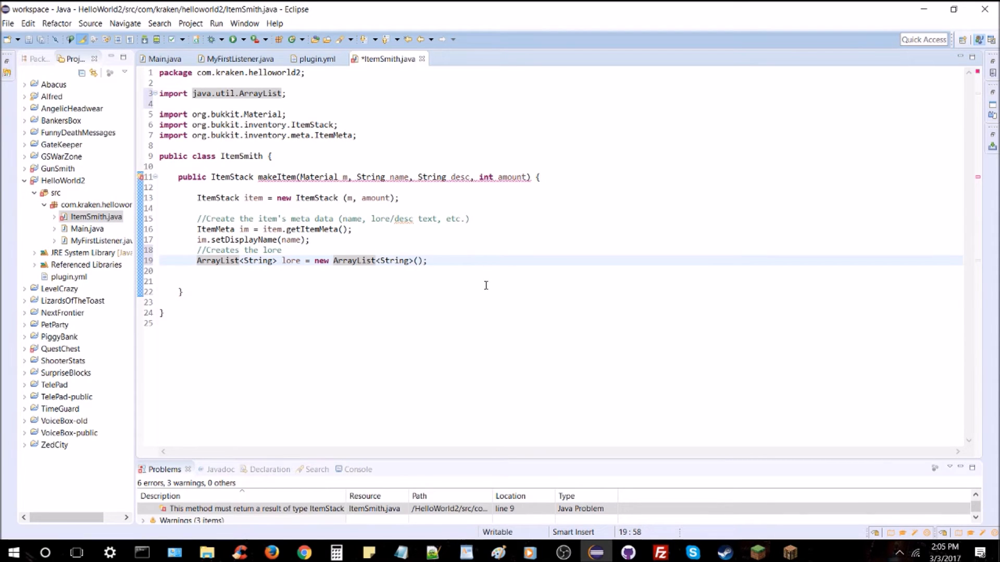
Step: Add desc to the lore list and apply it with im.setLore(lore)
{"action": "type", "text": "lore"}
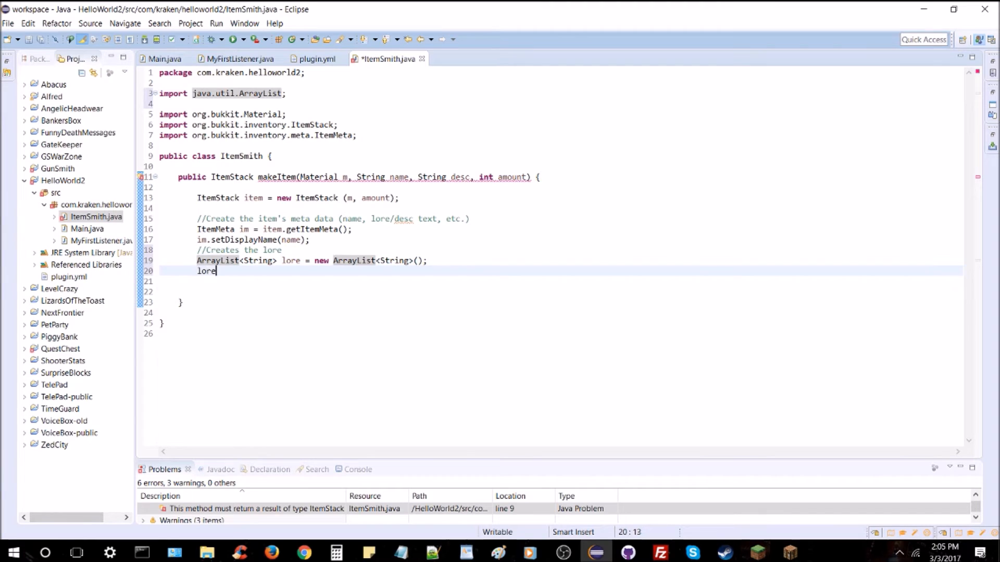
{"action": "type", "text": ".add"}
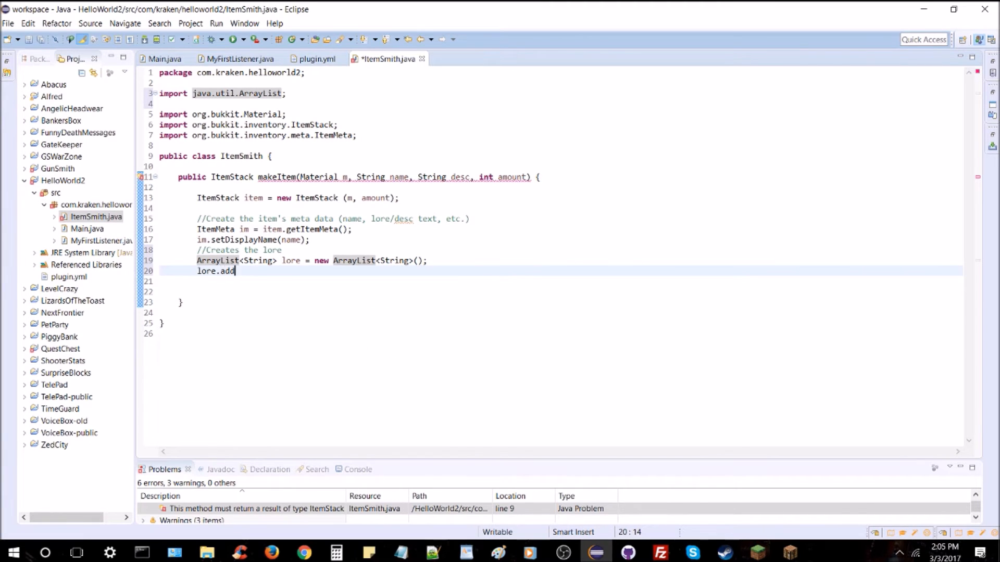
{"action": "type", "text": "(desc);"}
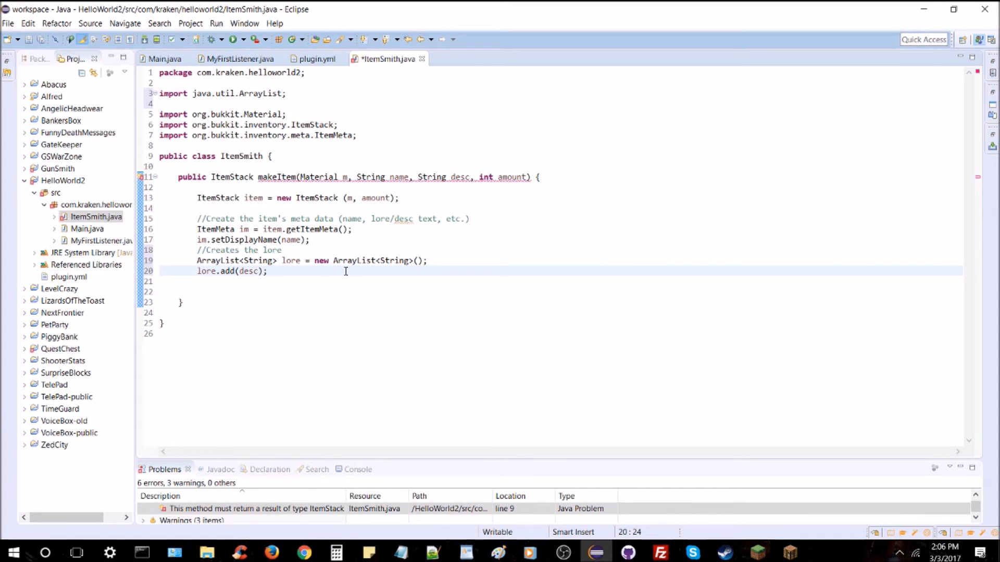
{"action": "type", "text": "im.setLore();"}
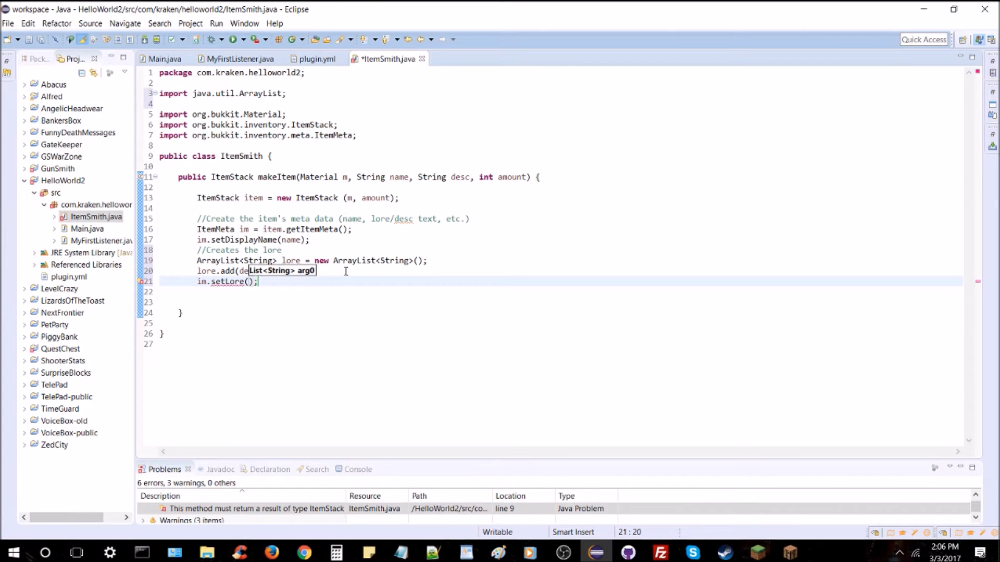
{"action": "type", "text": "lore"}
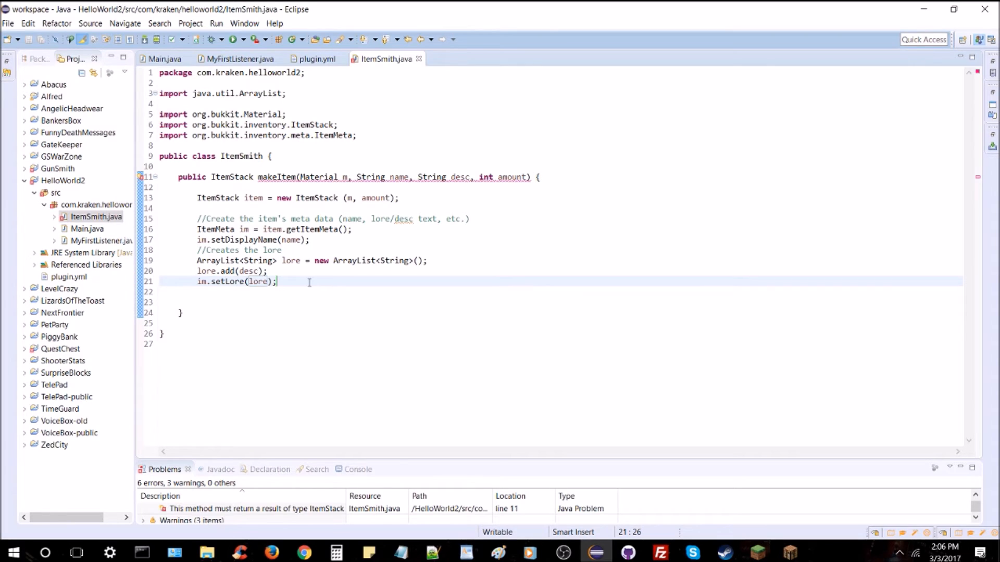
Step: Add a 'Hides the vanilla Minecraft tooltip' comment and im.addItemFlags(ItemFlag.HIDE_ENCHANTS)
{"action": "type", "text": "/"}
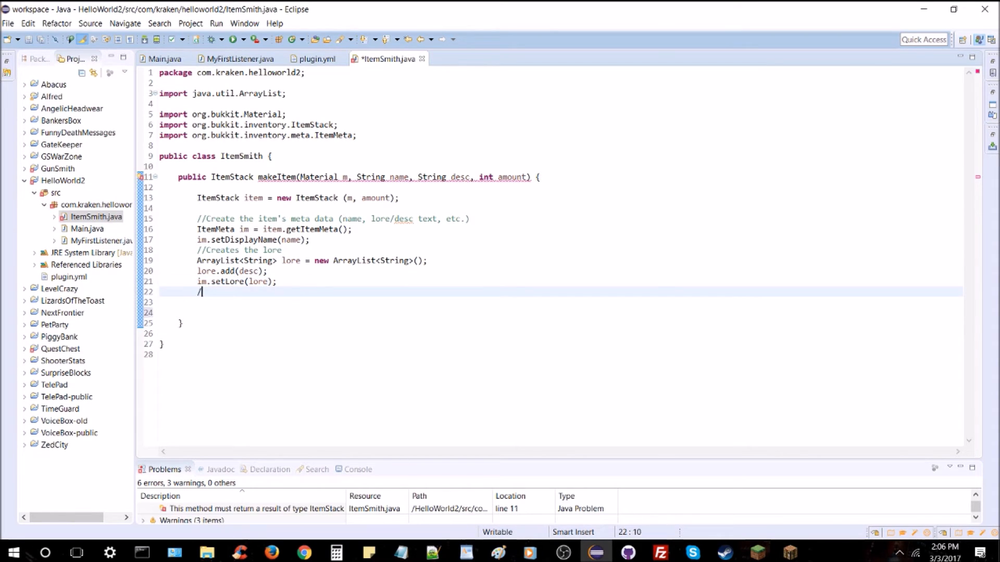
{"action": "type", "text": "/Hides"}
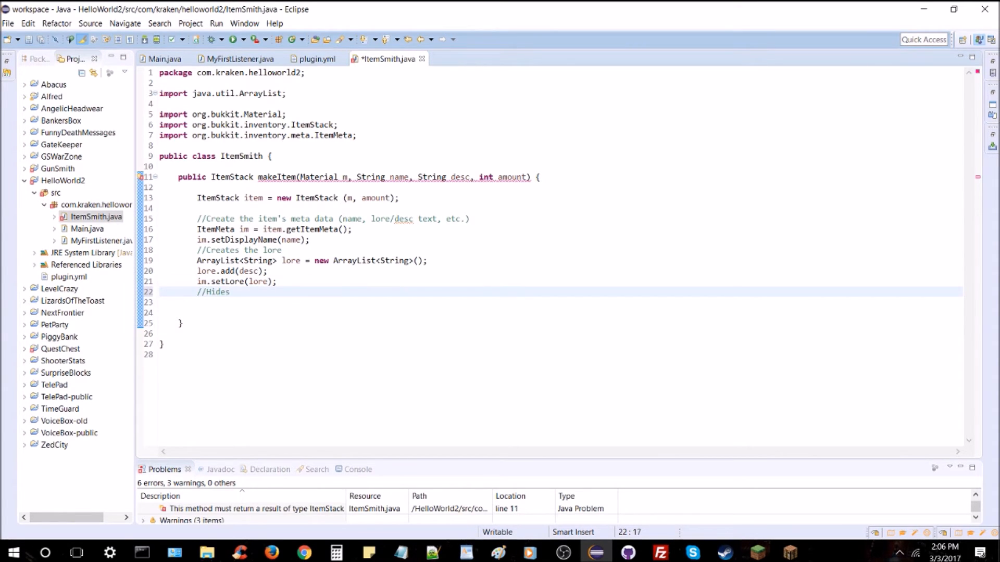
{"action": "type", "text": "the vanilla Mi"}
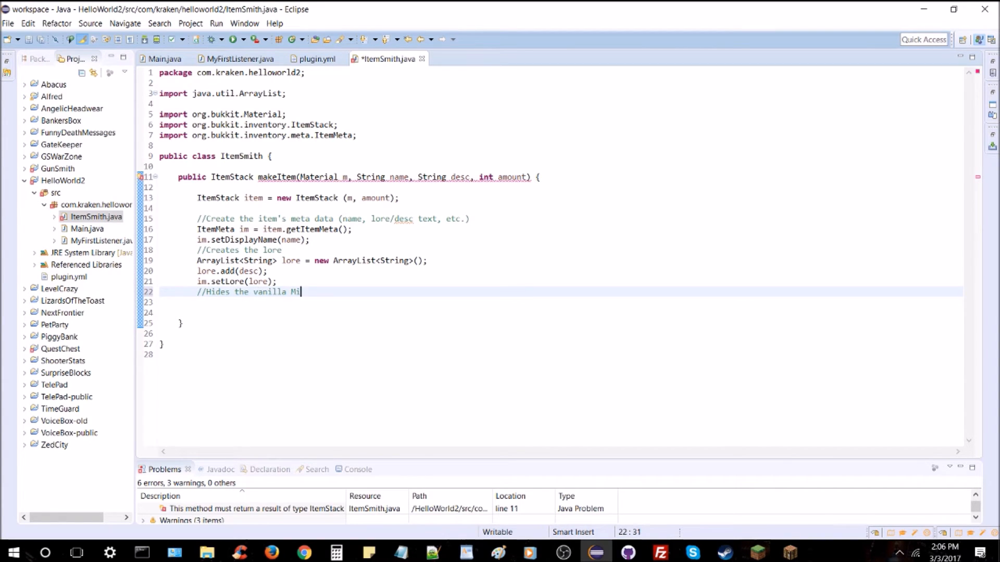
{"action": "type", "text": "necraft tooltip text"}
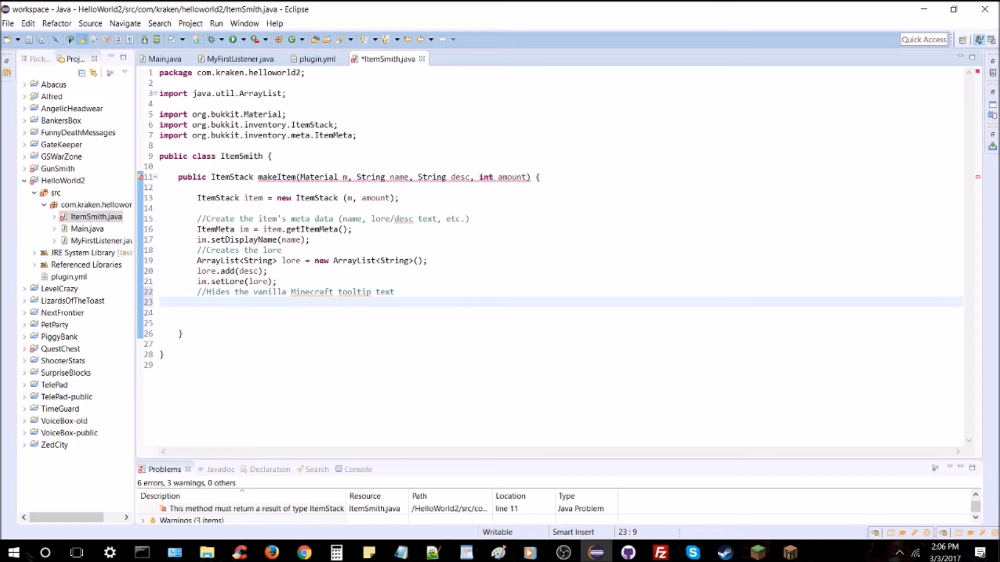
{"action": "type", "text": "im"}
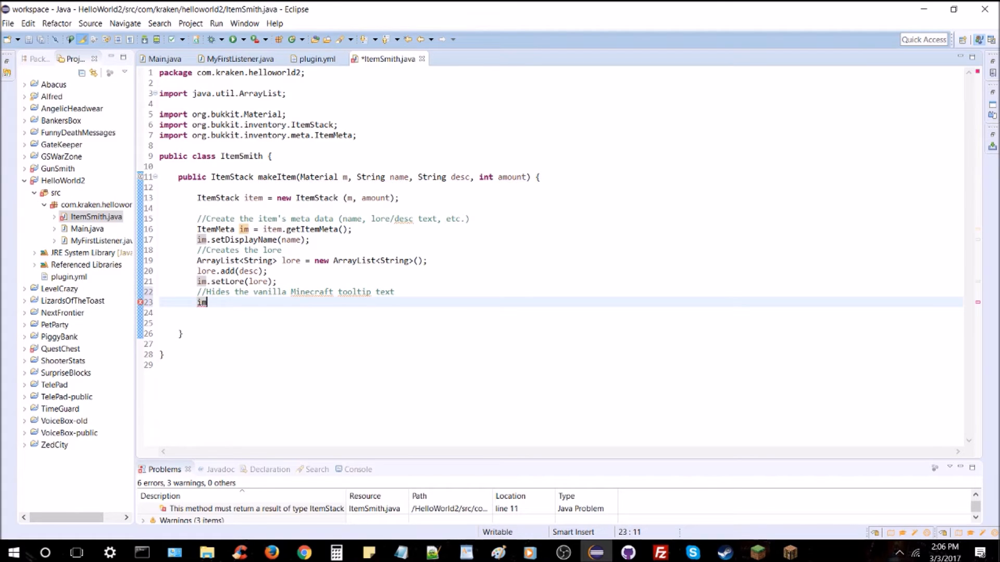
{"action": "type", "text": ".addItemFlags();"}
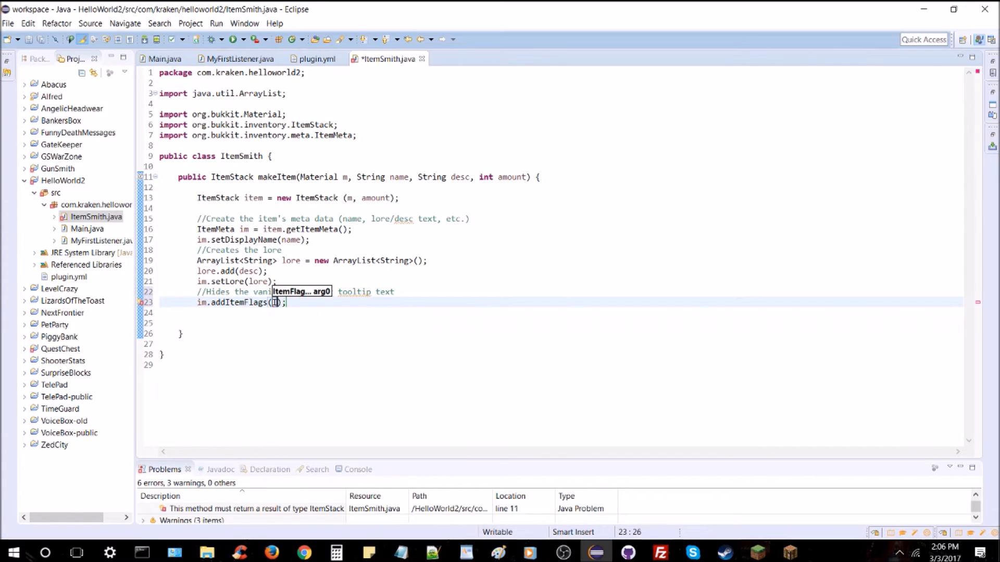
{"action": "type", "text": "ItemFlag.H"}
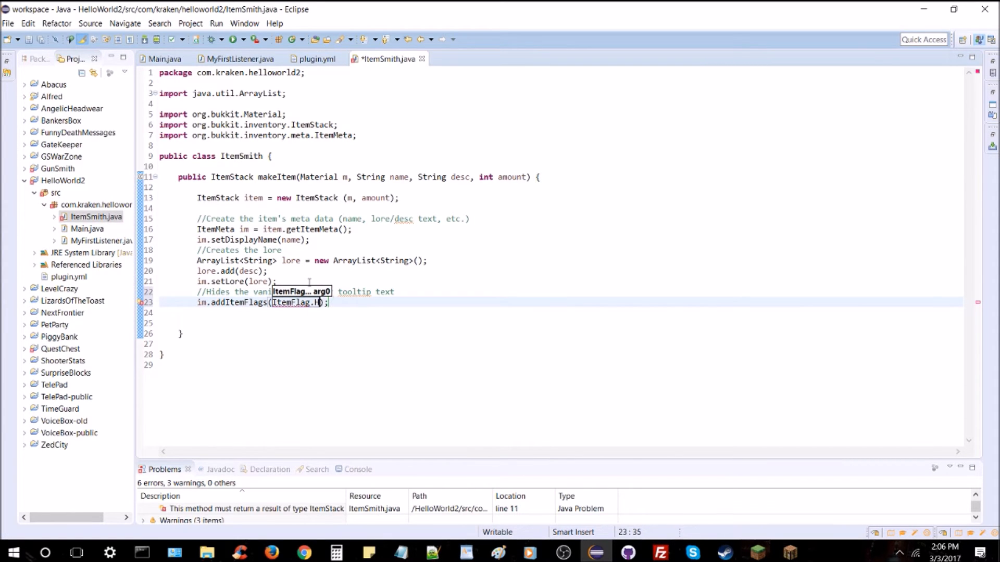
{"action": "type", "text": "IDE_ENCHANTS"}
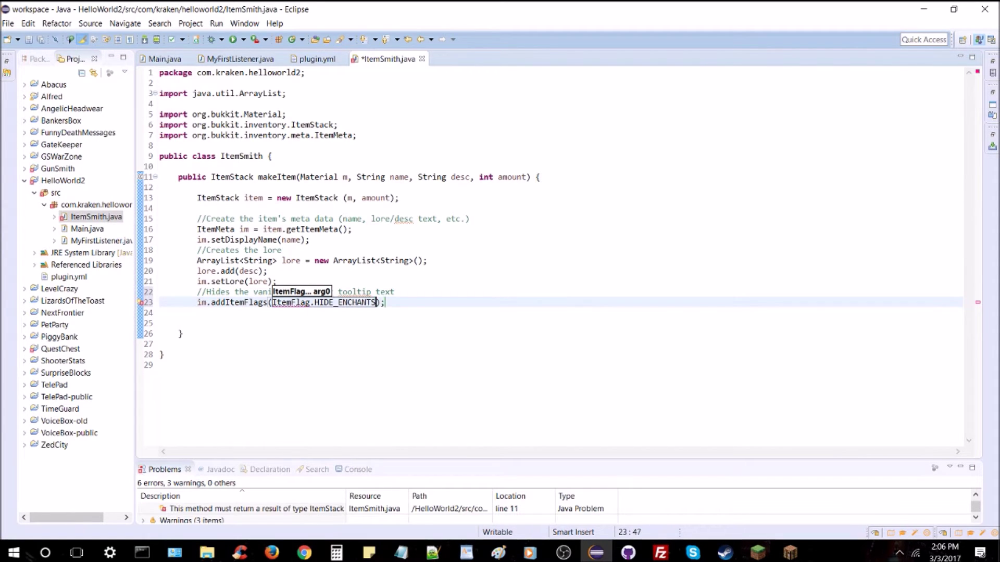
Step: Add the ItemFlag.HIDE_ATTRIBUTES flag and import ItemFlag from org.bukkit.inventory
{"action": "type", "text": "im.addItemFlags(arg0);"}
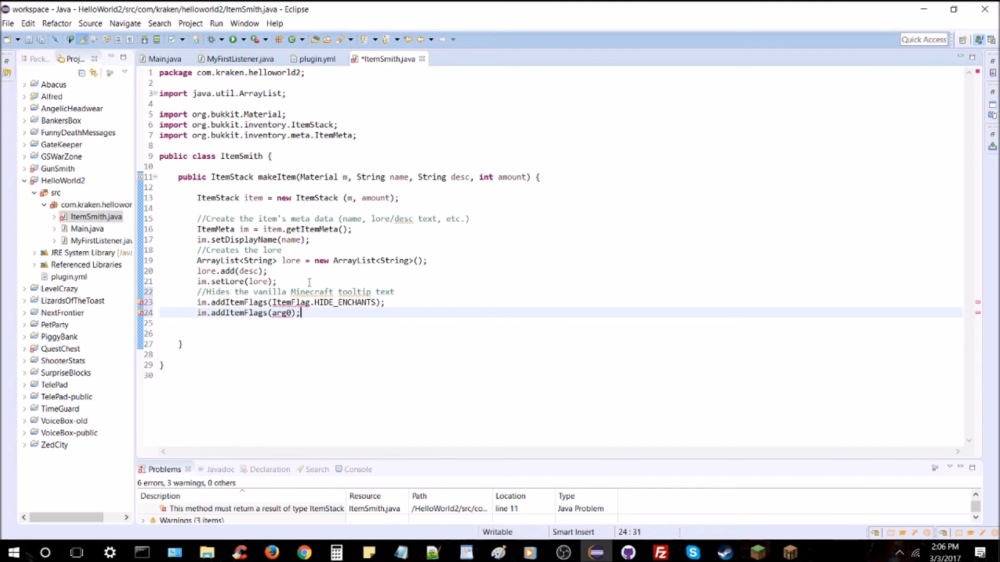
{"action": "type", "text": "ItemFlag."}
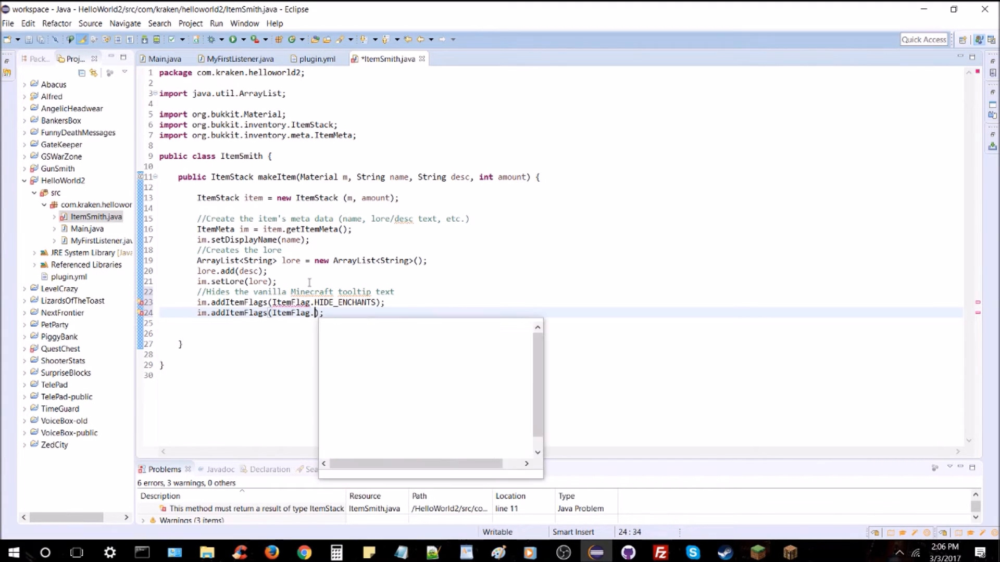
{"action": "type", "text": "HIDE_ATTRIBUTES"}
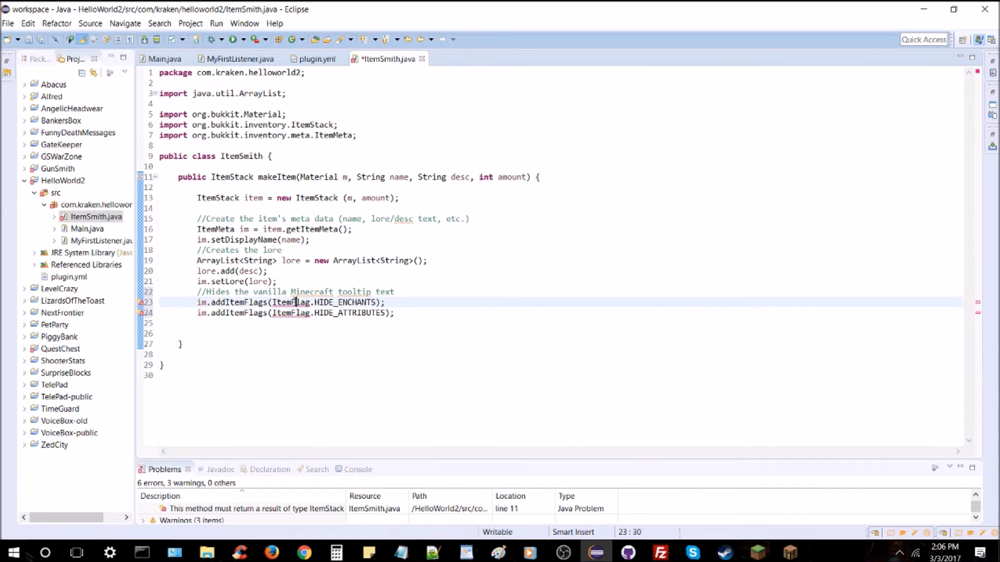
{"action": "left_click", "coordinate": [292, 302]}
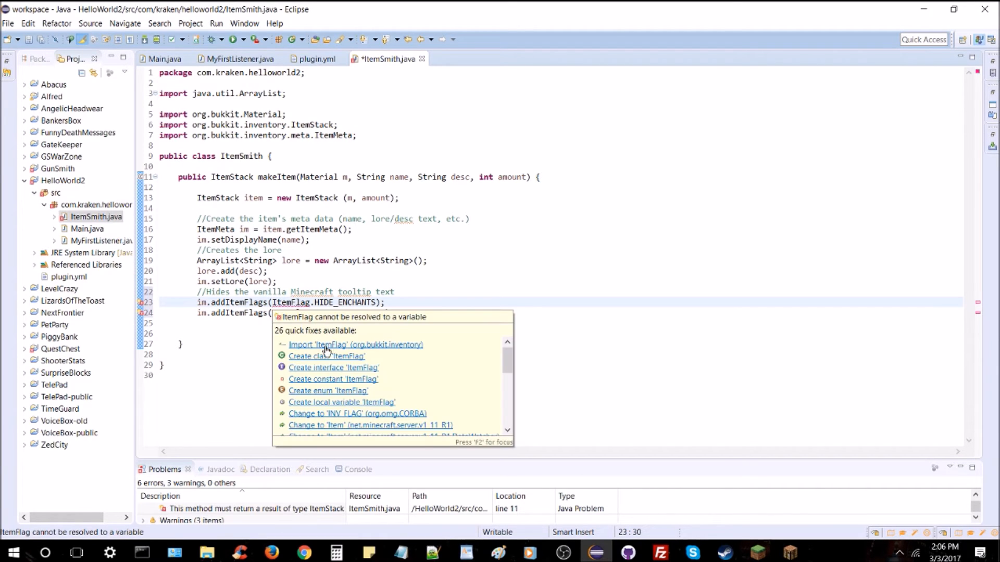
{"action": "left_click", "coordinate": [355, 344]}
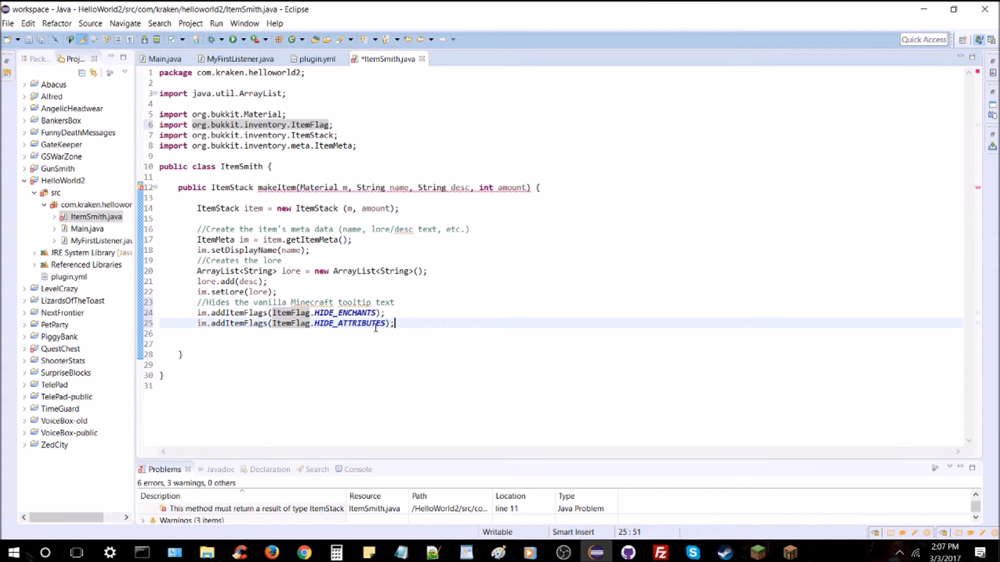
{"action": "mouse_move", "coordinate": [573, 324]}
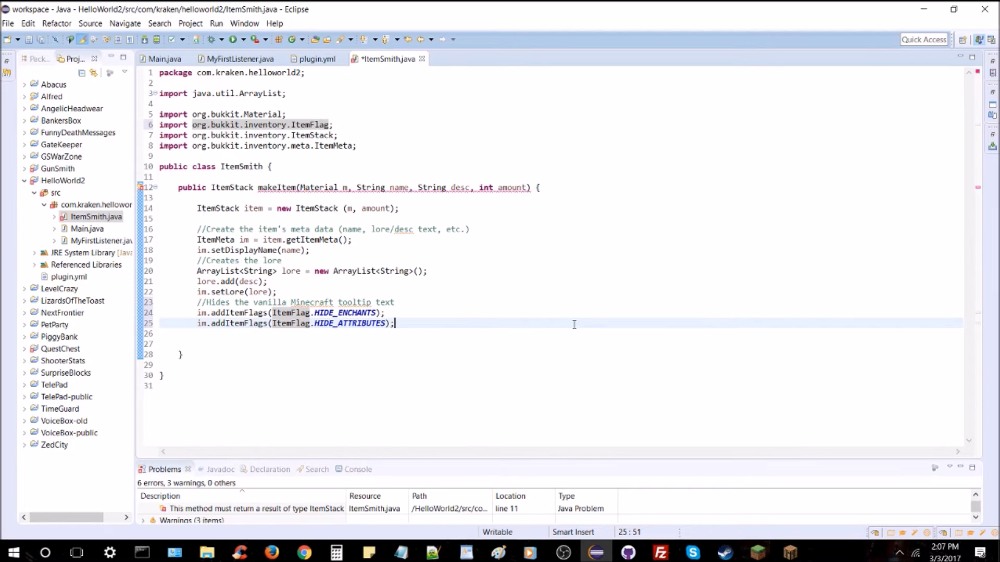
{"action": "mouse_move", "coordinate": [491, 311]}
{"action": "type", "text": "/"}
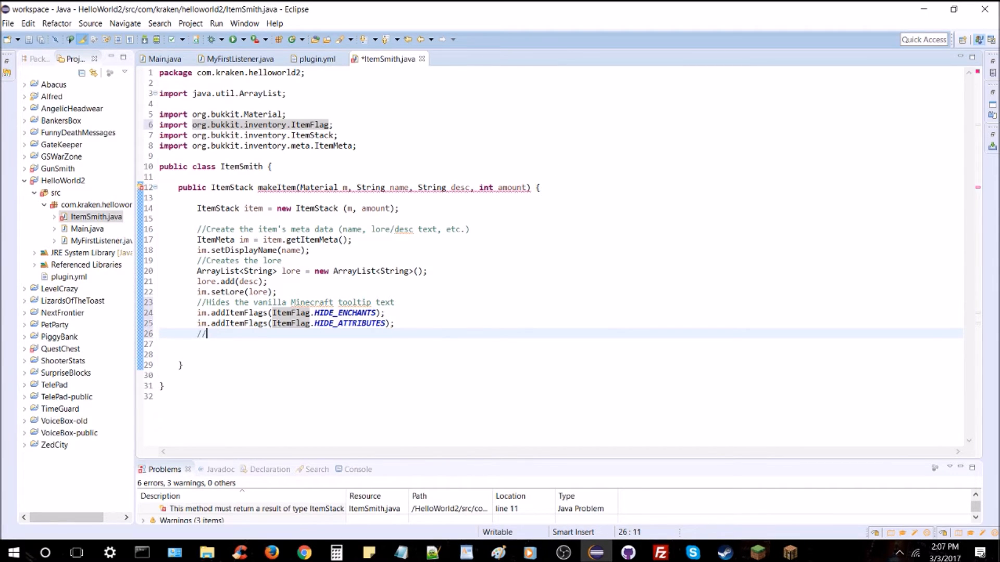
Step: Add a comment, item.setItemMeta(im), and 'return item;' at the end of makeItem
{"action": "type", "text": "/Sets the item"}
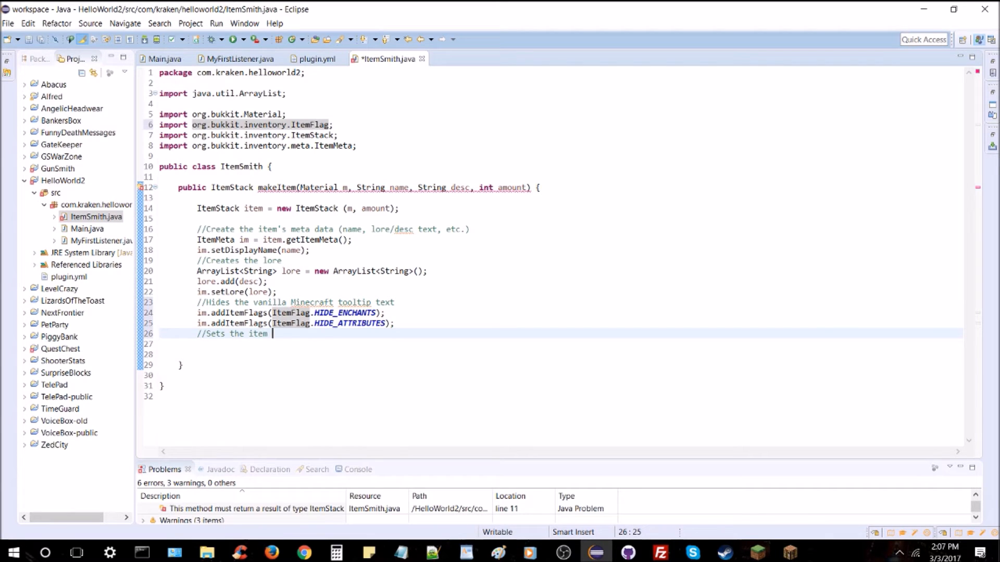
{"action": "type", "text": "'s meta data to the"}
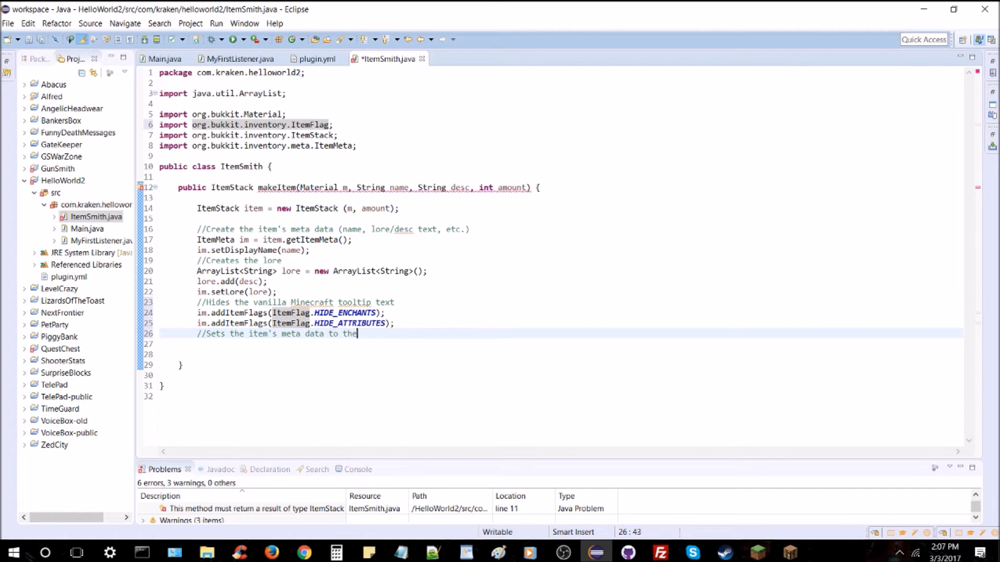
{"action": "type", "text": "custom \"im\" meta data"}
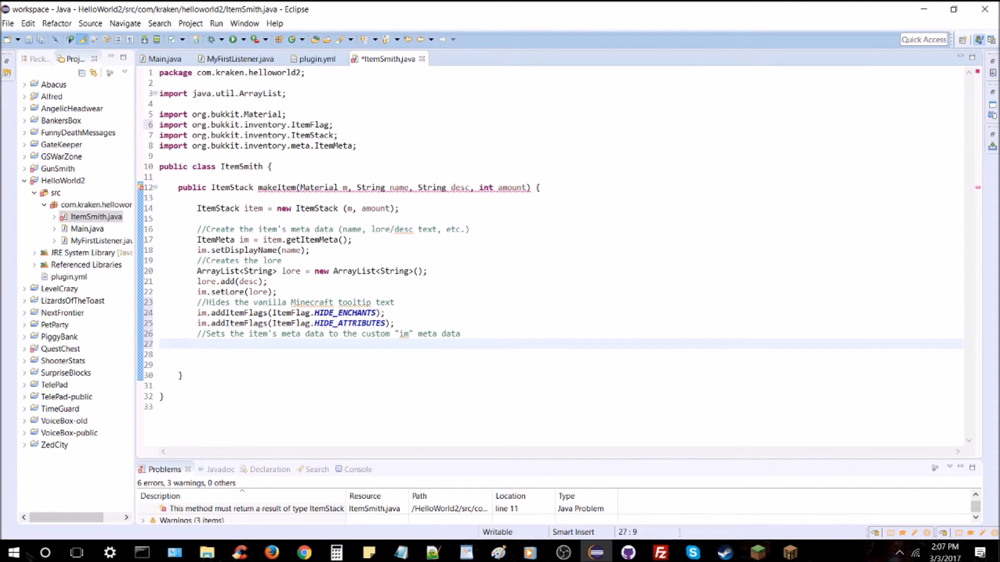
{"action": "type", "text": "item."}
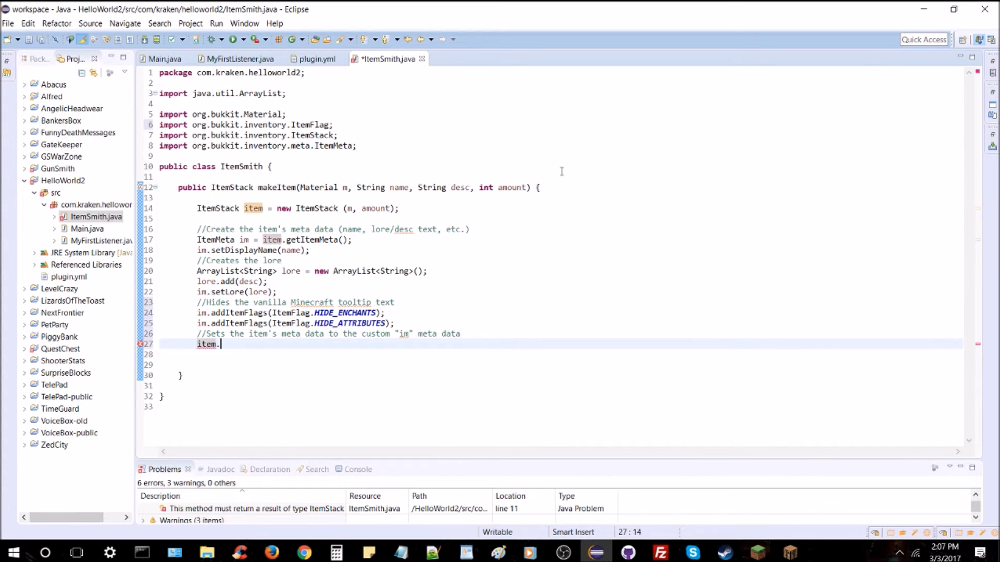
{"action": "type", "text": "setItemMeta(im);"}
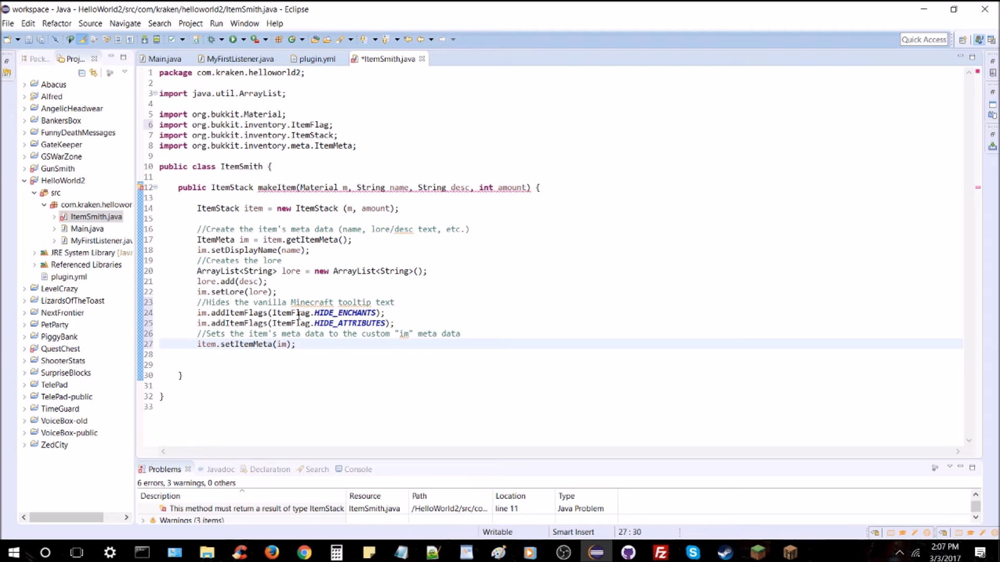
{"action": "mouse_move", "coordinate": [587, 305]}
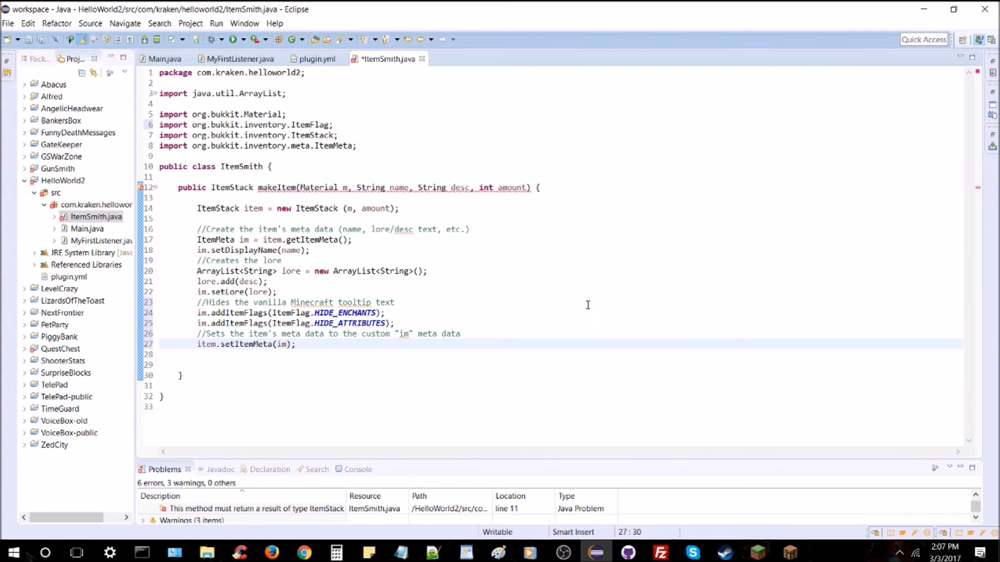
{"action": "mouse_move", "coordinate": [636, 323]}
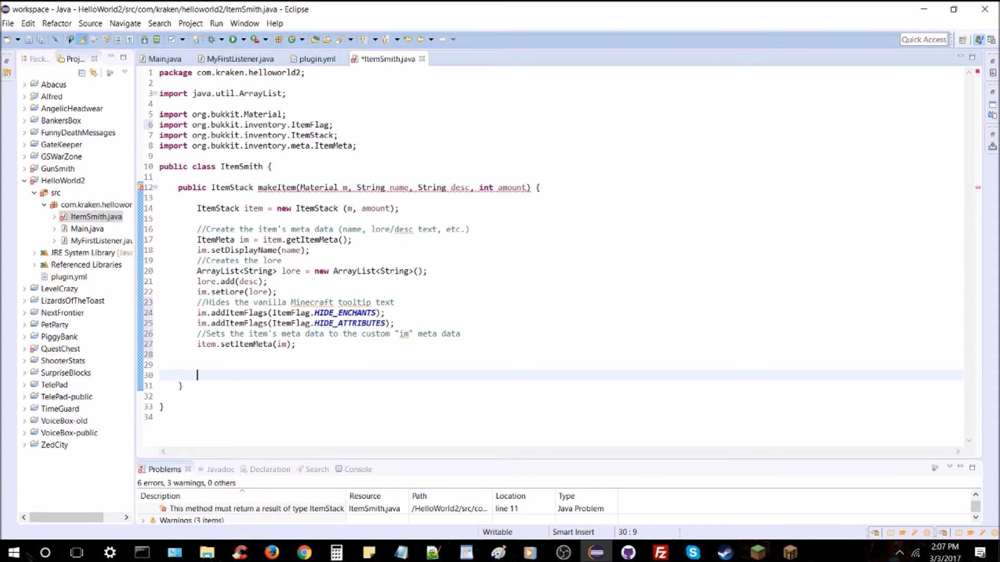
{"action": "type", "text": "return item;"}
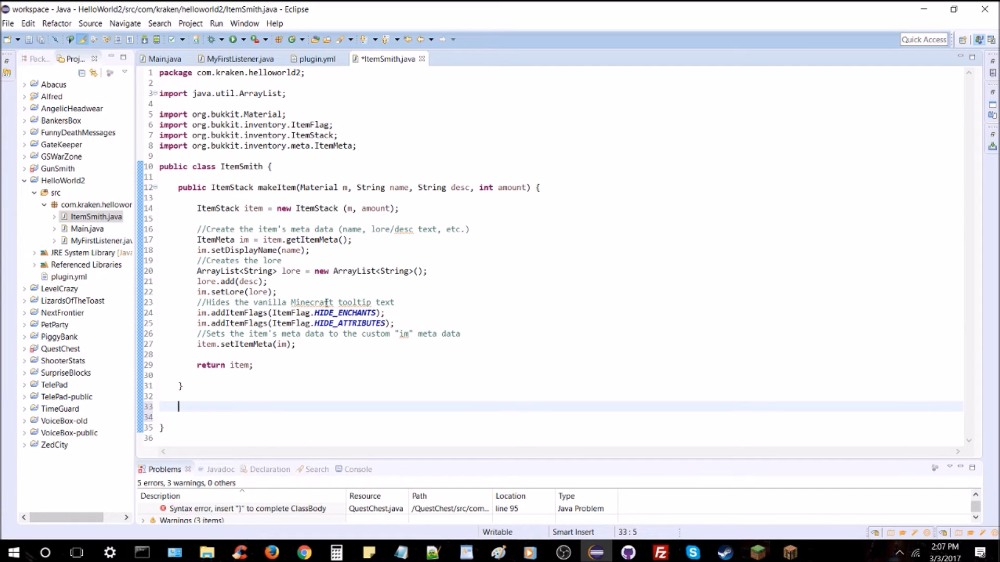
{"action": "mouse_move", "coordinate": [312, 303]}
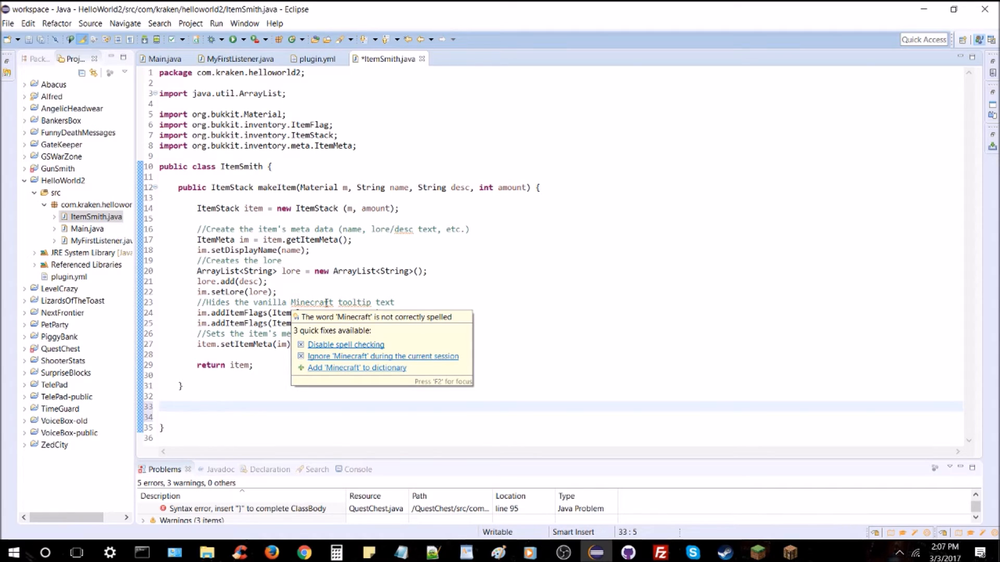
Step: Declare 'public ItemStack buildWeapon(int amount)' with an empty body below makeItem
{"action": "type", "text": "publ"}
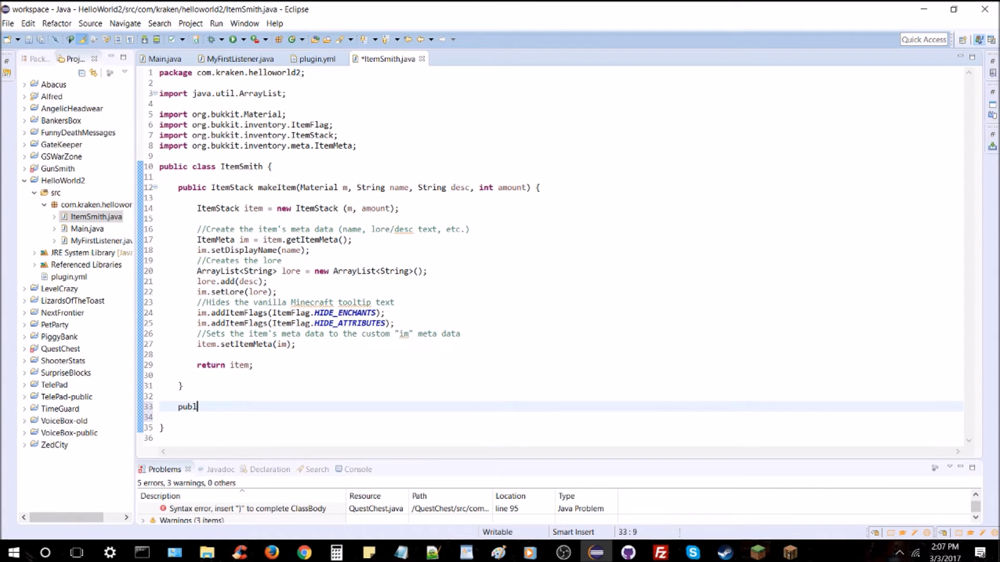
{"action": "type", "text": "ic"}
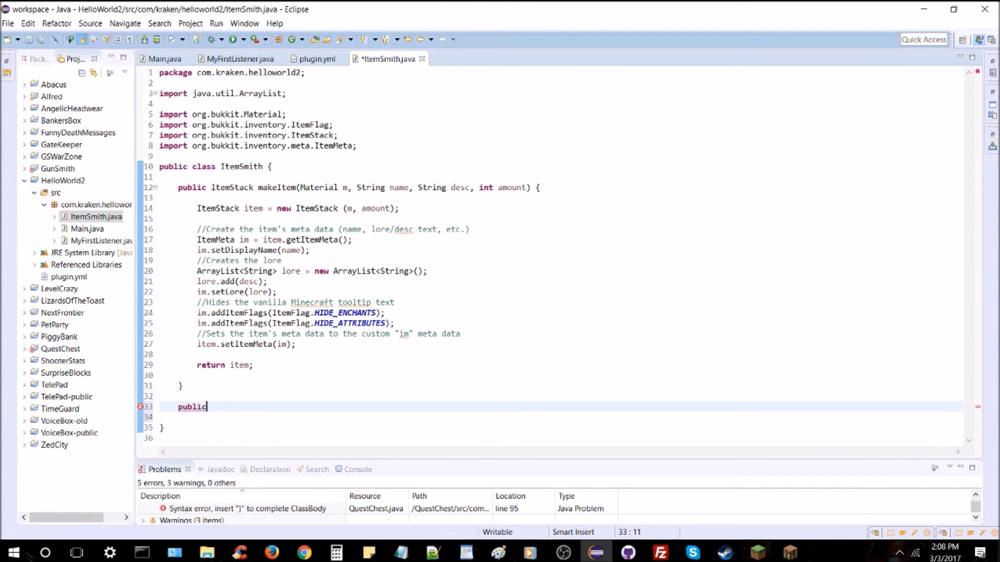
{"action": "type", "text": "ItemStack"}
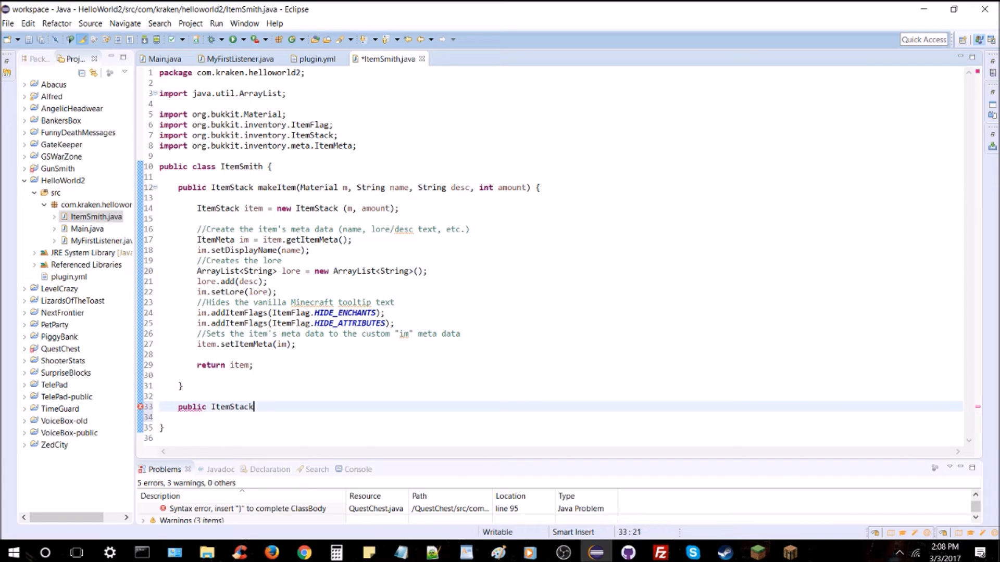
{"action": "type", "text": "b"}
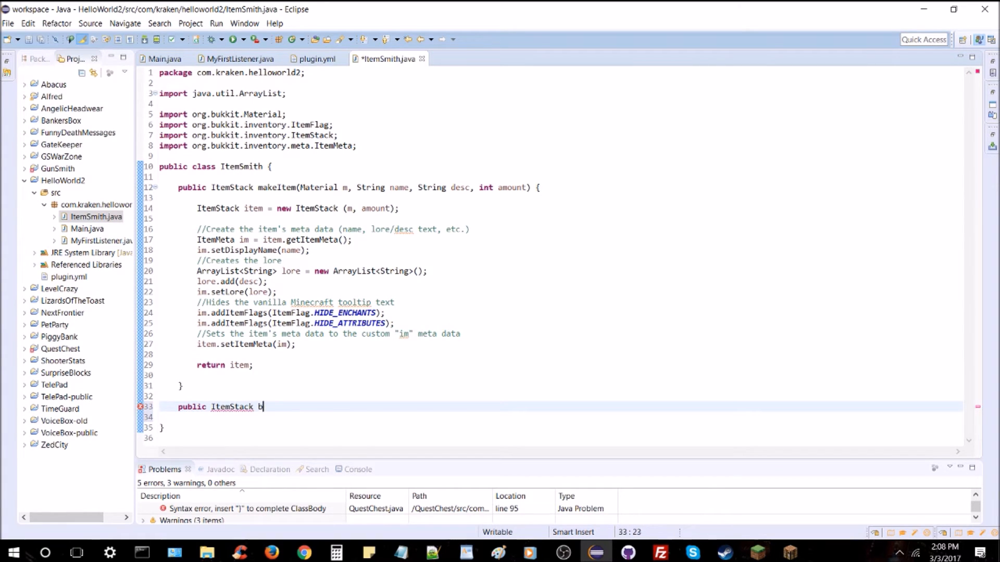
{"action": "type", "text": "uildWeapon()"}
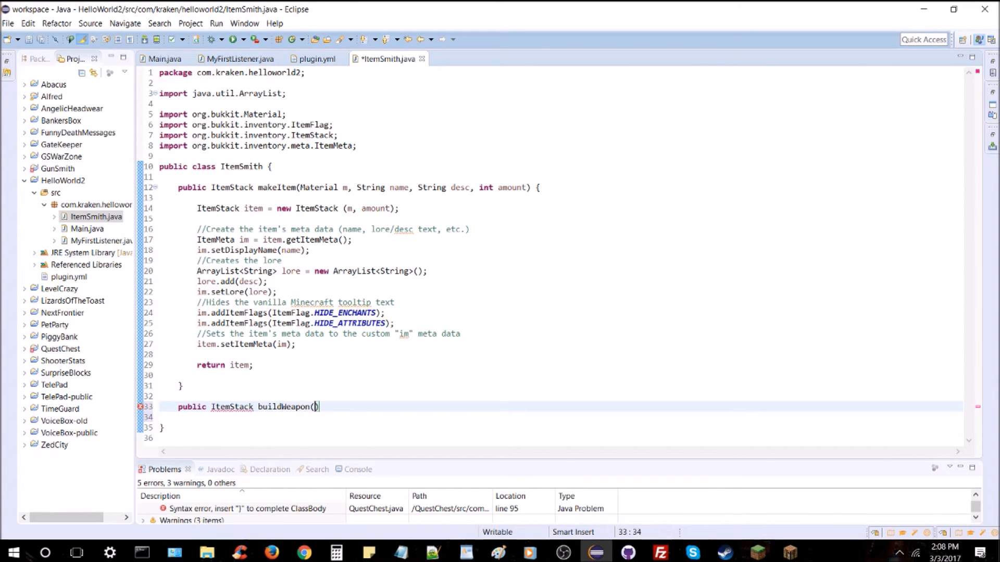
{"action": "type", "text": ")"}
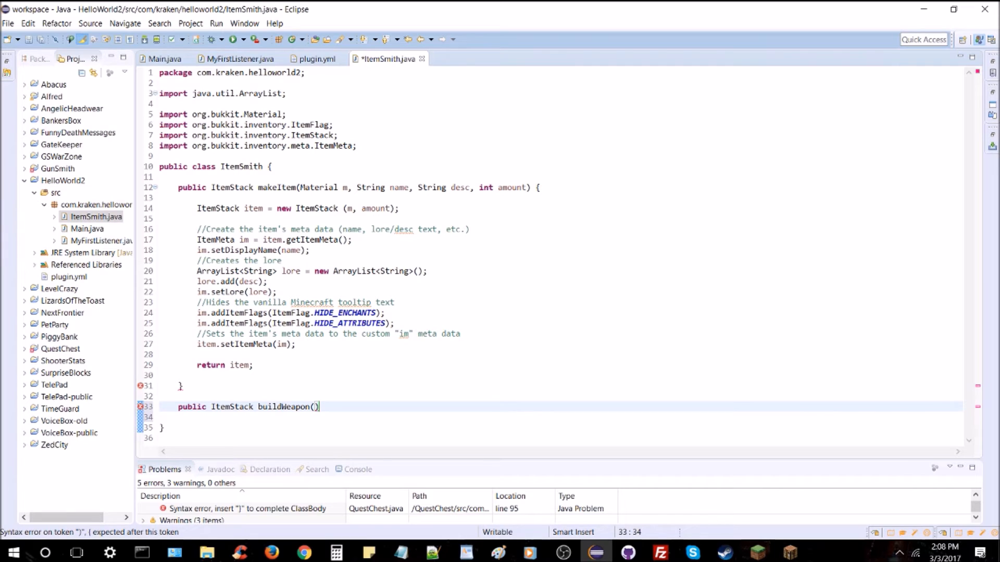
{"action": "type", "text": "i"}
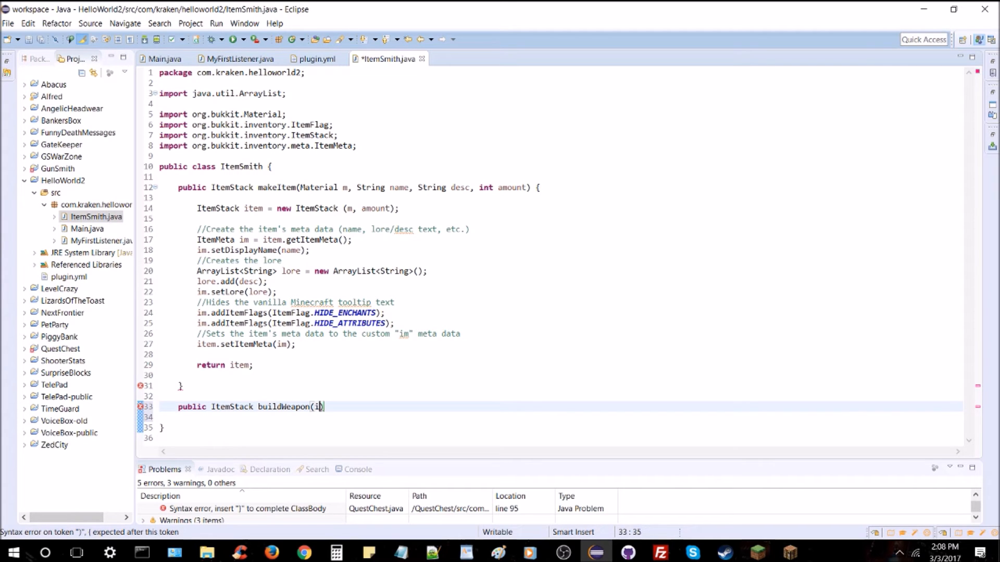
{"action": "type", "text": "nt amount)"}
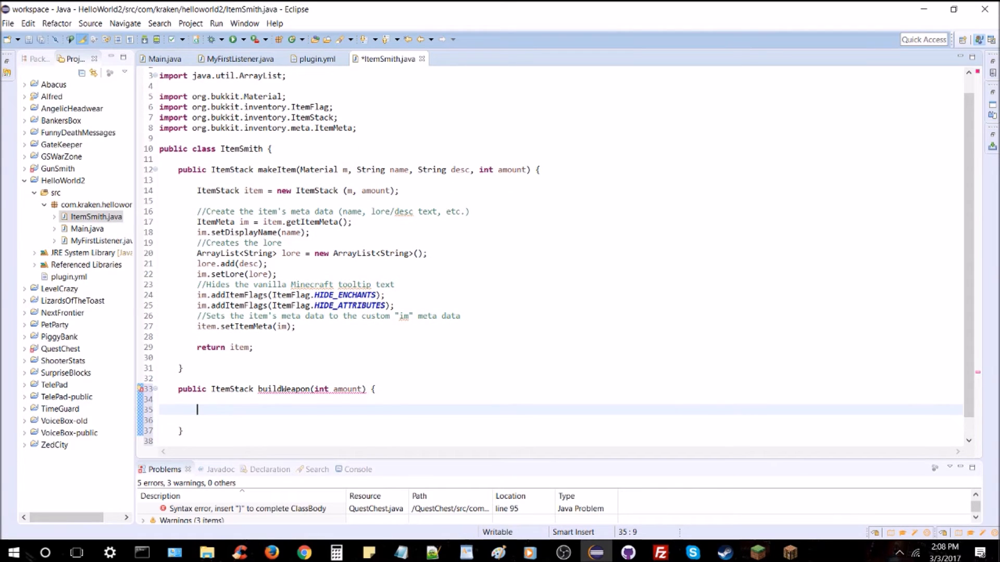
Step: Declare 'Material m = Material.GOLD_SWORD' inside buildWeapon via autocomplete
{"action": "type", "text": "Material m = Material.GO"}
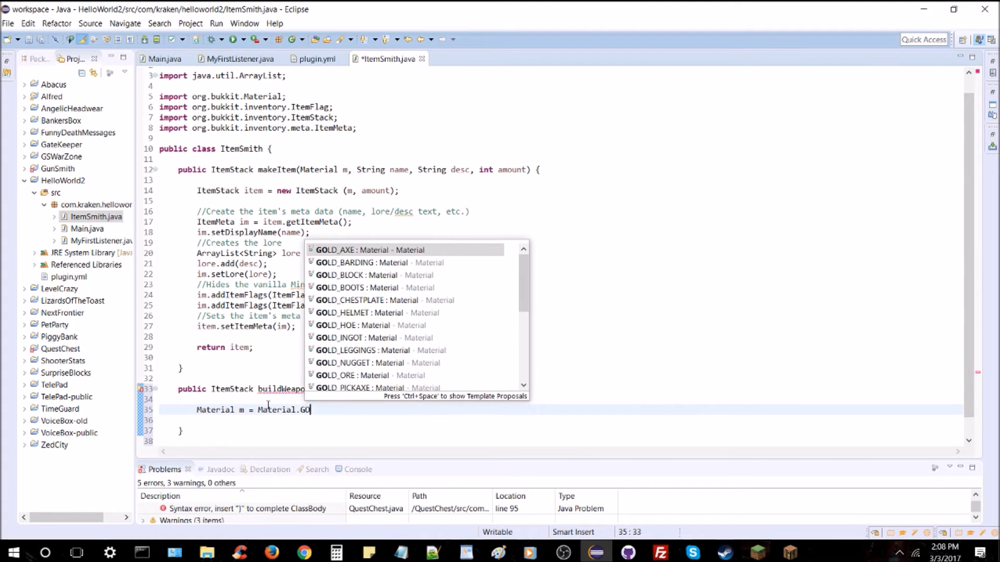
{"action": "type", "text": "_S"}
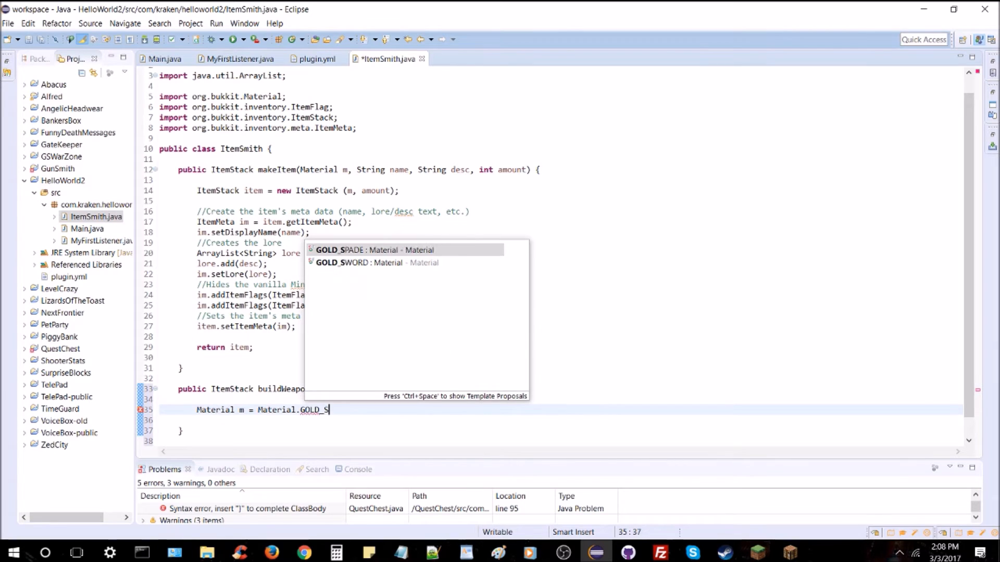
{"action": "left_click", "coordinate": [344, 263]}
{"action": "type", "text": "S"}
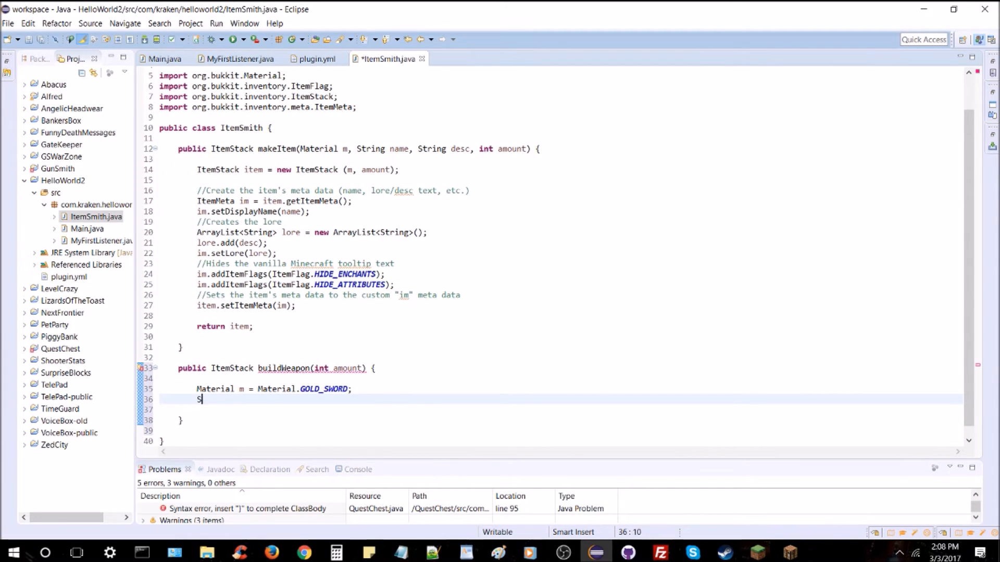
Step: Declare String name set to "Sword of King Midas"
{"action": "type", "text": "tring name = \"\""}
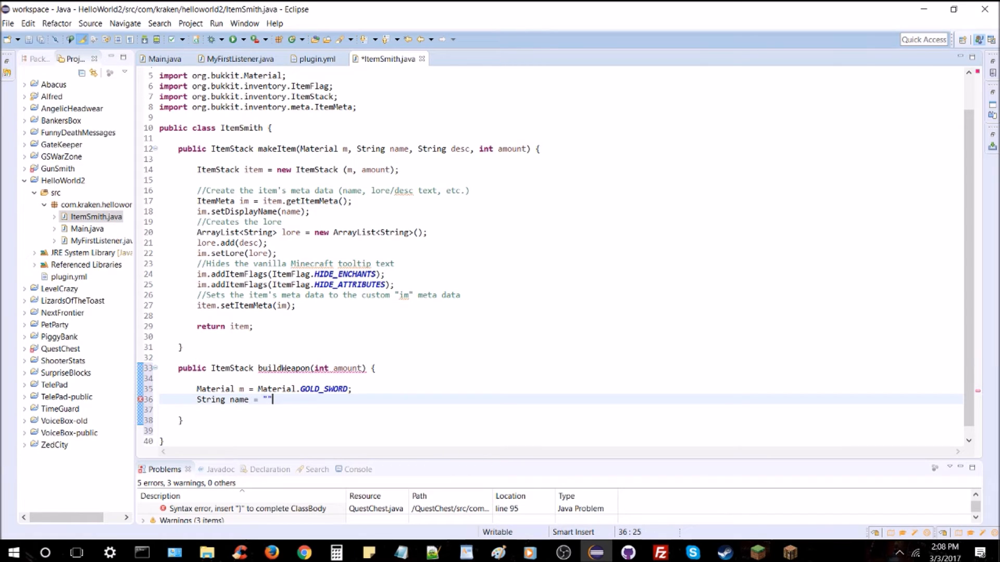
{"action": "type", "text": "King M"}
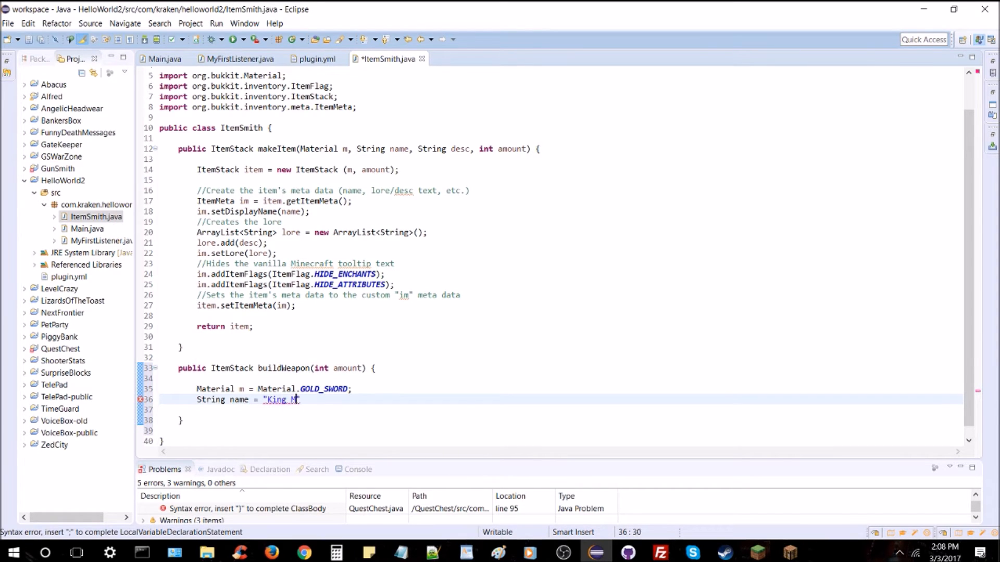
{"action": "type", "text": "i"}
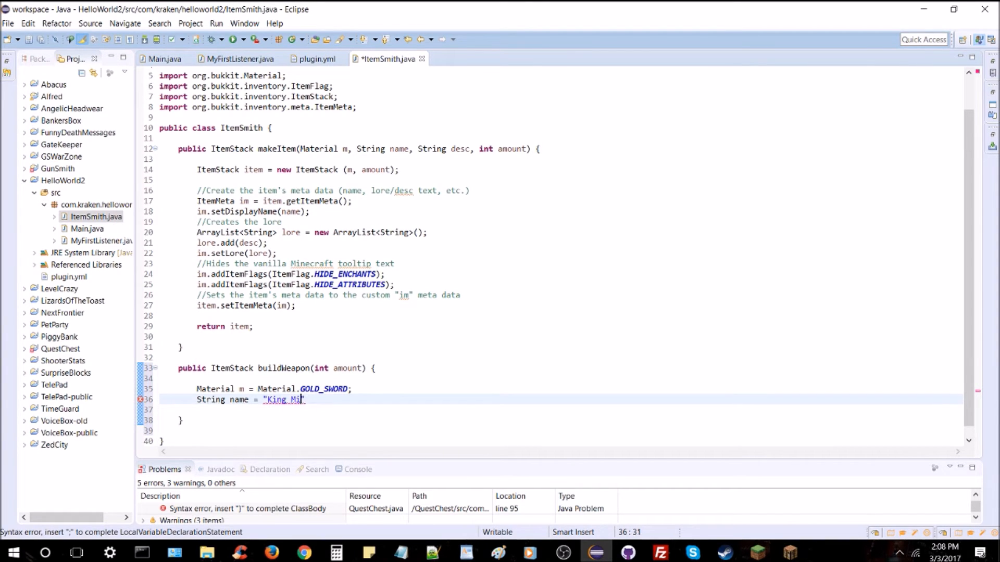
{"action": "key", "text": "BackSpace"}
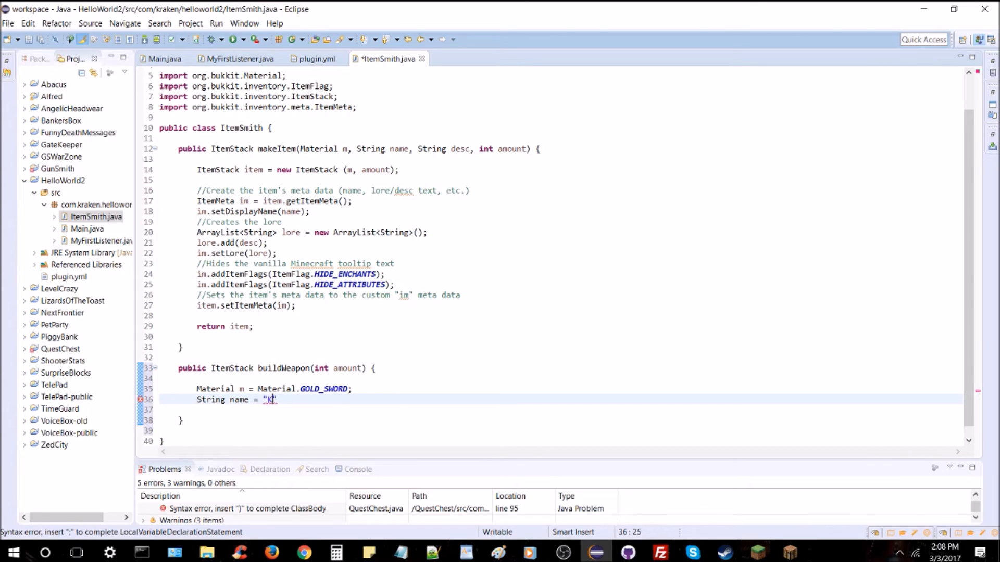
{"action": "type", "text": "Sword of King Midas"}
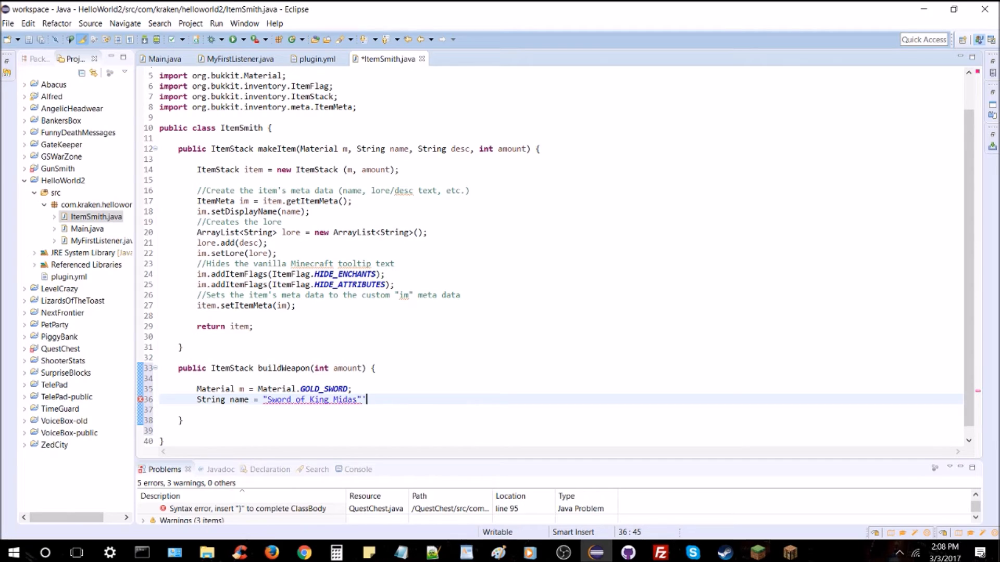
Step: Wrap the name value in parentheses starting with ChatColor.GOLD +
{"action": "type", "text": ";"}
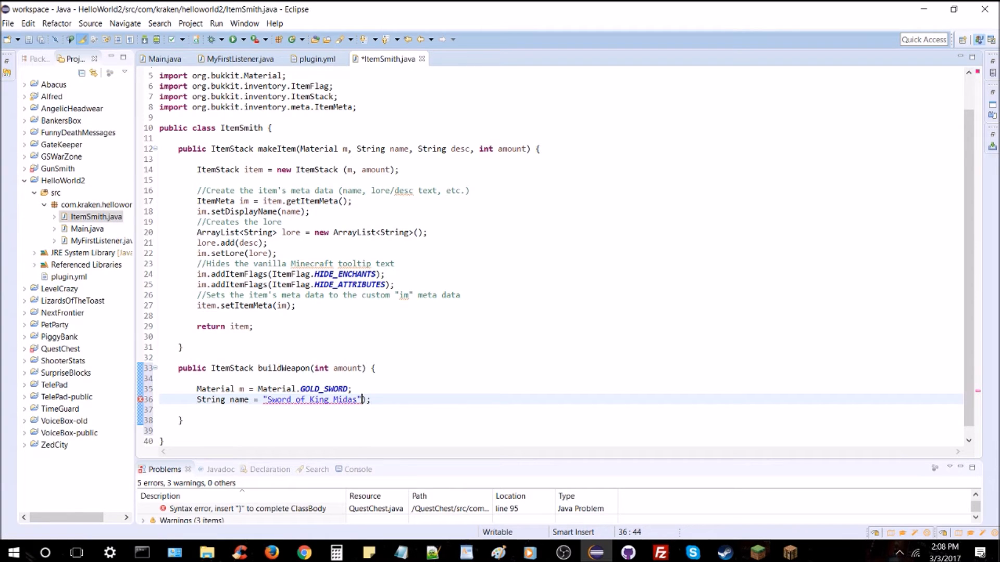
{"action": "type", "text": "("}
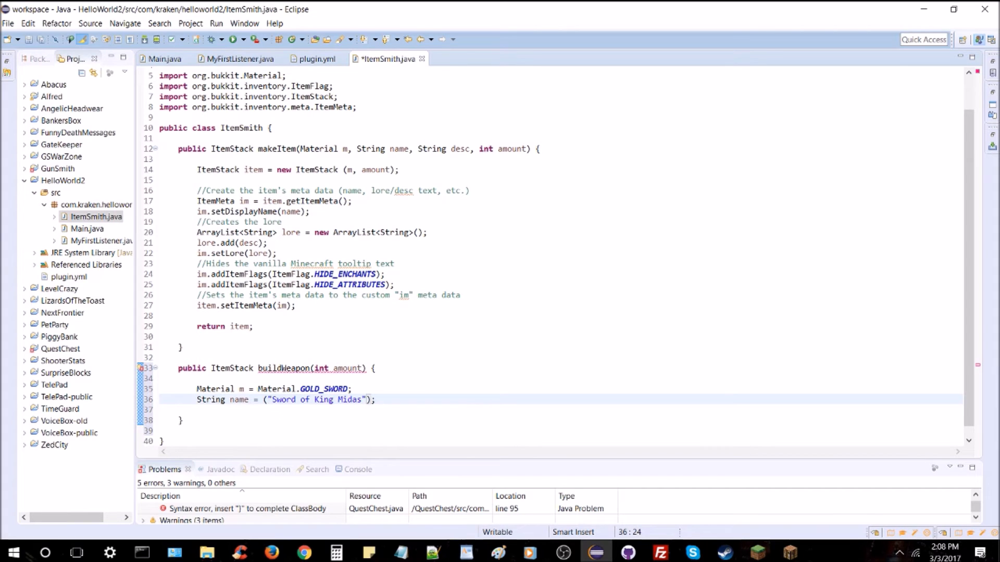
{"action": "type", "text": "(ChatColor."}
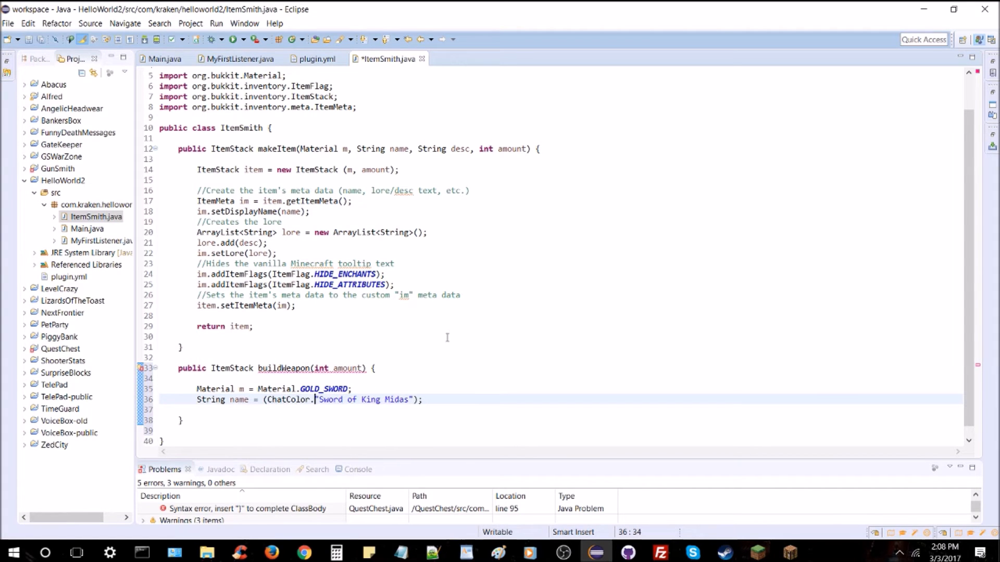
{"action": "type", "text": "GOLD +"}
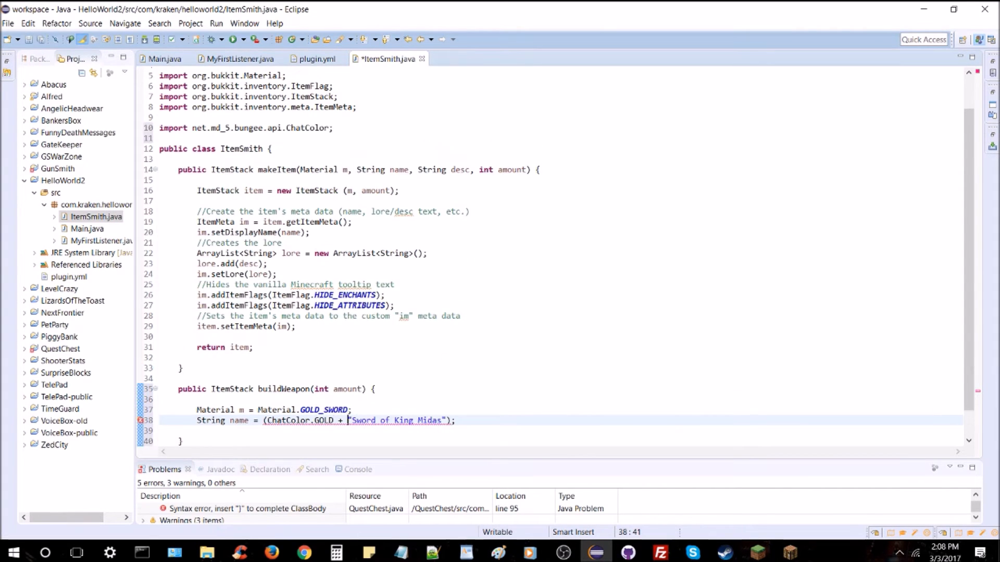
{"action": "scroll", "scroll_direction": "down", "scroll_amount": 3}
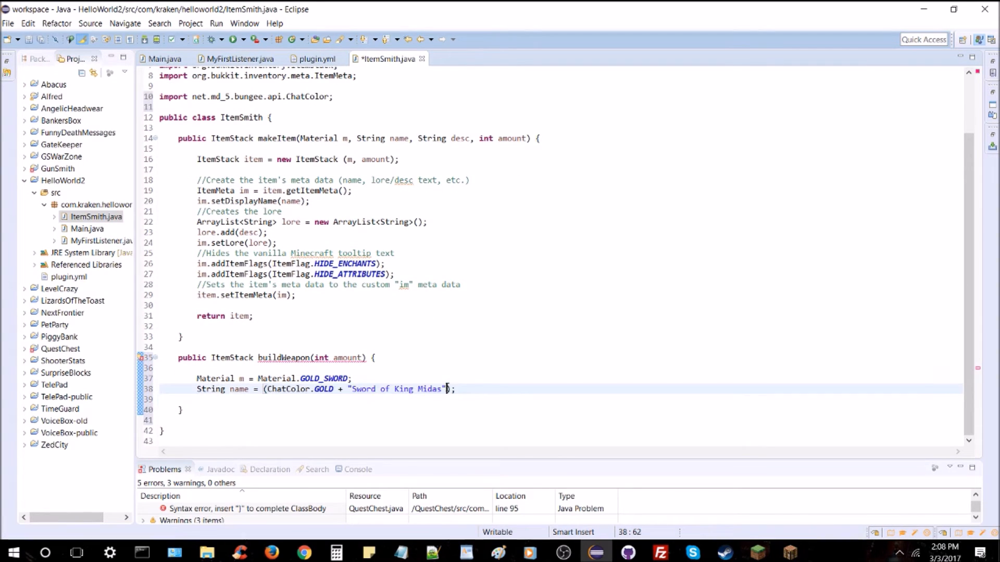
{"action": "double_click", "coordinate": [324, 388]}
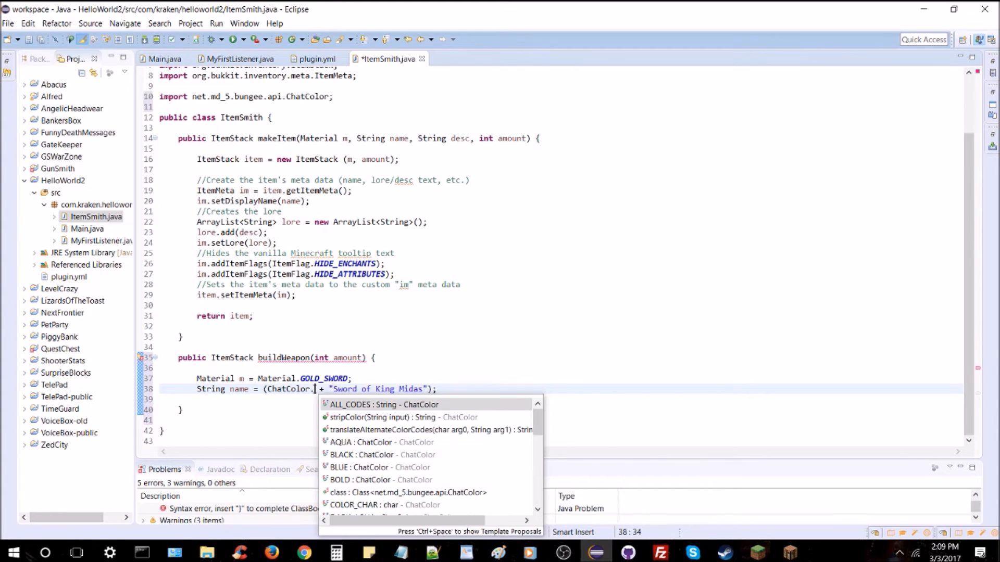
{"action": "scroll", "scroll_direction": "down", "scroll_amount": 3}
{"action": "type", "text": "GOLD"}
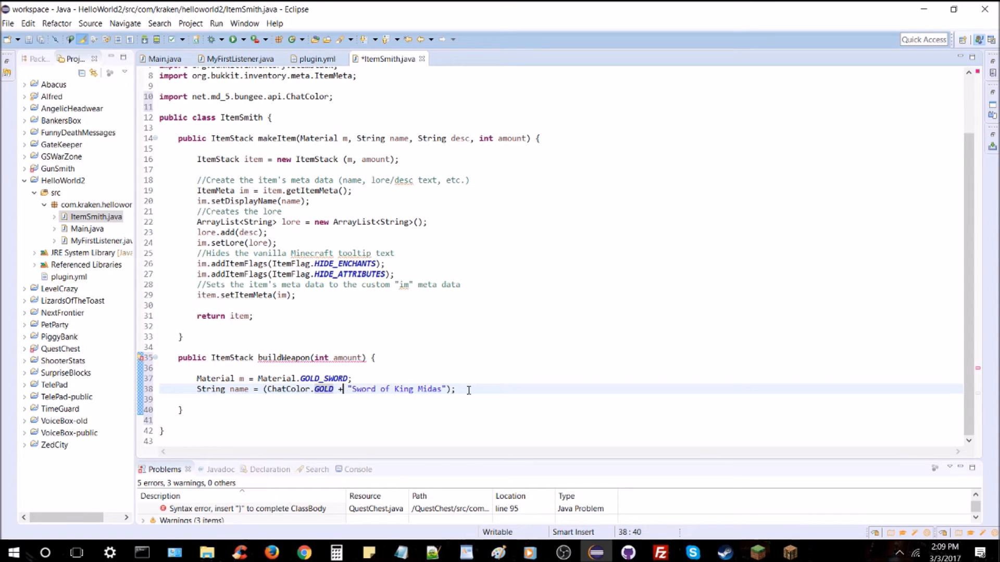
Step: Add "" + ChatColor.BOLD + before "Sword of King Midas" and tidy the colour codes
{"action": "type", "text": "\"\" + \""}
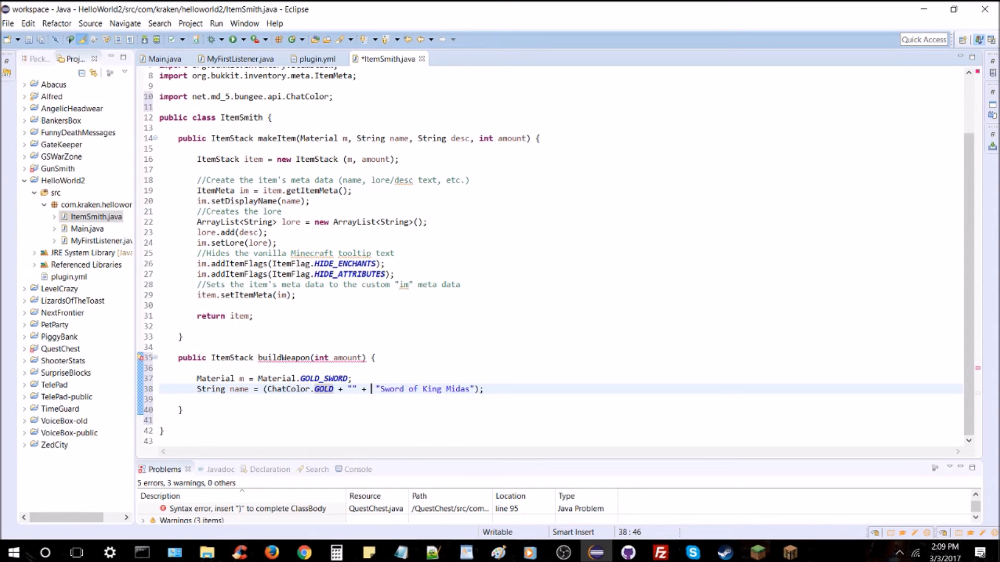
{"action": "type", "text": "Chjat"}
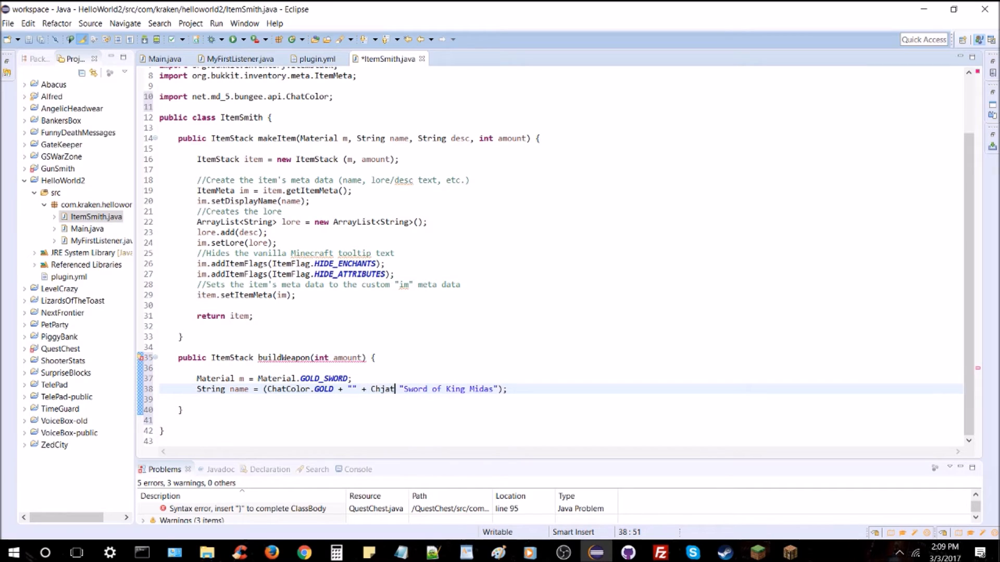
{"action": "type", "text": "ChatColor"}
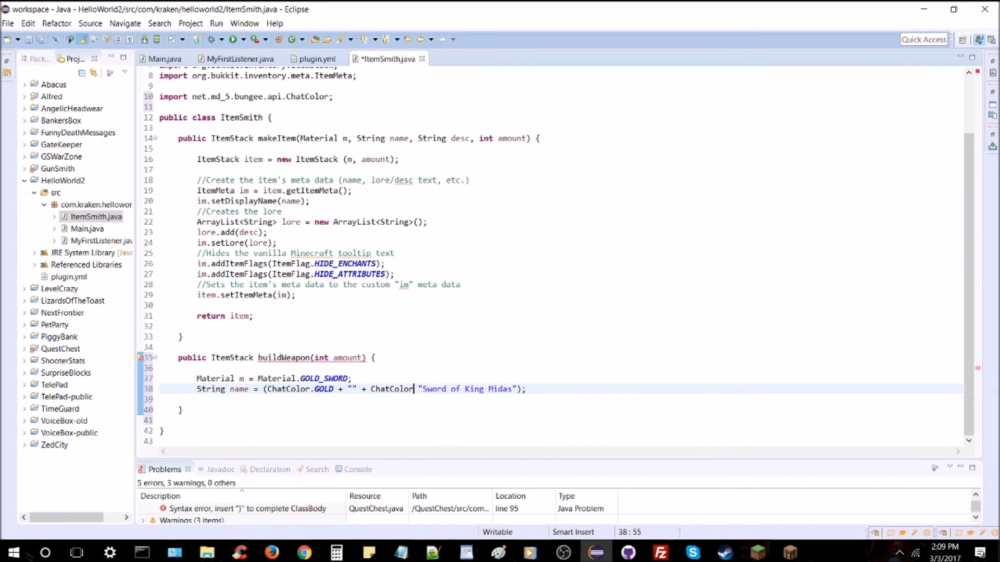
{"action": "type", "text": ".BOLD +"}
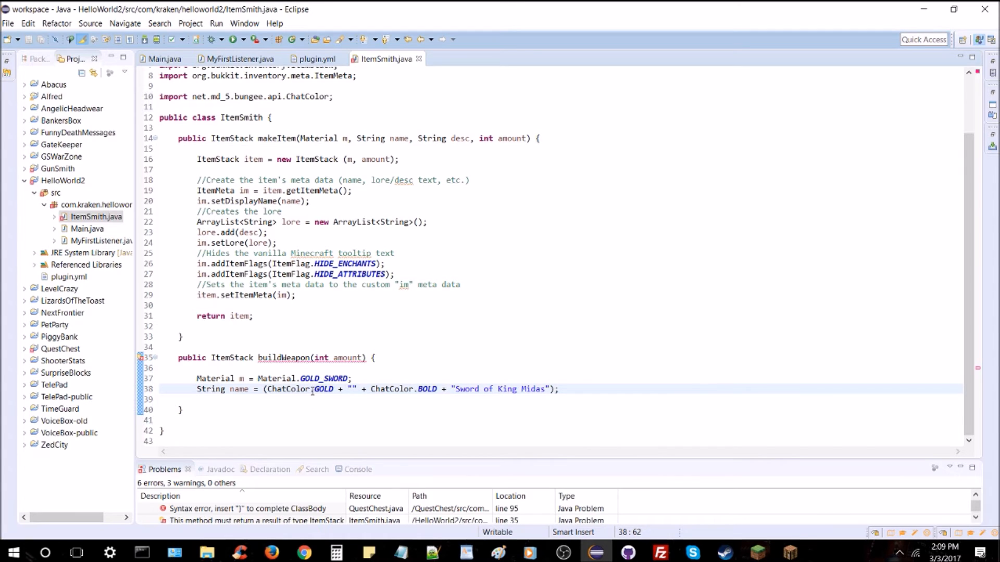
{"action": "left_click_drag", "start_coordinate": [313, 389], "coordinate": [438, 389]}
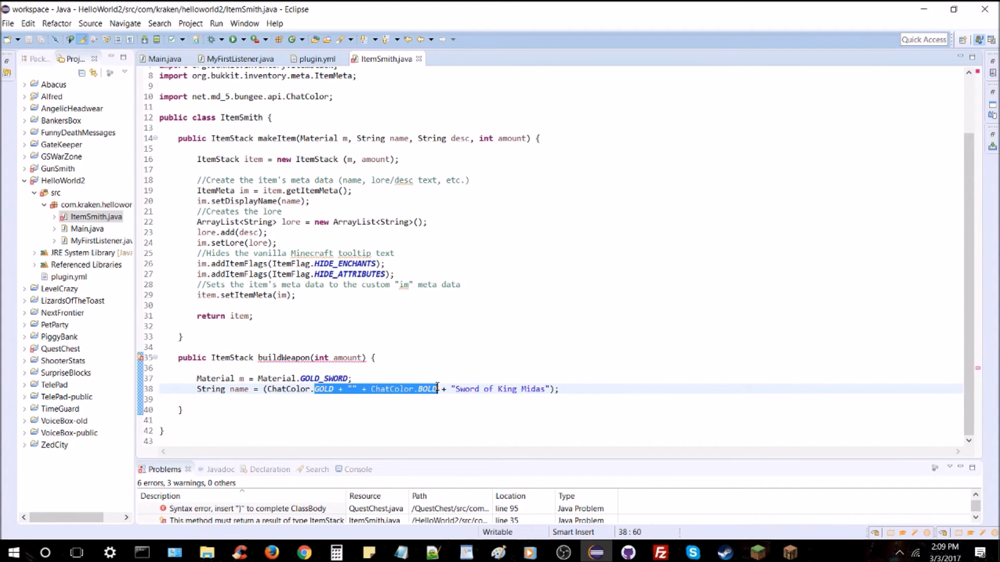
{"action": "left_click", "coordinate": [295, 389]}
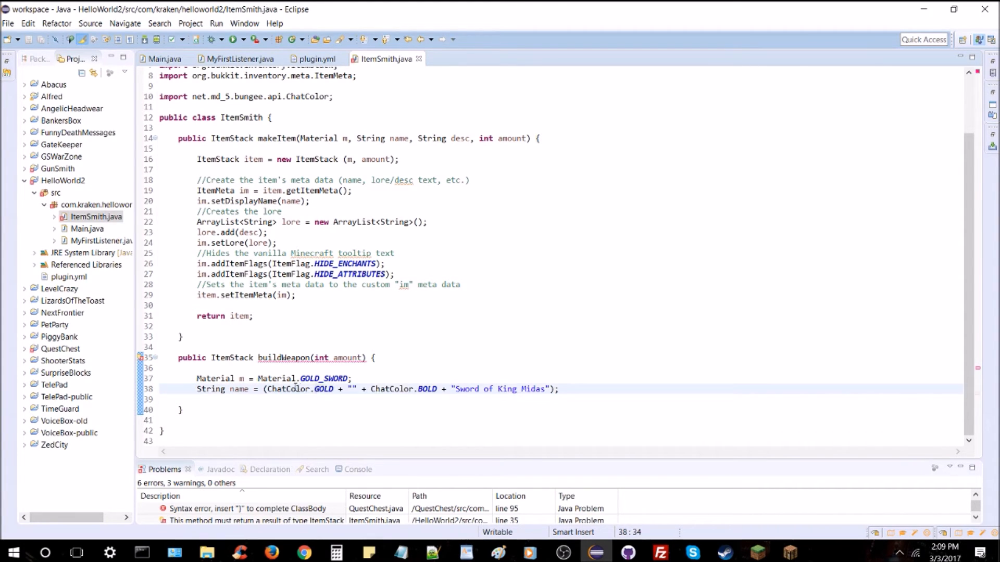
{"action": "double_click", "coordinate": [324, 389]}
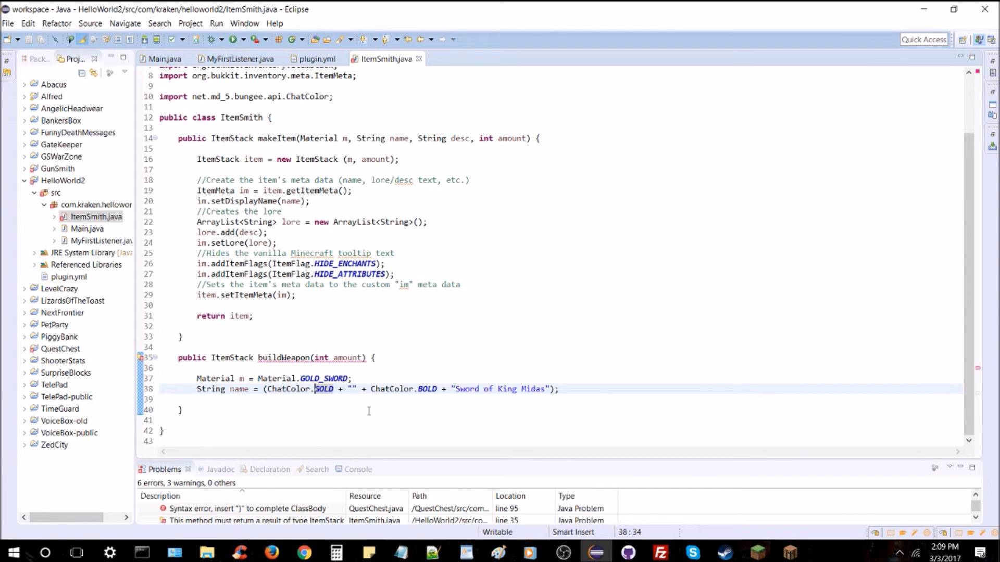
{"action": "mouse_move", "coordinate": [381, 309]}
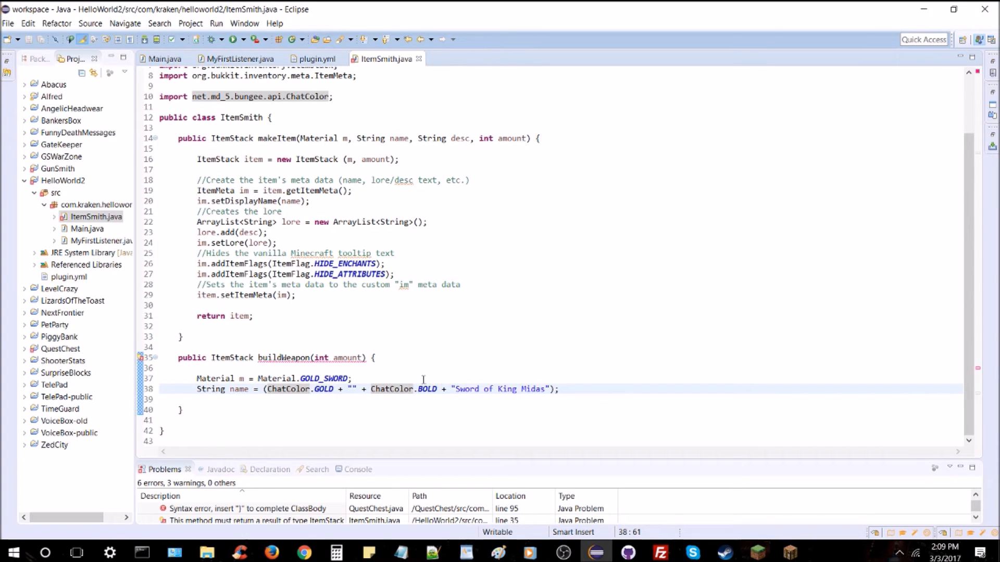
{"action": "left_click", "coordinate": [320, 390]}
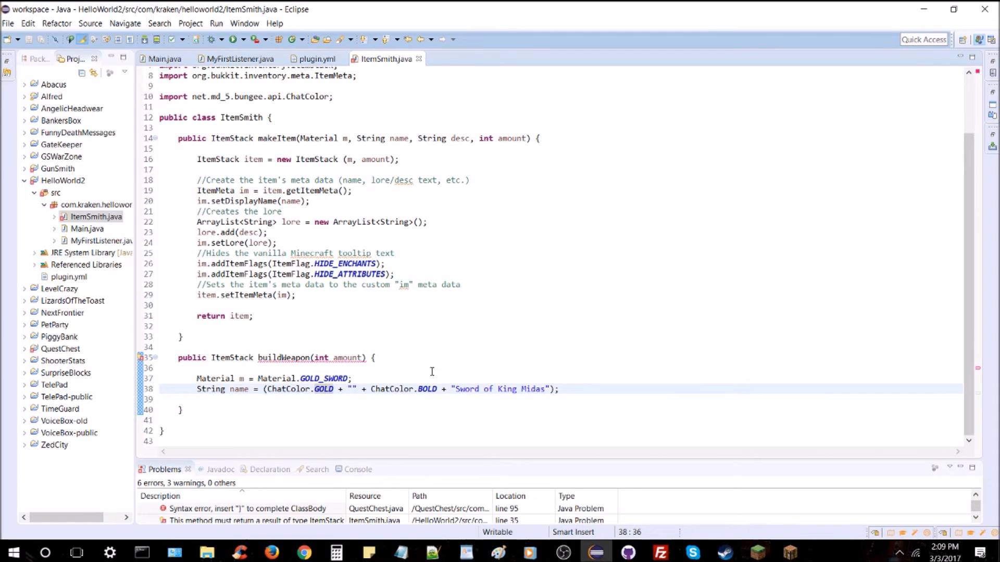
{"action": "mouse_move", "coordinate": [420, 407]}
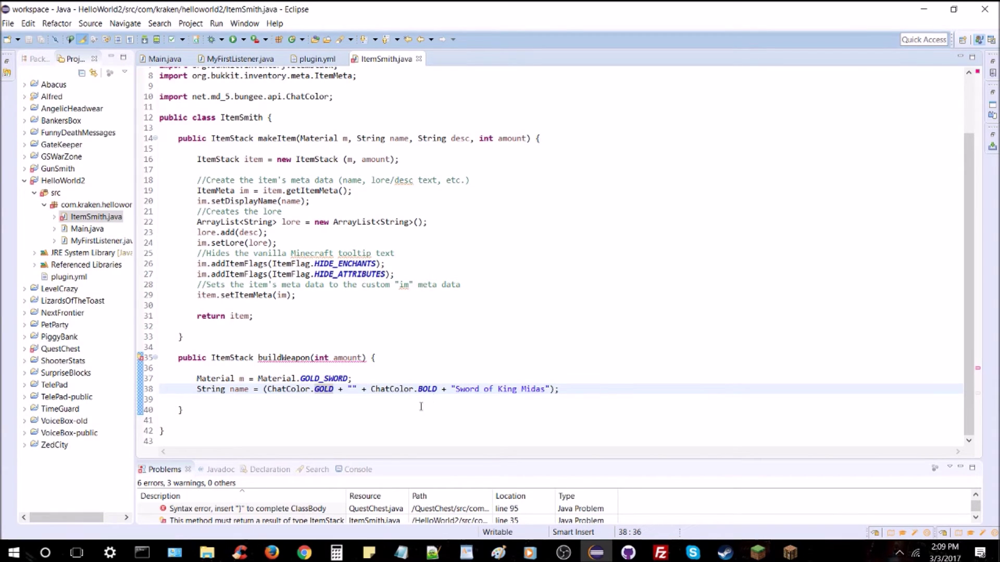
{"action": "type", "text": "+ ChatColor.RESET + \""}
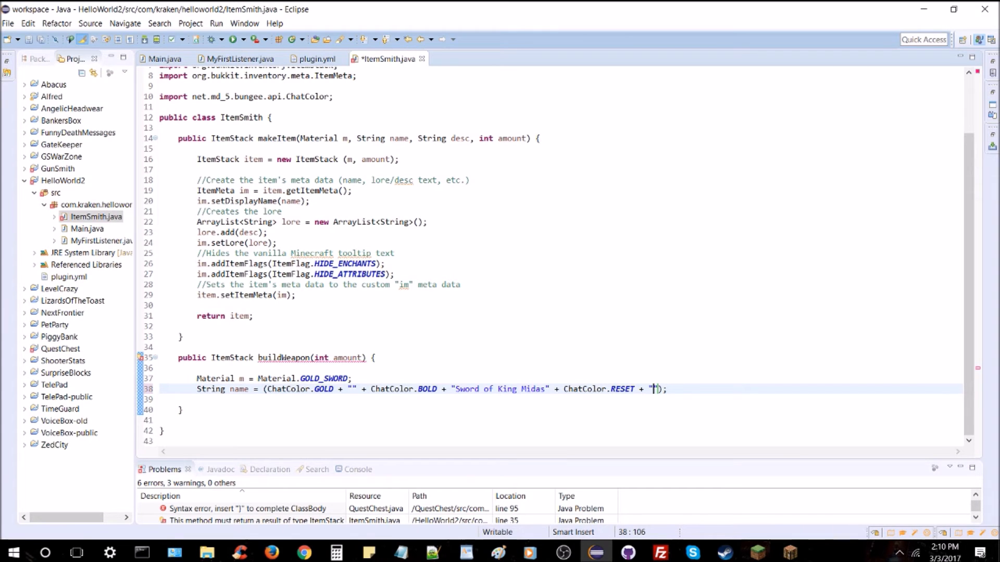
{"action": "type", "text": "+1"}
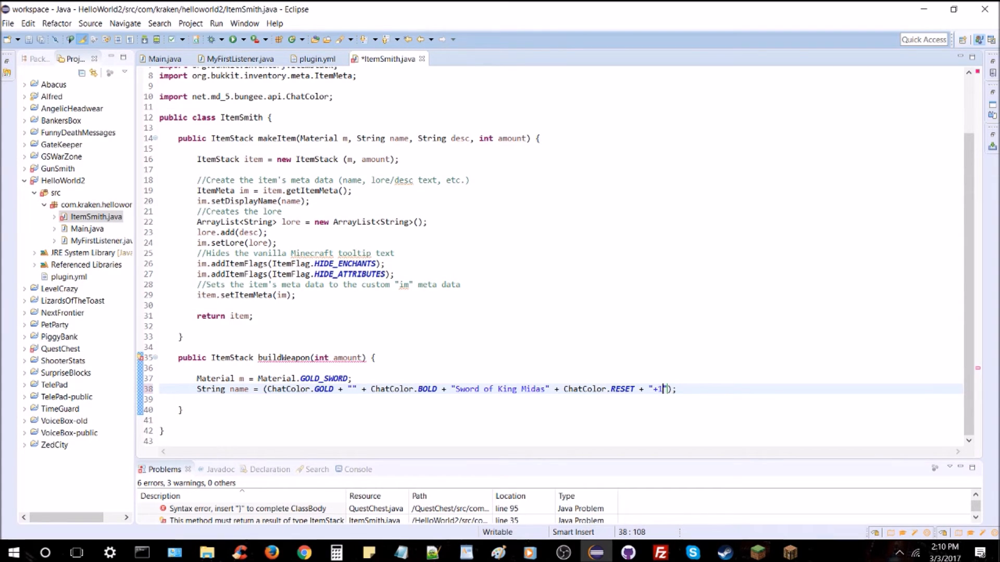
{"action": "type", "text": "life"}
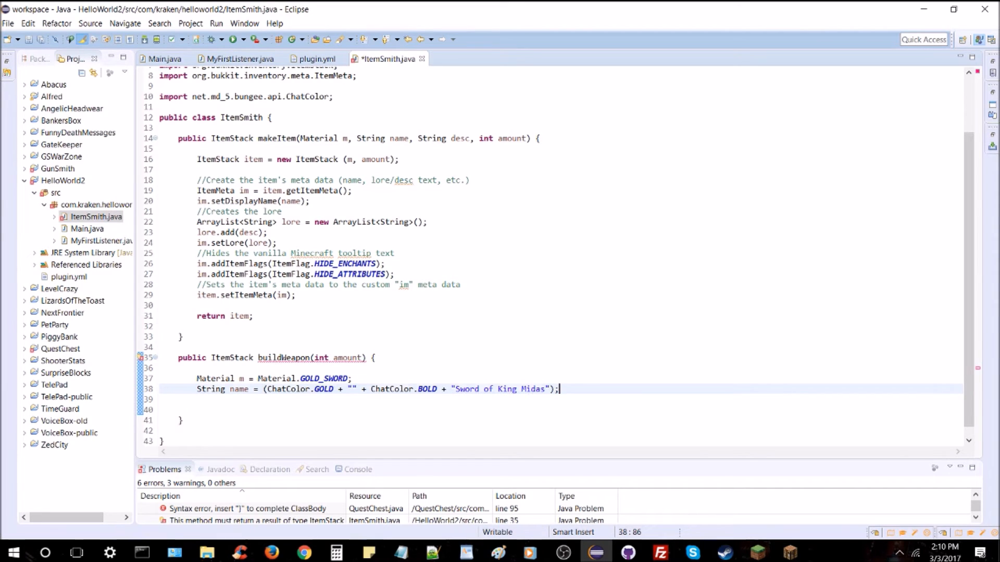
Step: Add an empty 'String desc = ();' line and briefly edit lore.add(desc) in makeItem
{"action": "type", "text": "String desc ="}
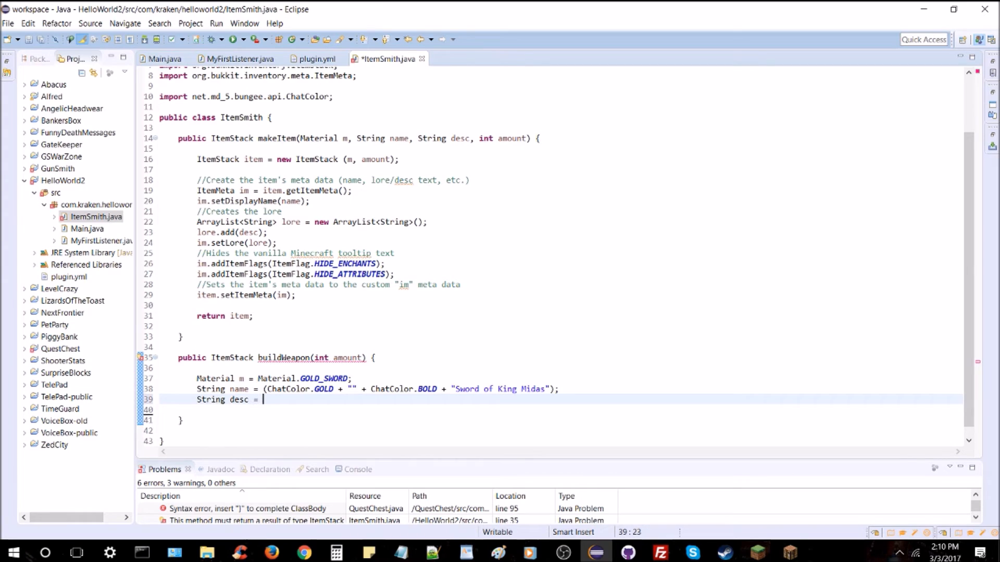
{"action": "type", "text": "()"}
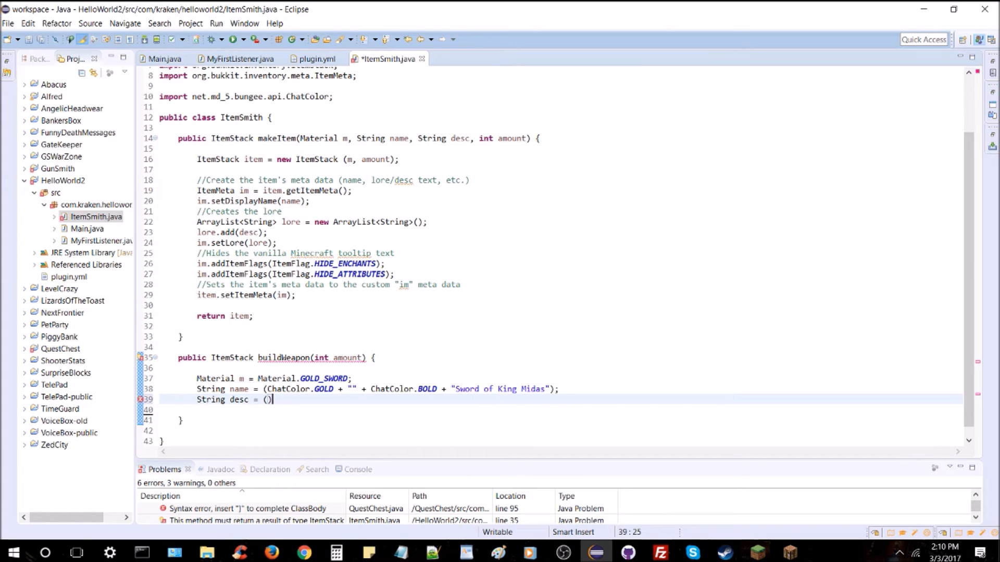
{"action": "type", "text": ";"}
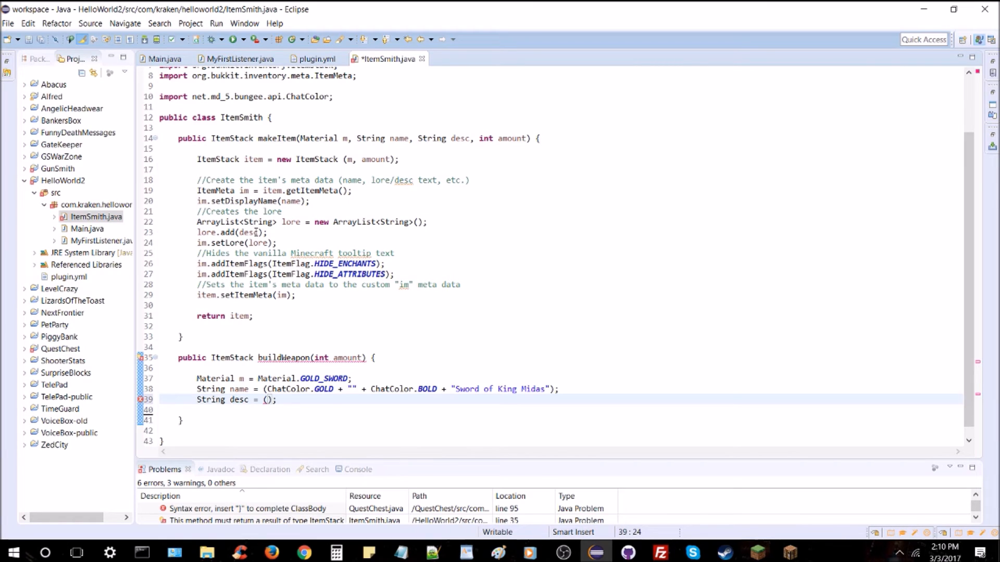
{"action": "type", "text": "1"}
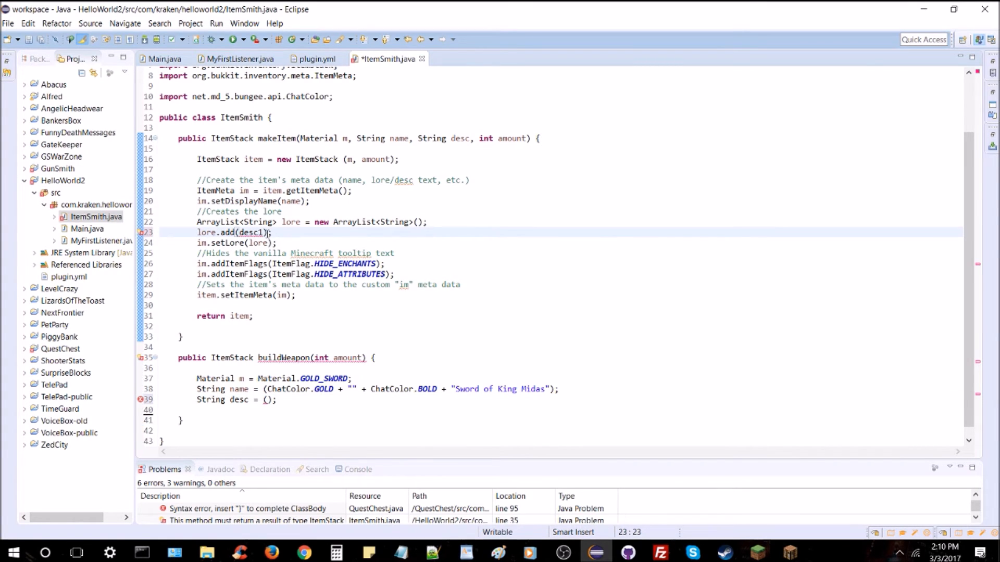
{"action": "type", "text": "lore.addAll(c"}
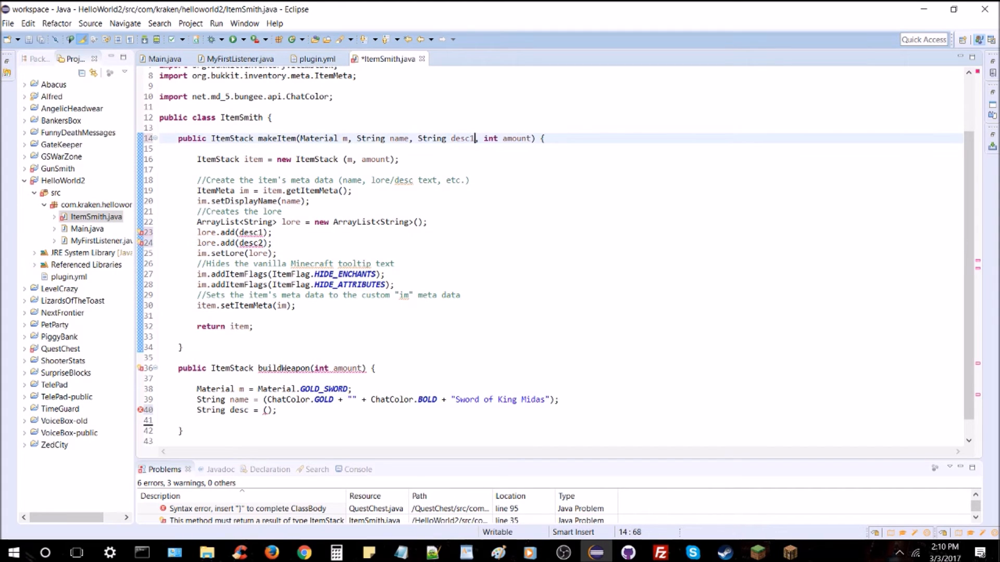
{"action": "type", "text": ", String de"}
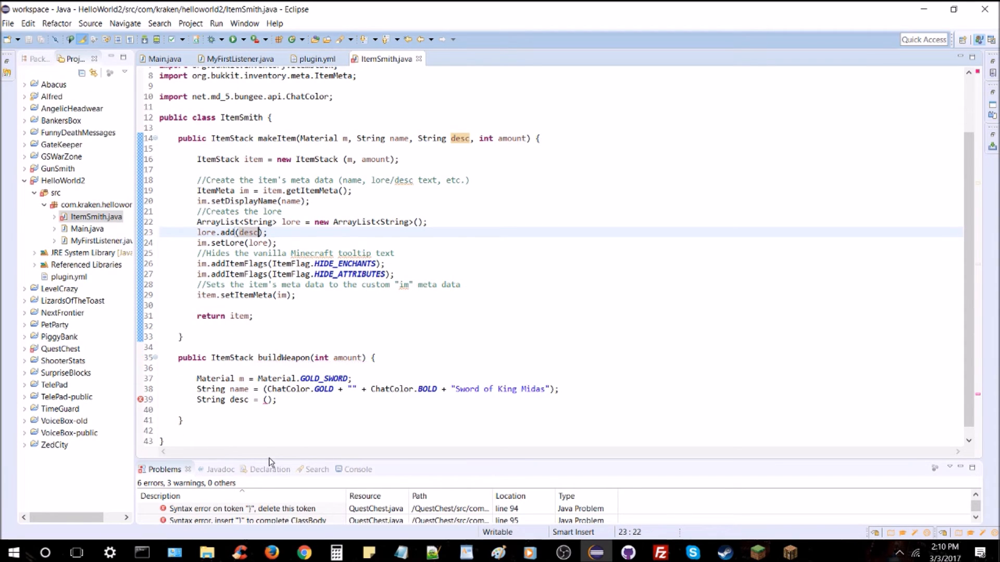
Step: Start desc with ChatColor.DARK_GRAY + "" + ChatColor.ITALIC formatting
{"action": "left_click", "coordinate": [267, 400]}
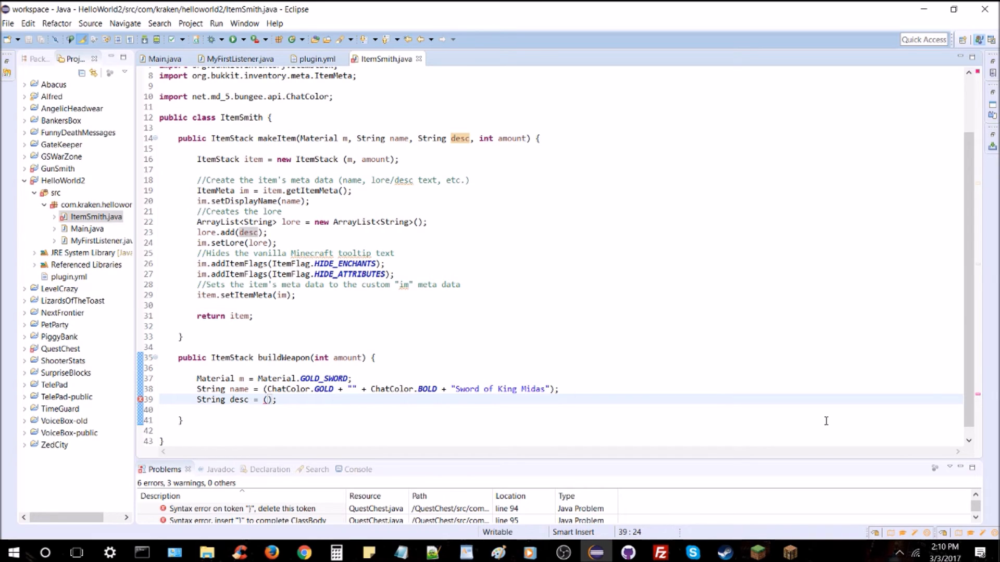
{"action": "type", "text": "ChatColor."}
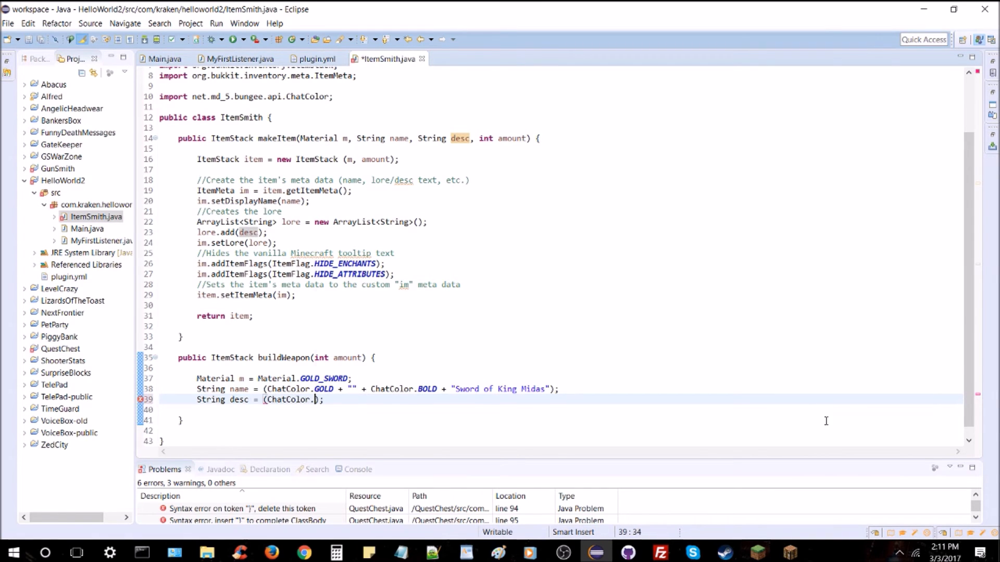
{"action": "type", "text": "DARK_GRAY"}
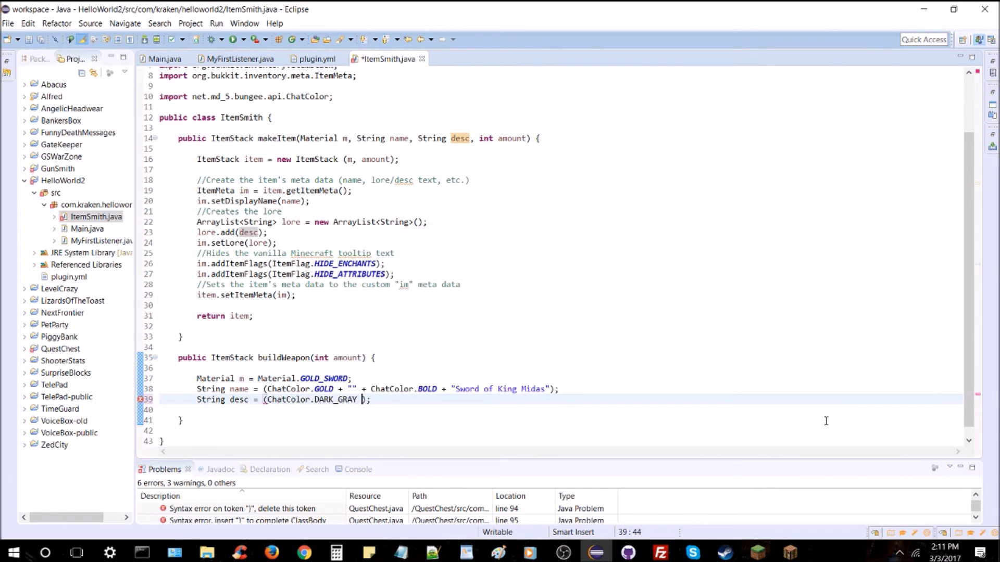
{"action": "type", "text": "+ \"\""}
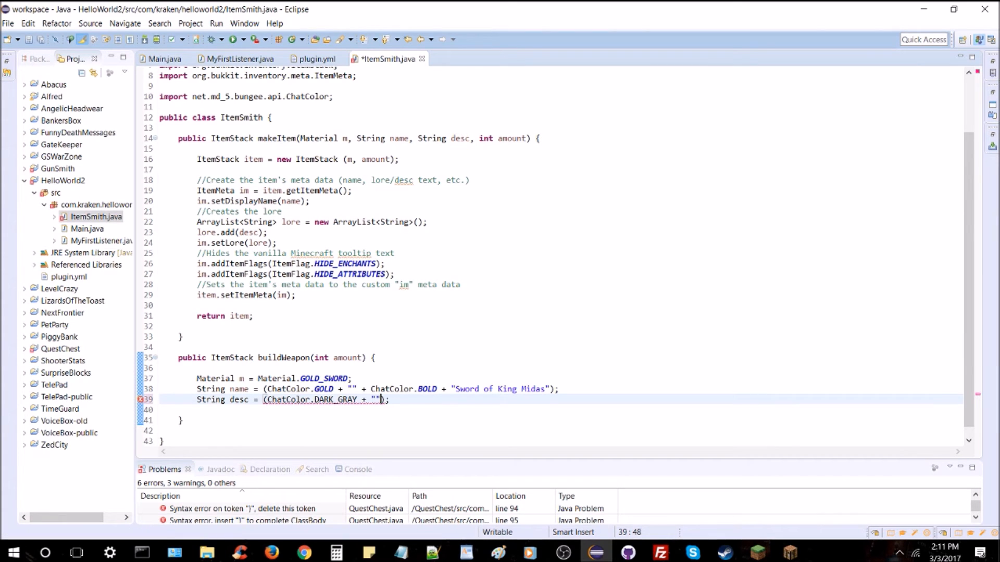
{"action": "type", "text": "+ ChatColo"}
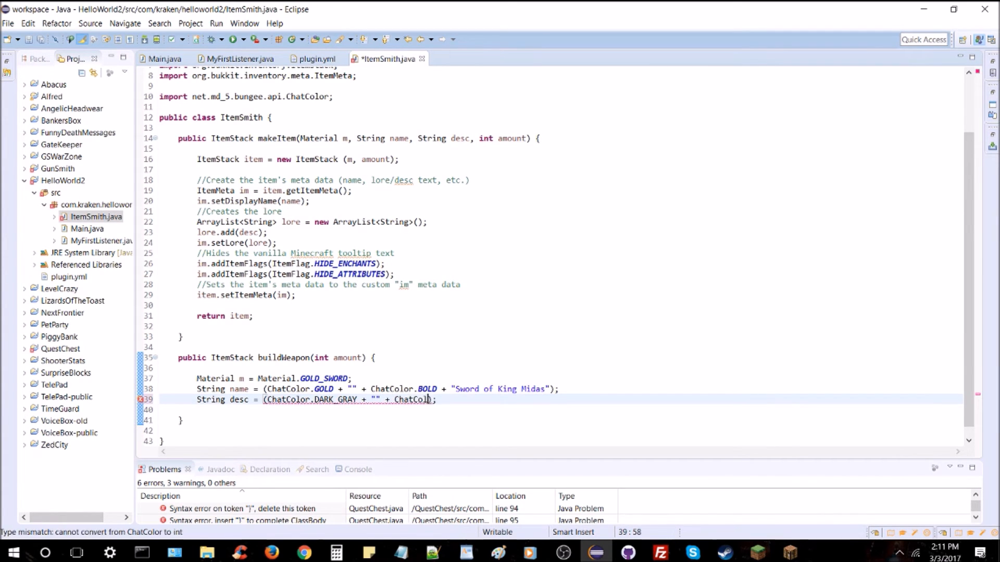
{"action": "type", "text": "ITALIC + \""}
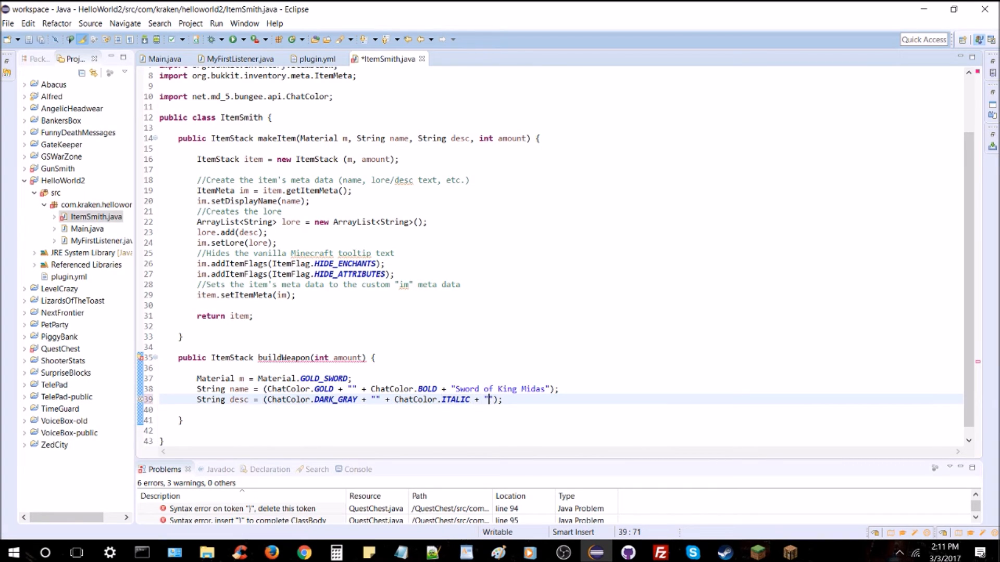
Step: Write the description "The golden sword\nof the great King\nMidas himself!"
{"action": "type", "text": "The golden sword"}
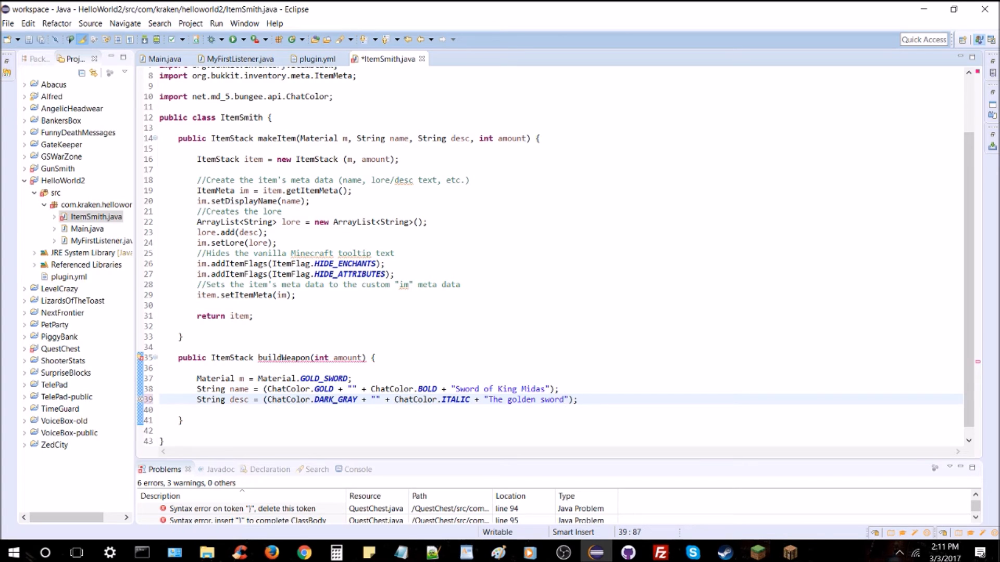
{"action": "left_click", "coordinate": [566, 400]}
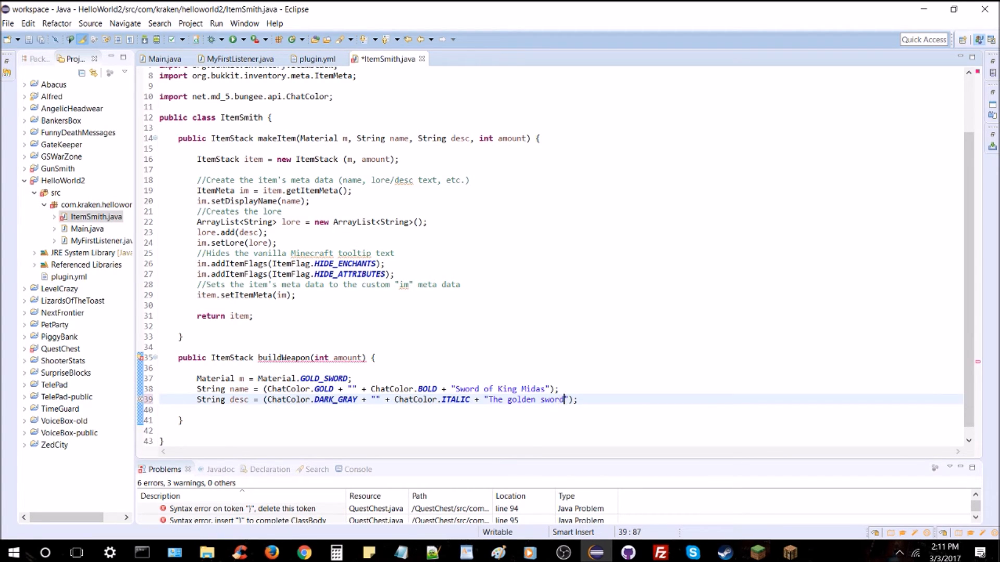
{"action": "type", "text": "\\n"}
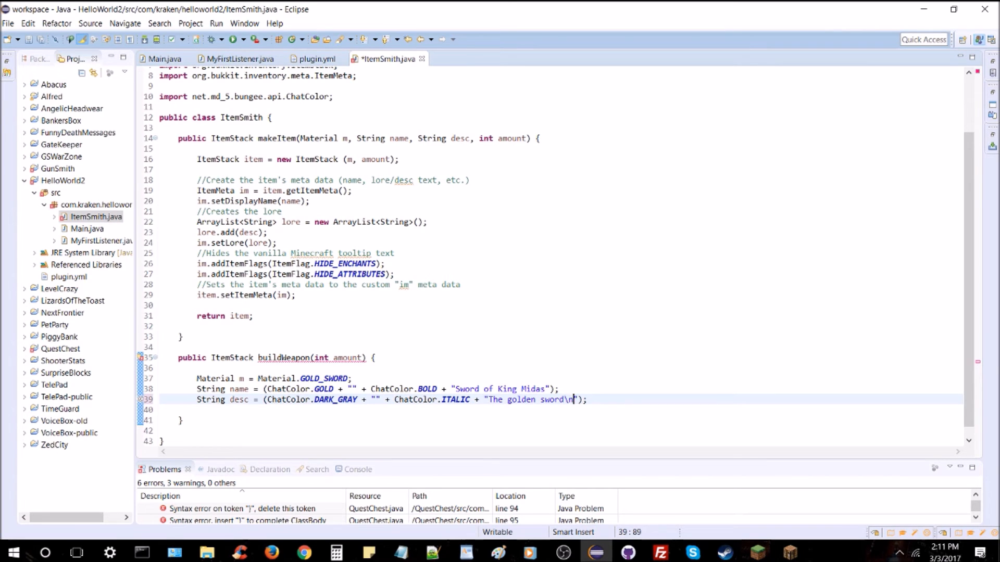
{"action": "key", "text": "Enter"}
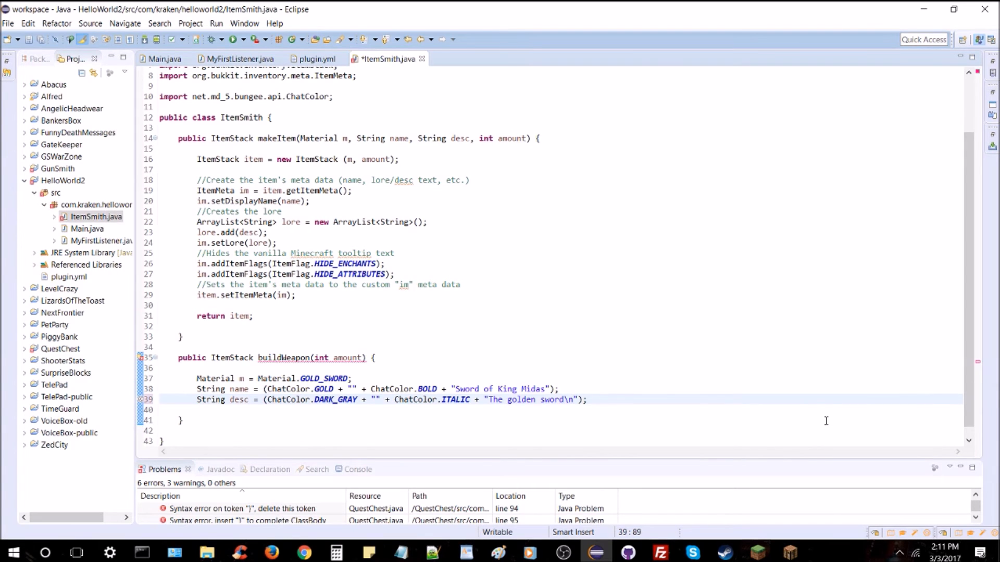
{"action": "type", "text": "f the great K"}
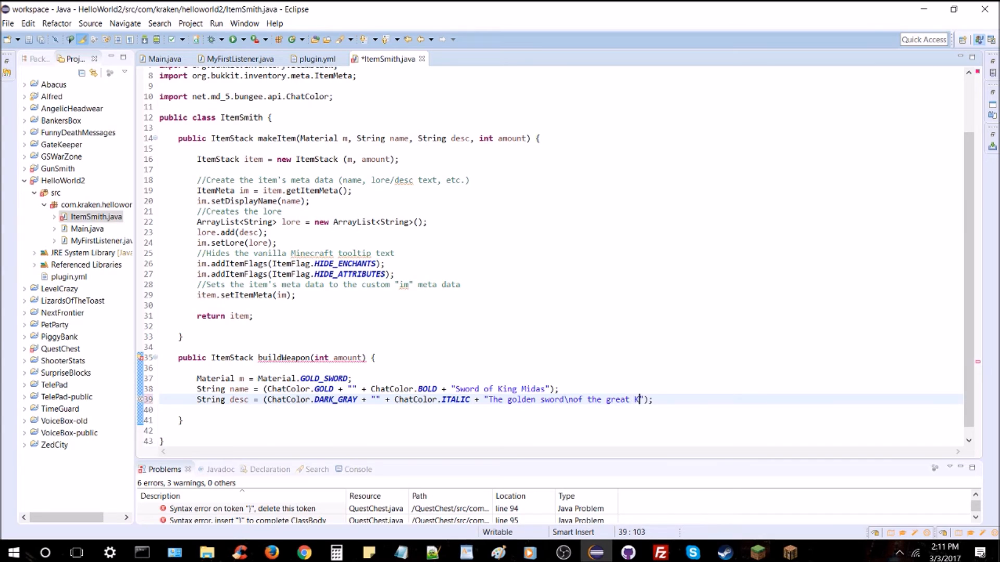
{"action": "type", "text": "ing\\n"}
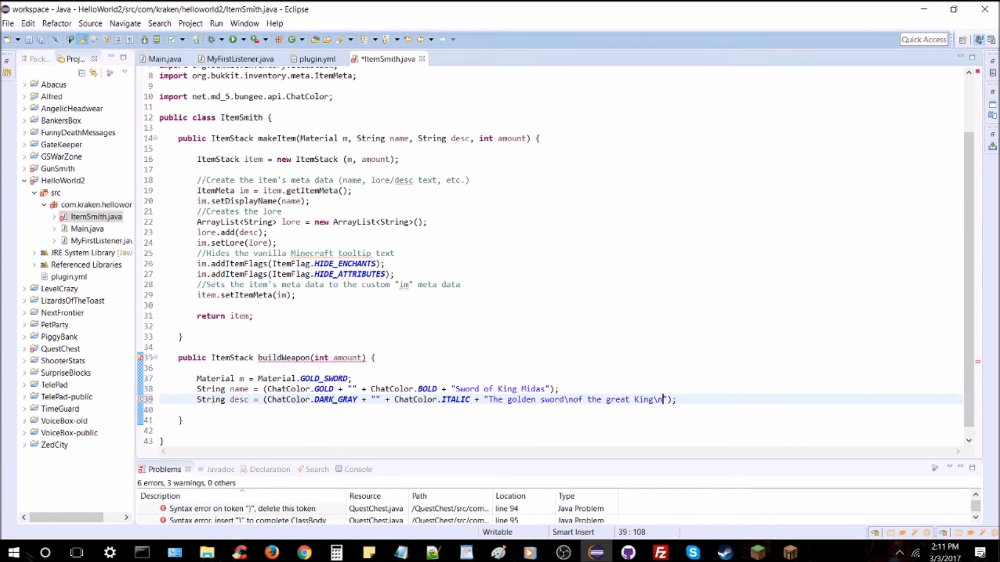
{"action": "type", "text": "Midas himself!"}
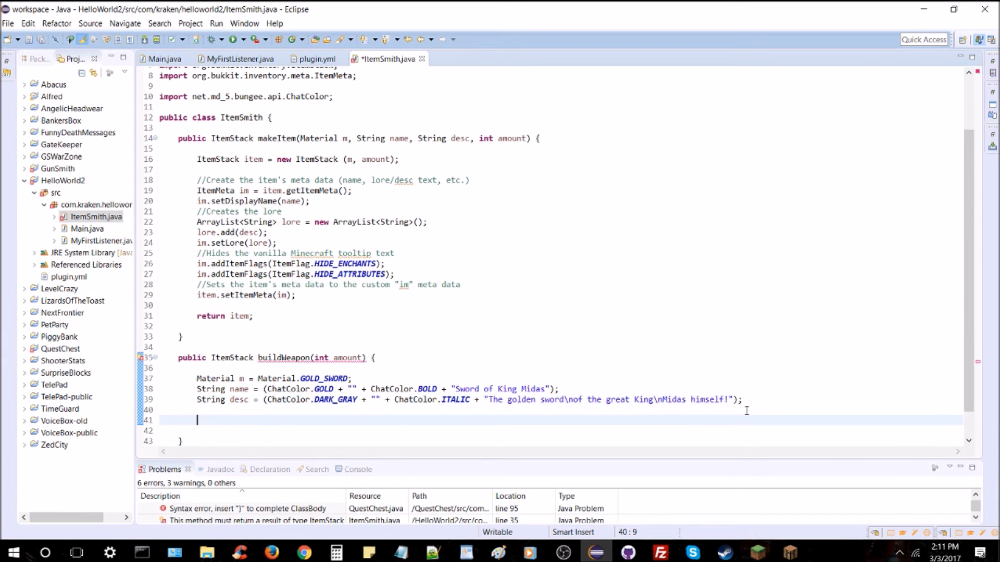
Step: End buildWeapon with 'return makeItem(m, name, desc, amount);'
{"action": "type", "text": "re"}
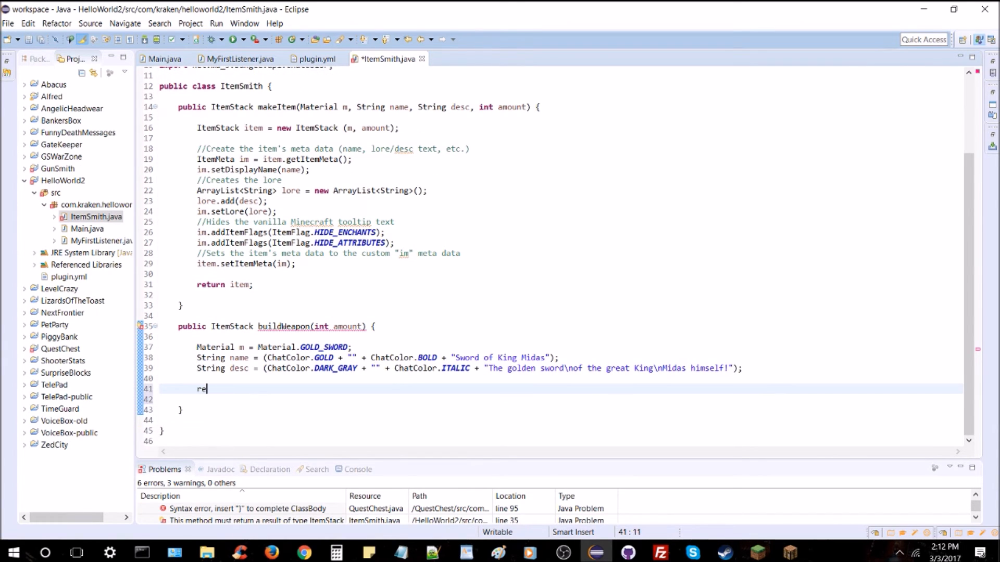
{"action": "type", "text": "turn"}
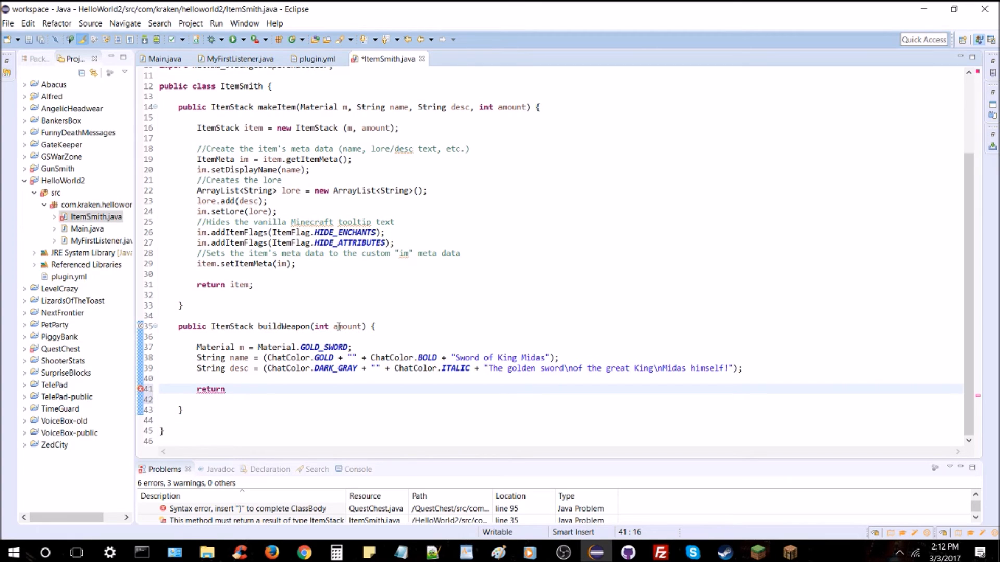
{"action": "type", "text": "i"}
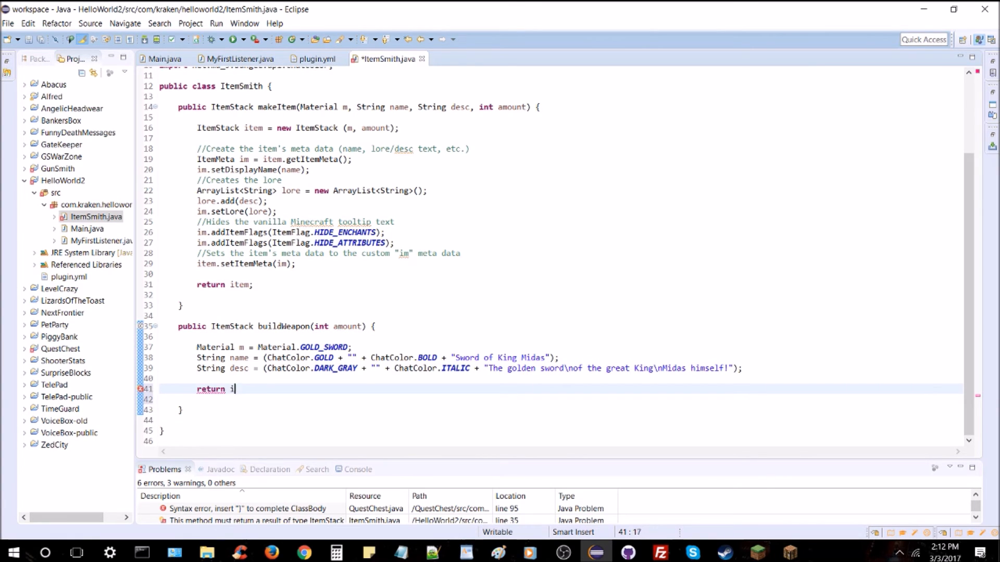
{"action": "type", "text": "tem()"}
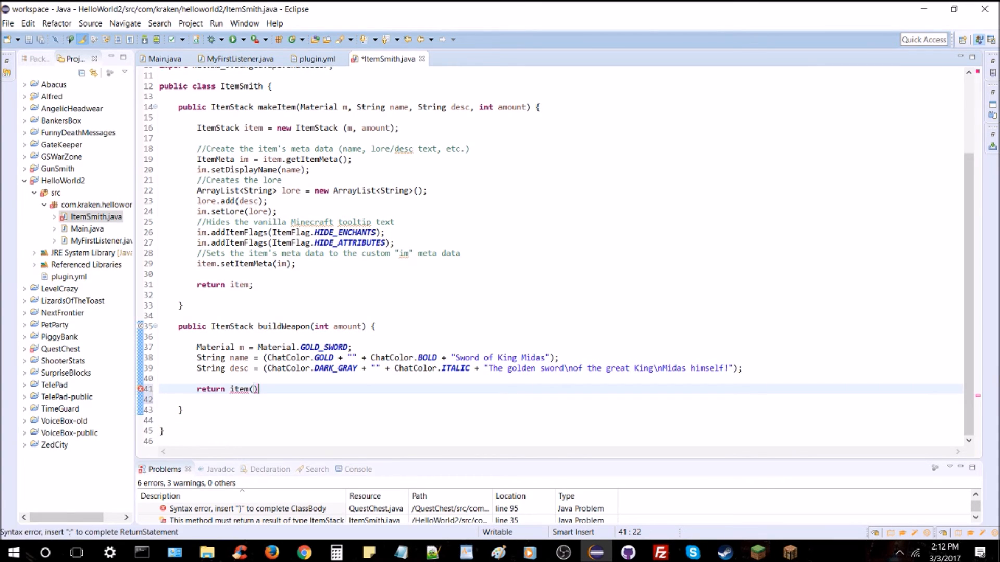
{"action": "key", "text": "BackSpace"}
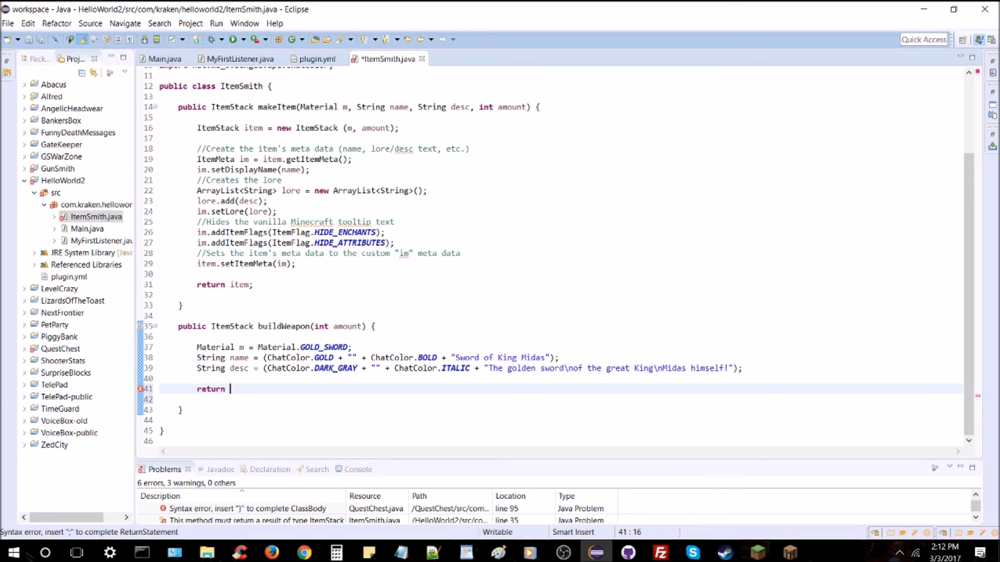
{"action": "type", "text": "ma"}
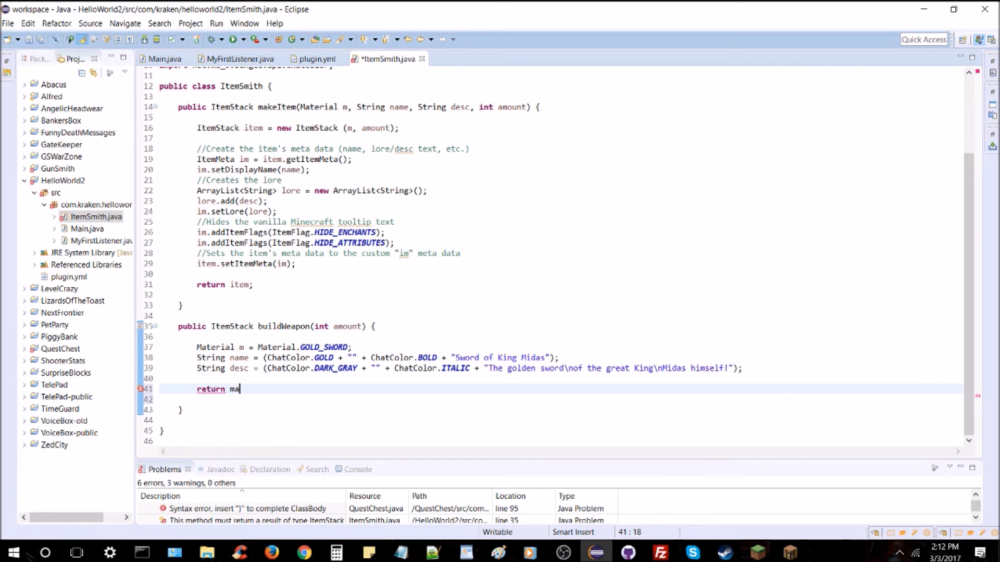
{"action": "type", "text": "keItem()"}
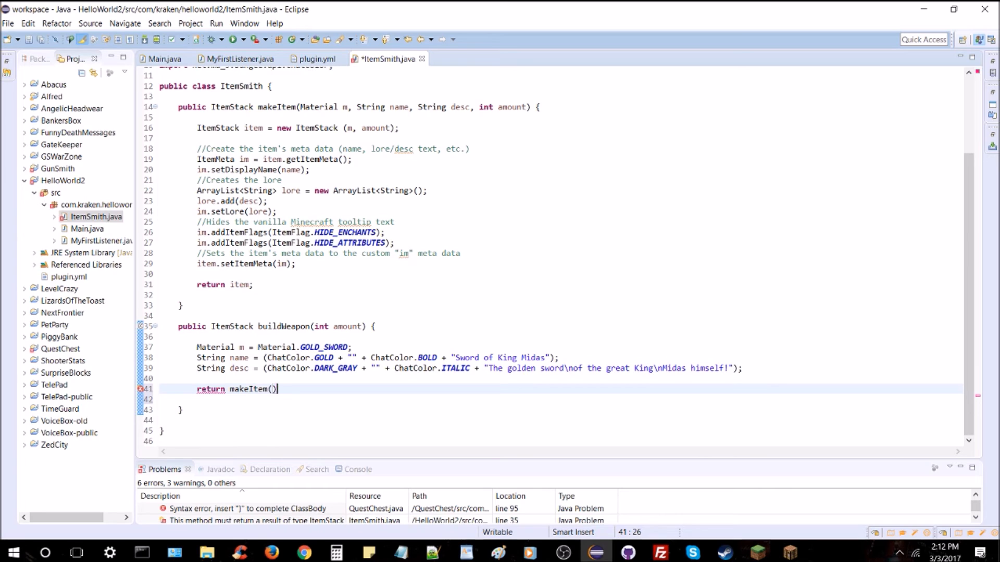
{"action": "type", "text": ";"}
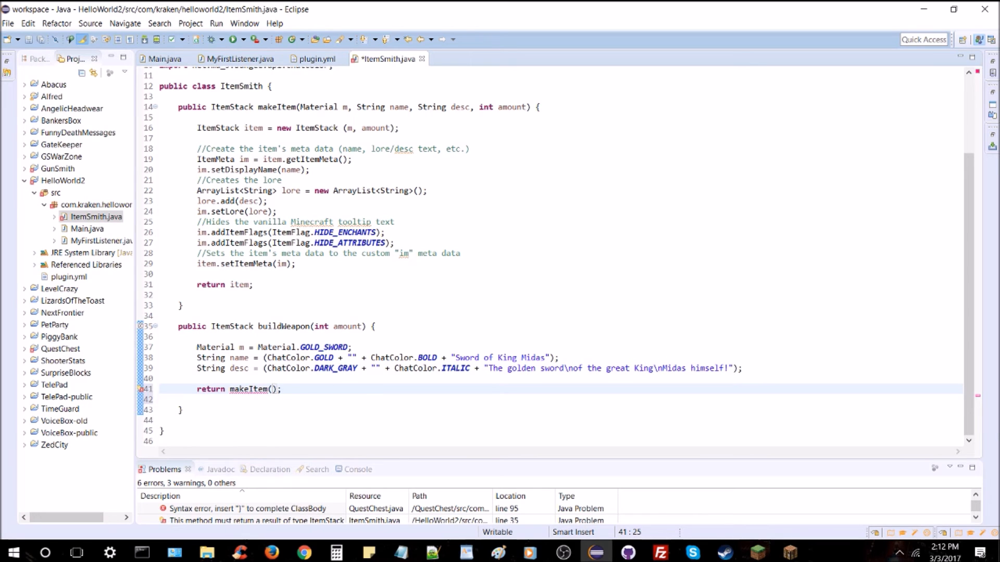
{"action": "type", "text": "m"}
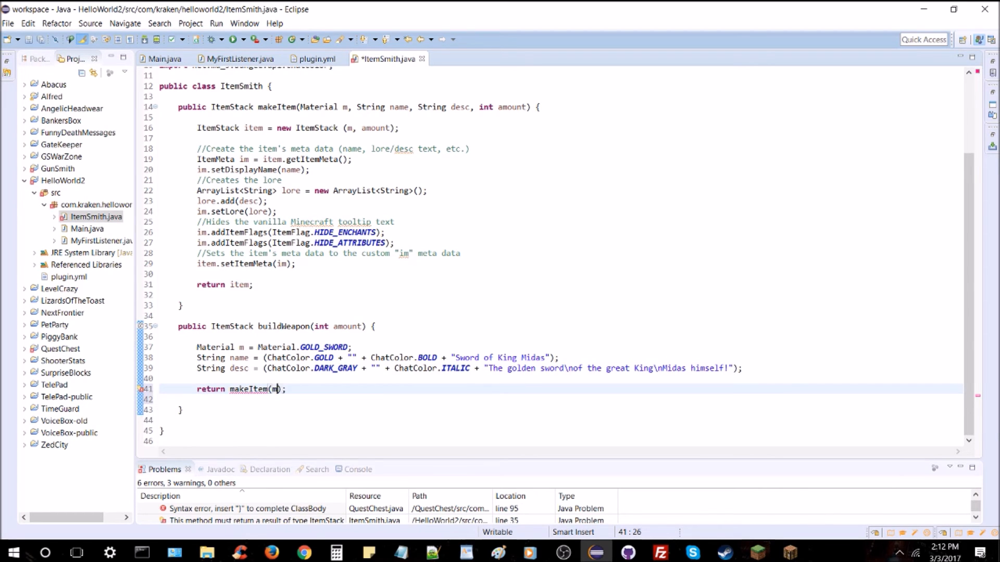
{"action": "type", "text": ", name"}
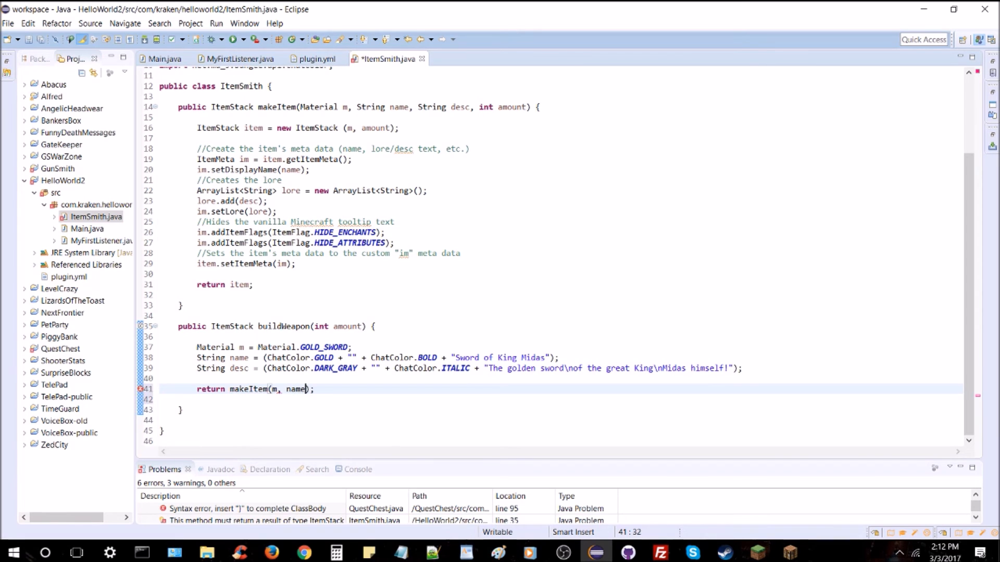
{"action": "type", "text": ", desc,"}
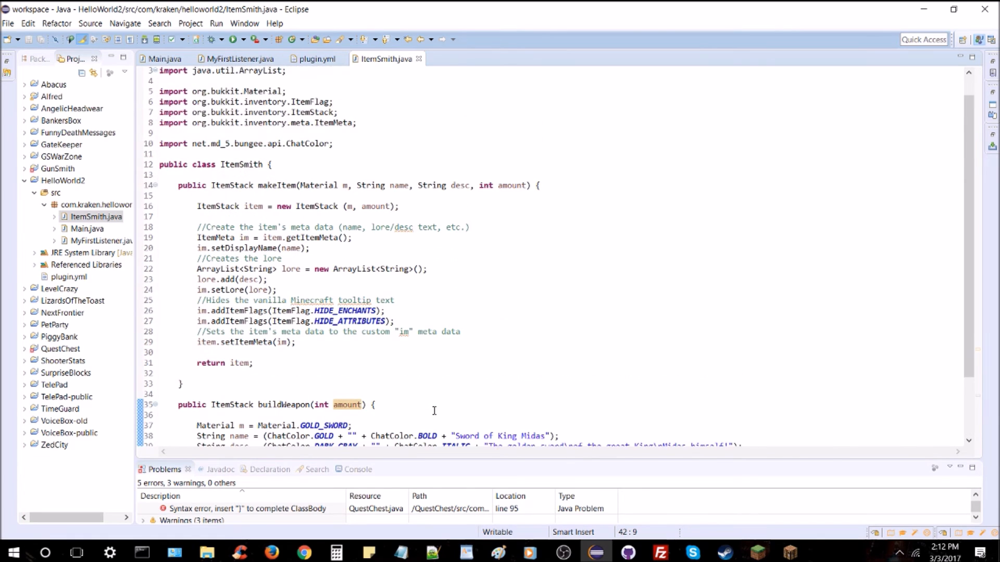
Step: Scroll to the unresolved ChatColor in ItemSmith and bring up its quick fixes
{"action": "scroll", "scroll_direction": "down", "scroll_amount": 3}
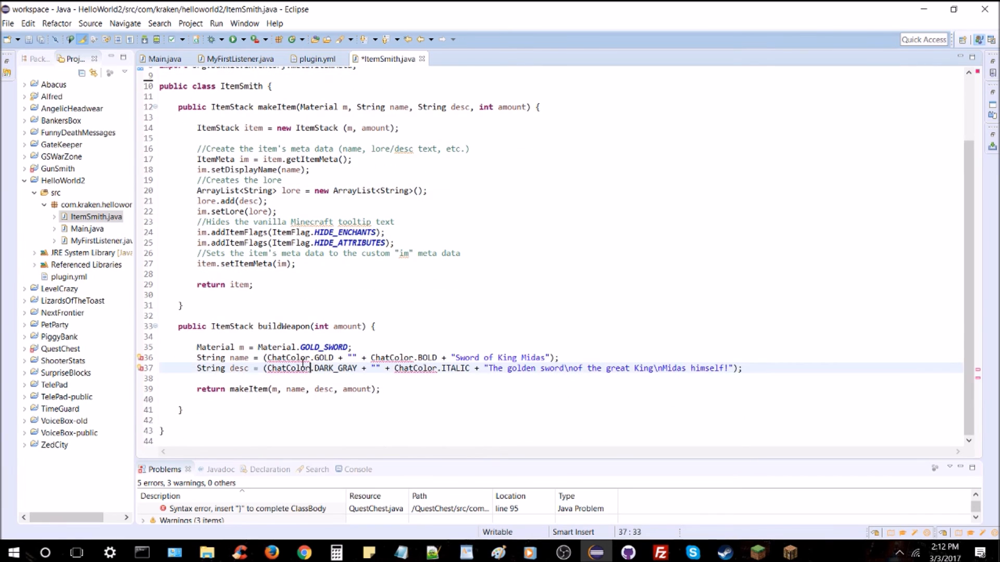
{"action": "left_click", "coordinate": [287, 358]}
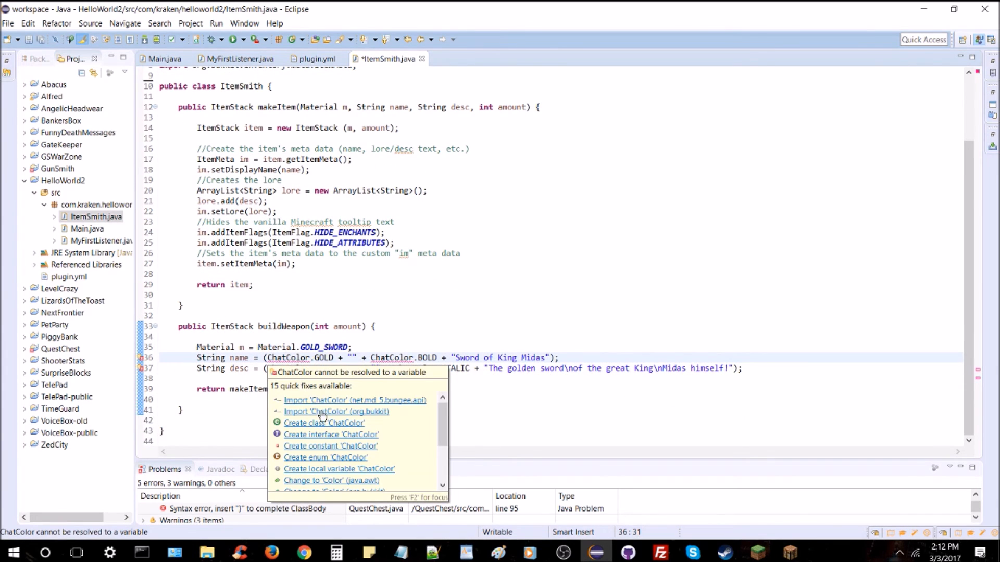
{"action": "mouse_move", "coordinate": [333, 415]}
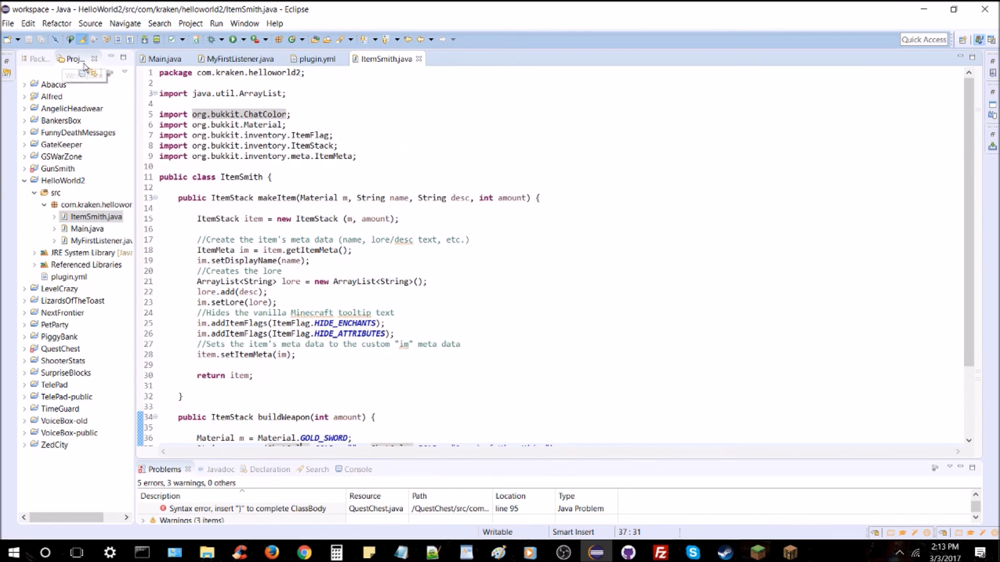
Step: In MyFirstListener, replace the addItem diamond sword argument with an ItemSmith reference
{"action": "left_click", "coordinate": [246, 59]}
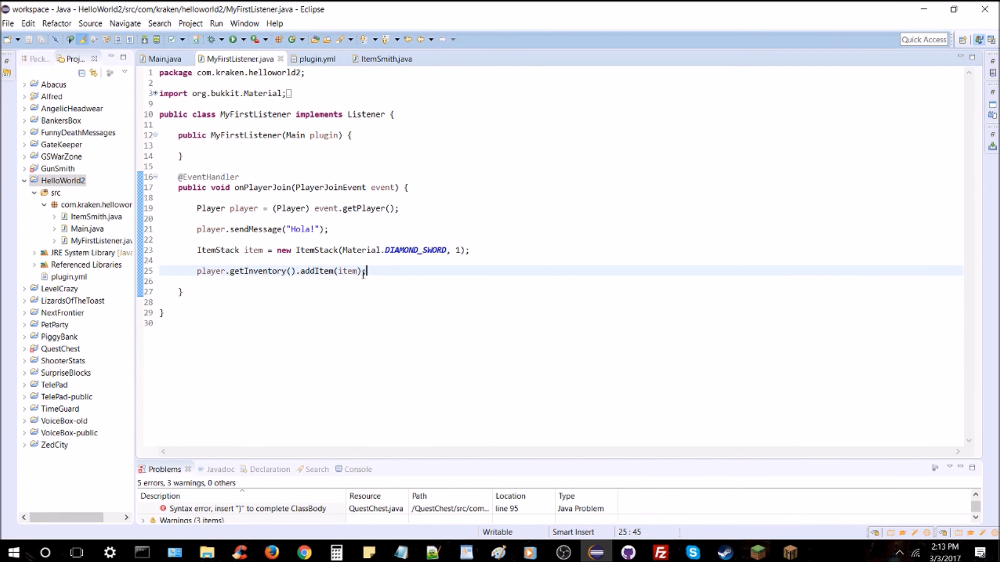
{"action": "double_click", "coordinate": [347, 271]}
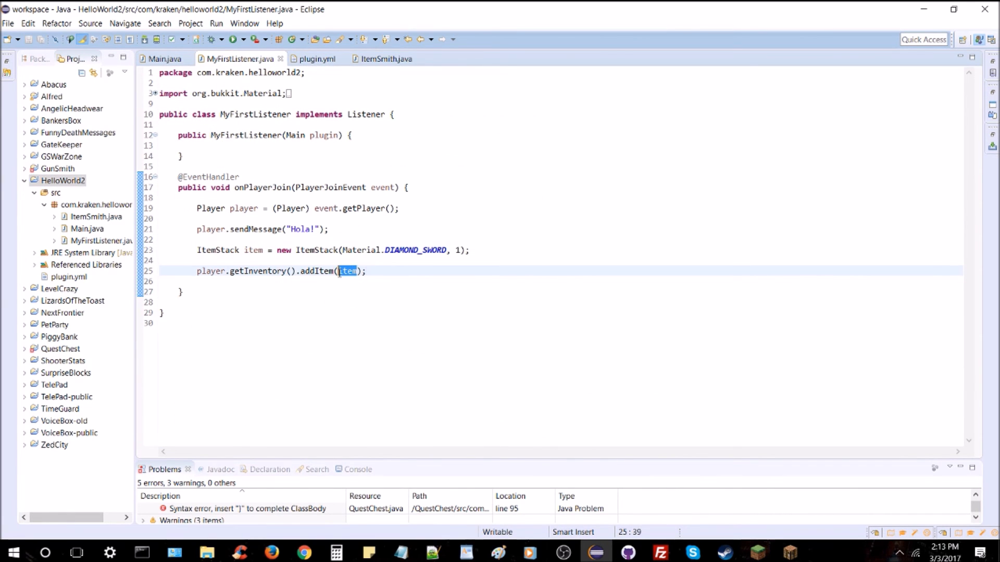
{"action": "key", "text": "Delete"}
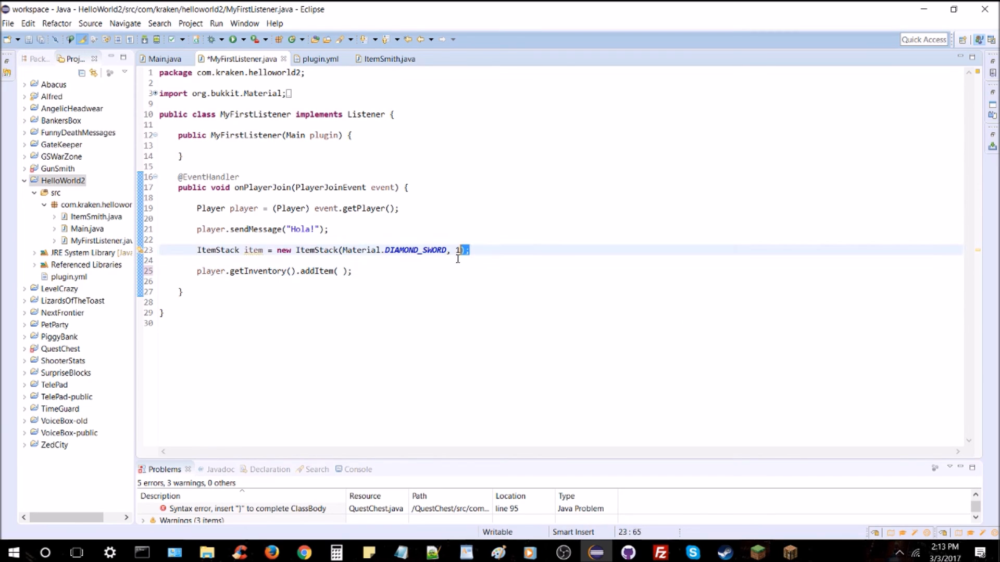
{"action": "type", "text": "item"}
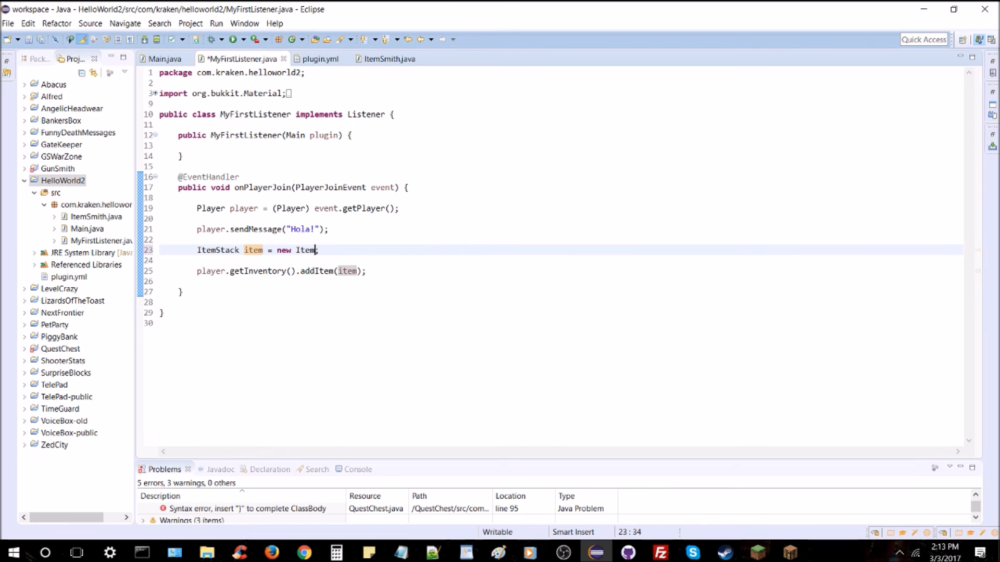
{"action": "type", "text": "Smith"}
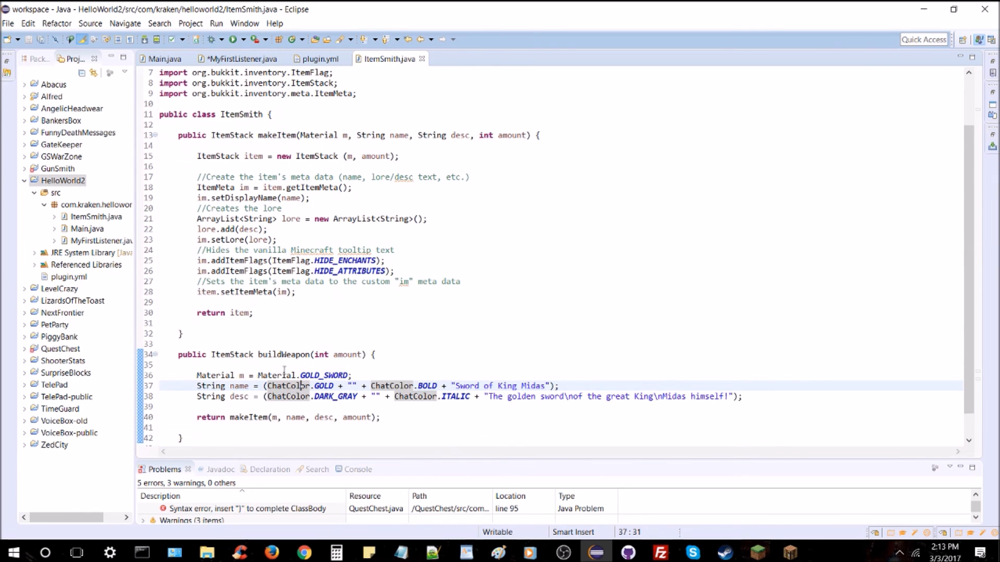
Step: Complete the call as new ItemSmith().buildWeapon(1) and select the HelloWorld2 project
{"action": "left_click", "coordinate": [242, 58]}
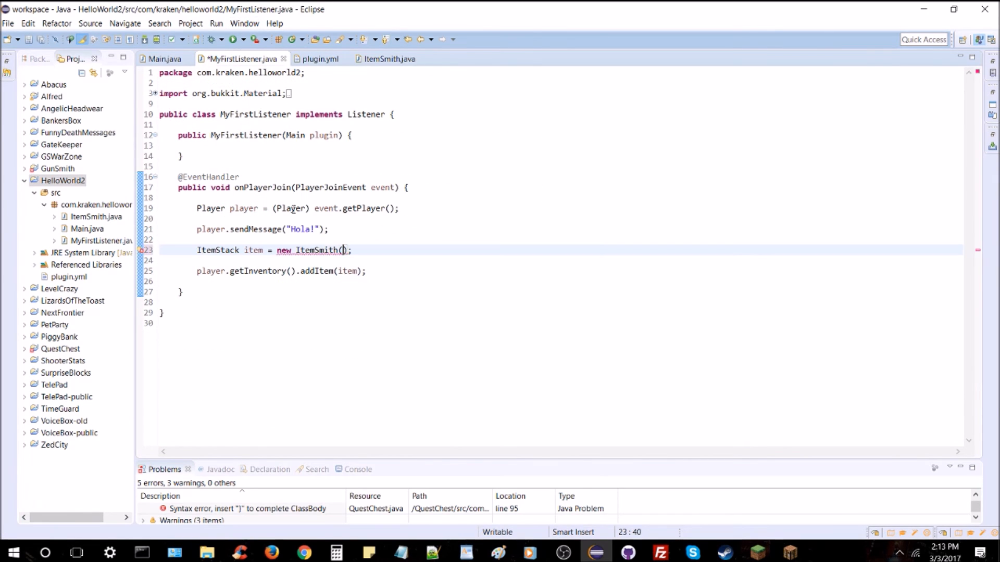
{"action": "type", "text": ".buildWeapon(amount"}
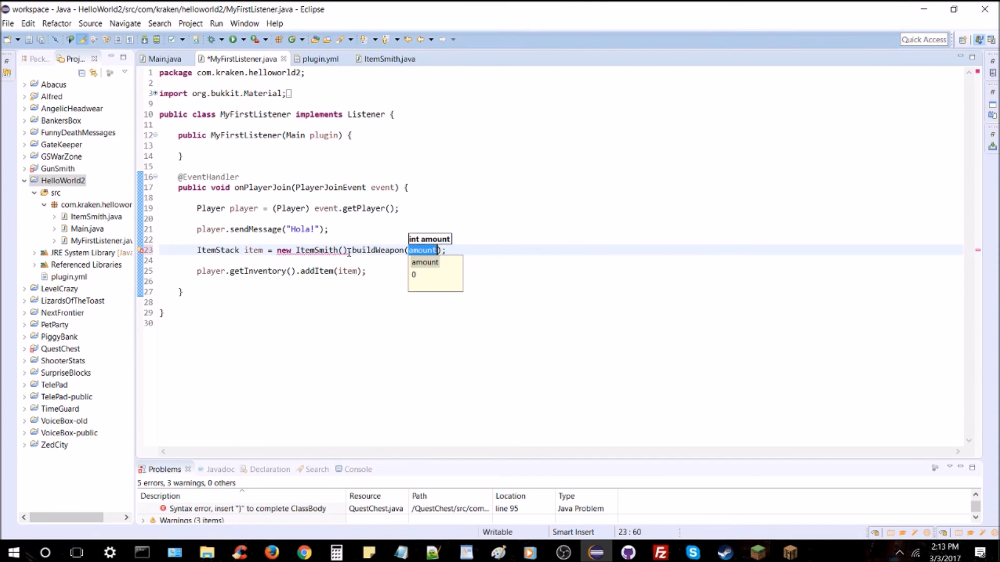
{"action": "type", "text": "1"}
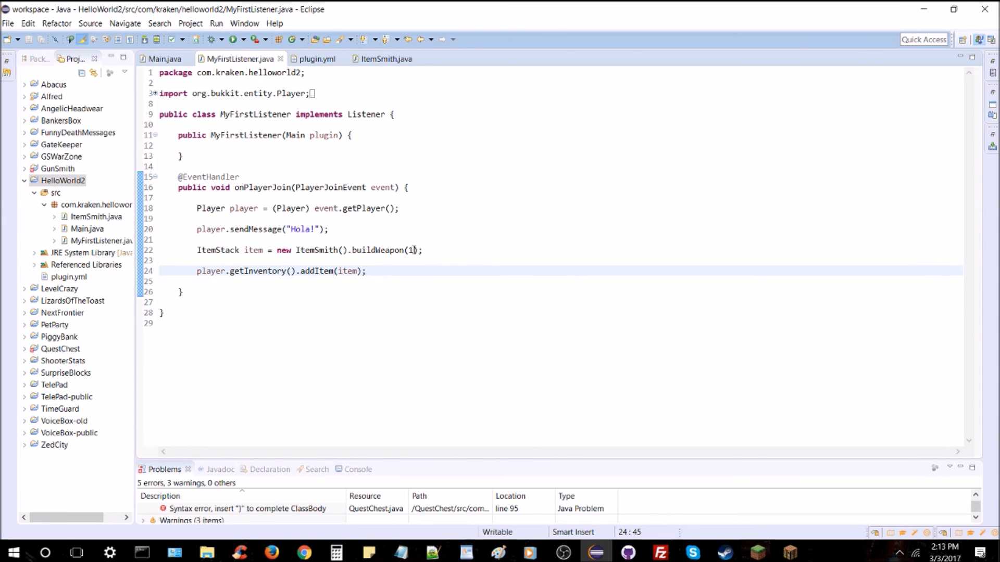
{"action": "left_click", "coordinate": [60, 181]}
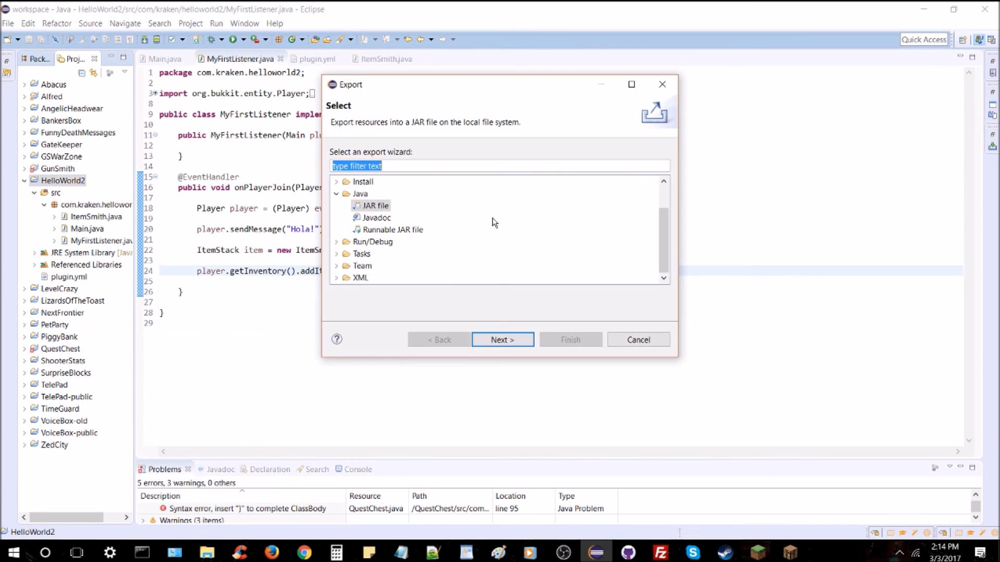
Step: Export HelloWorld2 as a JAR file, overwriting the existing HelloWorld2.jar
{"action": "left_click", "coordinate": [502, 339]}
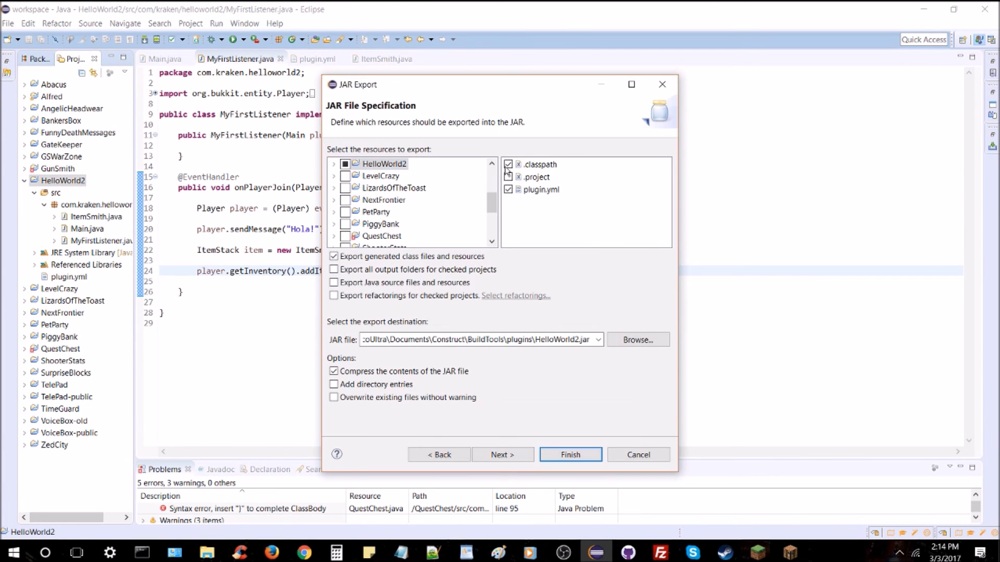
{"action": "left_click", "coordinate": [570, 454]}
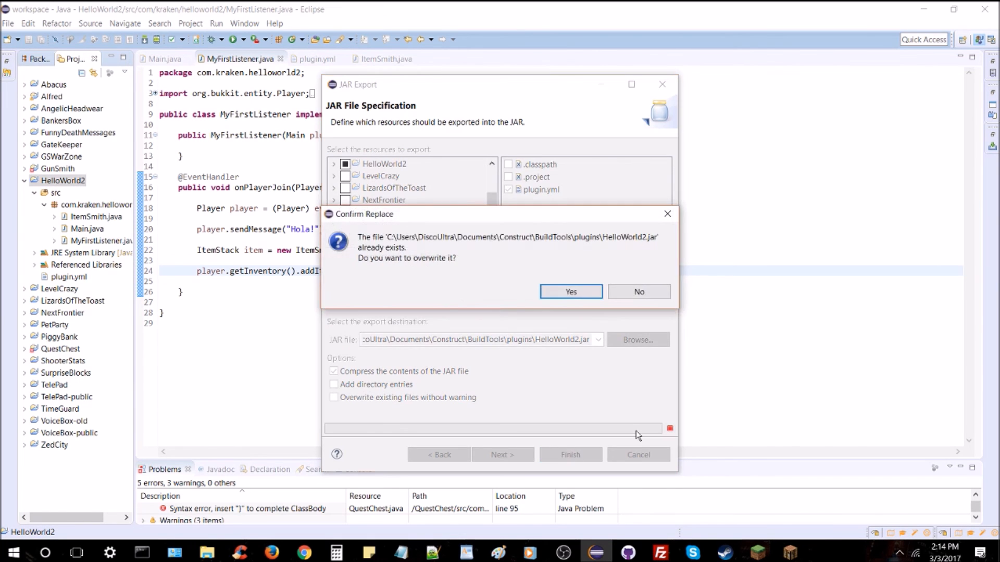
{"action": "left_click", "coordinate": [570, 291]}
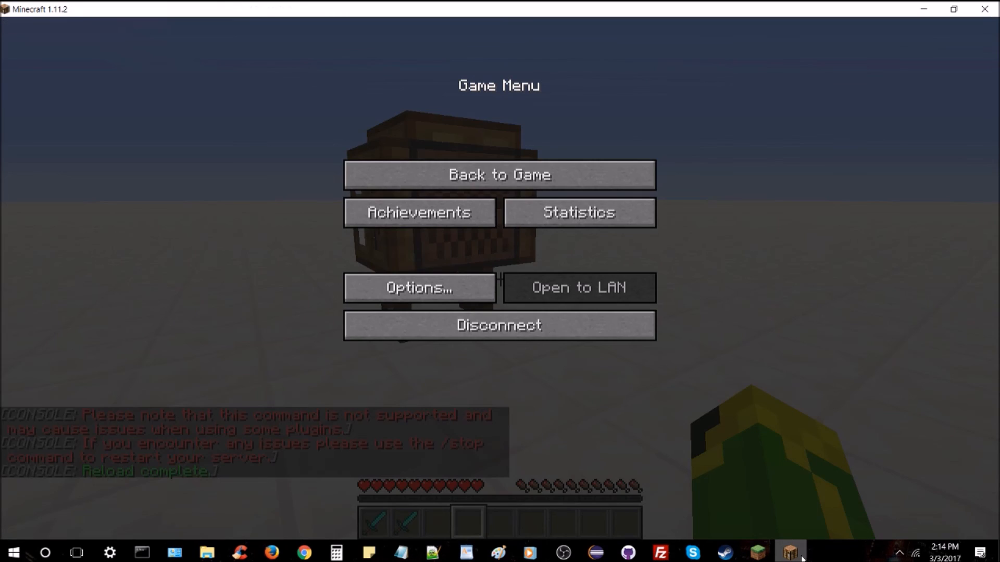
Step: Disconnect from the server in the Minecraft Game Menu
{"action": "left_click", "coordinate": [499, 174]}
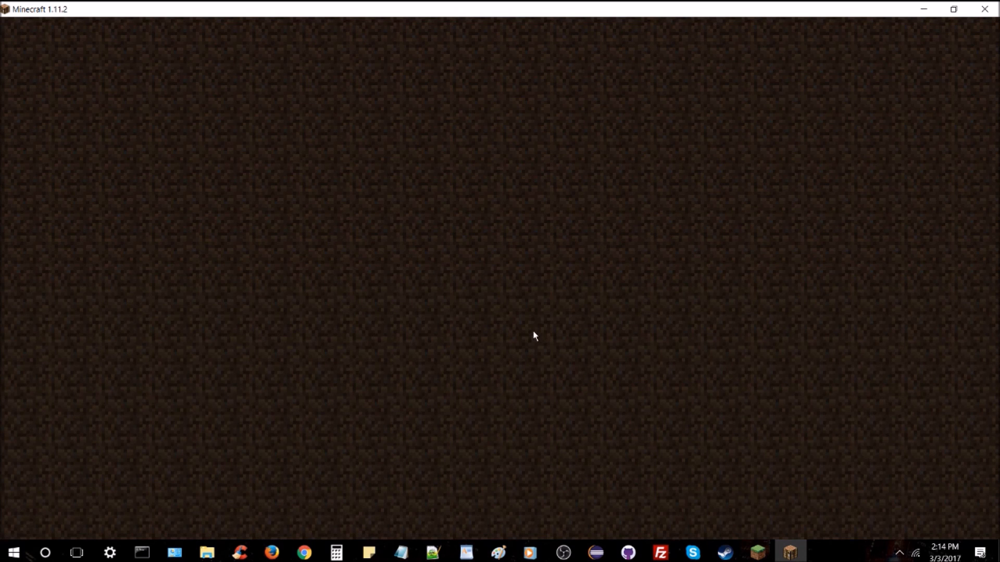
{"action": "mouse_move", "coordinate": [530, 344]}
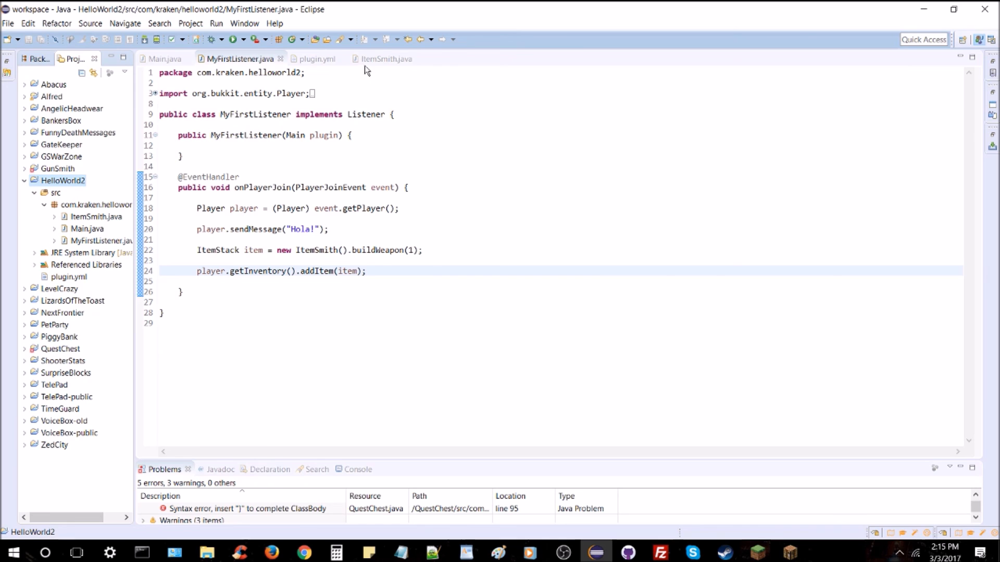
Step: In ItemSmith, remove the line break after 'The golden sword' in the description
{"action": "left_click", "coordinate": [385, 59]}
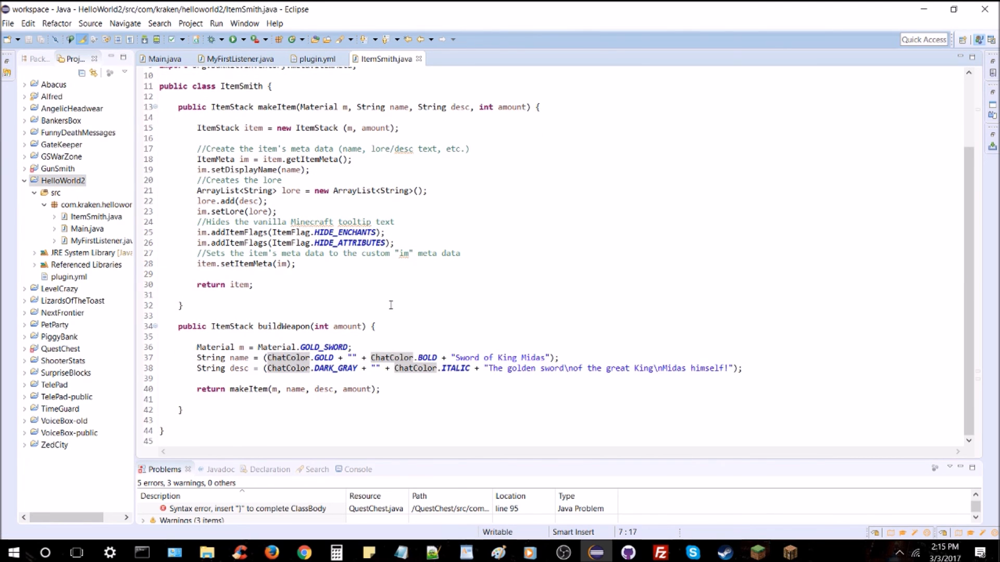
{"action": "left_click", "coordinate": [564, 368]}
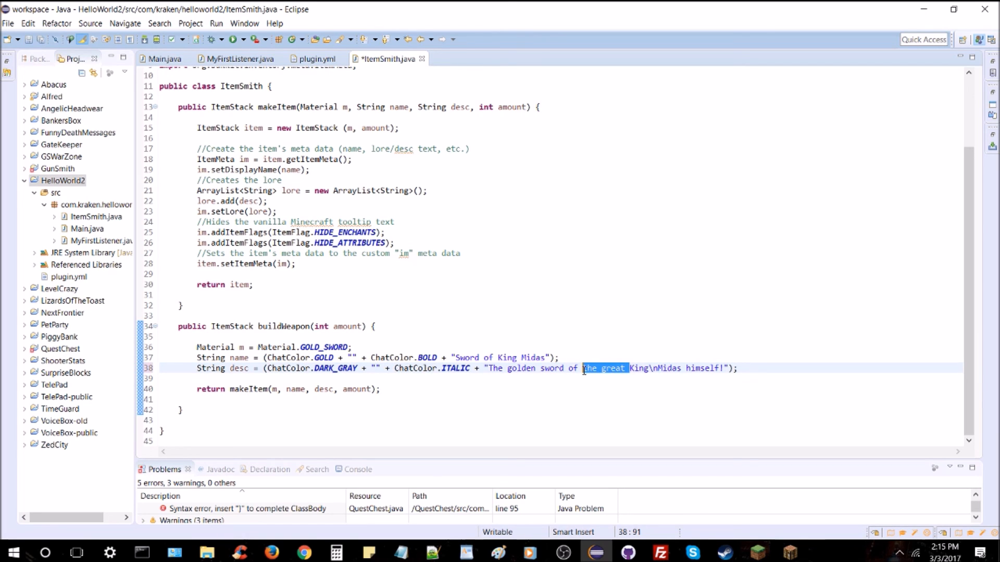
{"action": "key", "text": "Delete"}
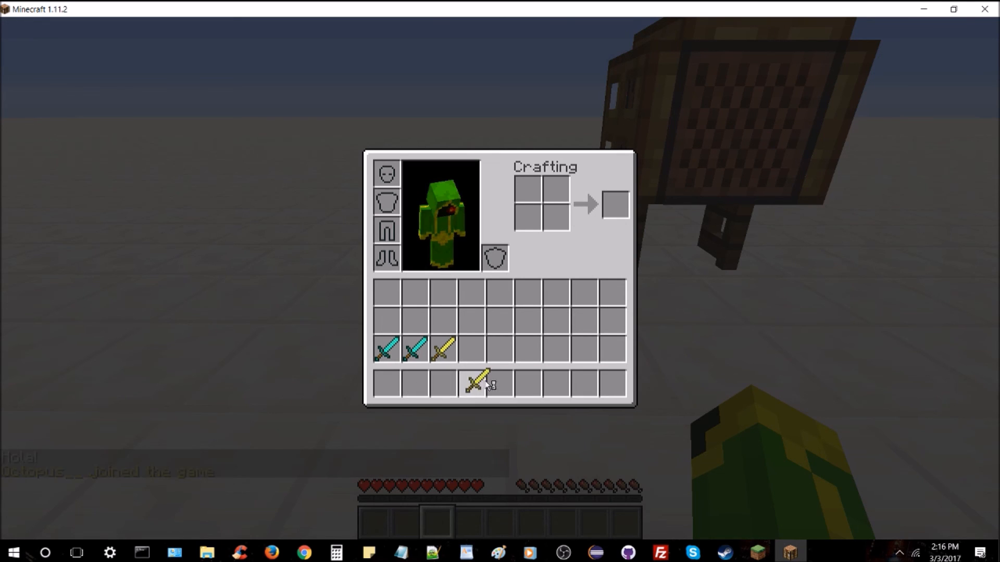
Step: Close the inventory, return to the game, and start typing a '/giv' chat command
{"action": "key", "text": "Escape"}
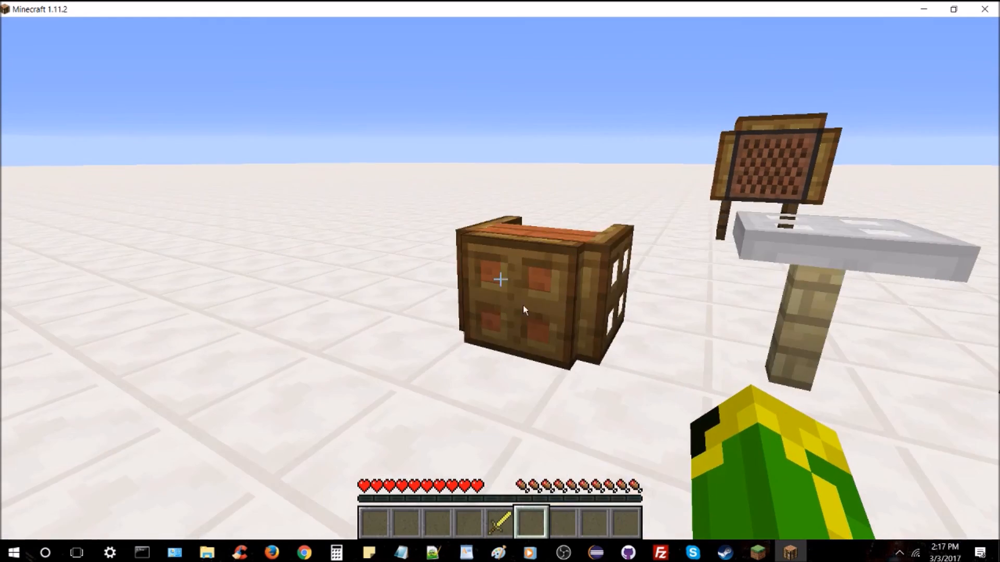
{"action": "key", "text": "Escape"}
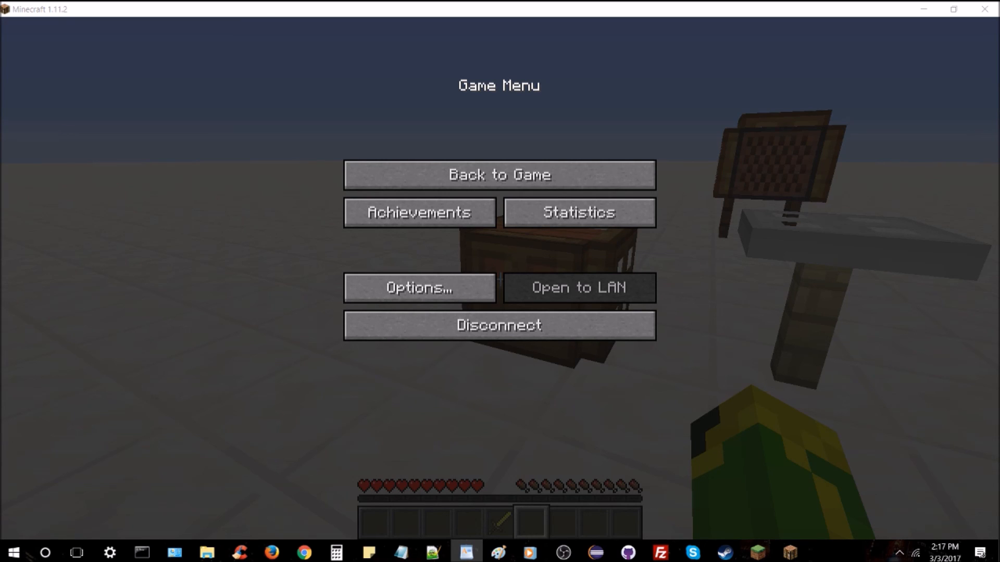
{"action": "left_click", "coordinate": [499, 174]}
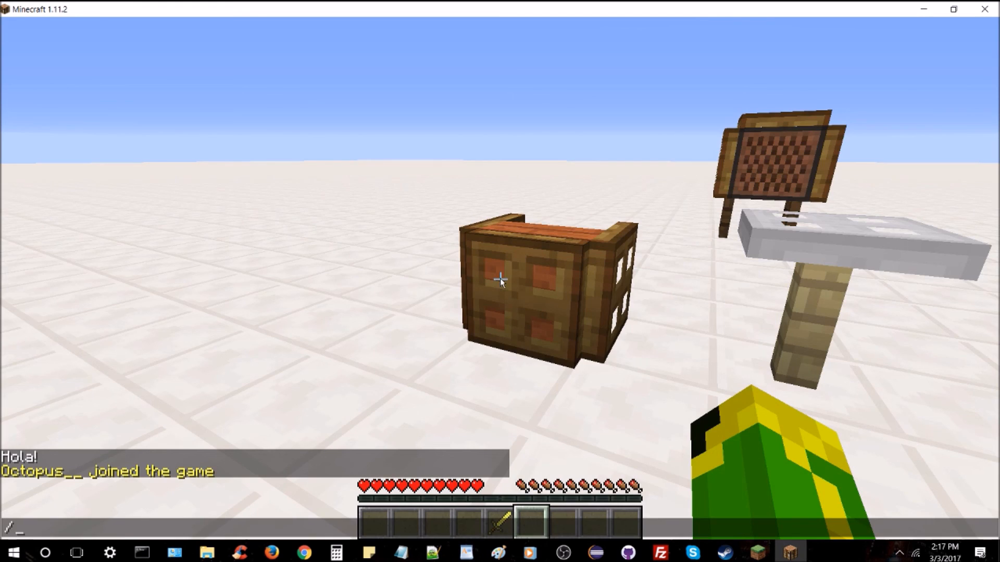
{"action": "type", "text": "giv"}
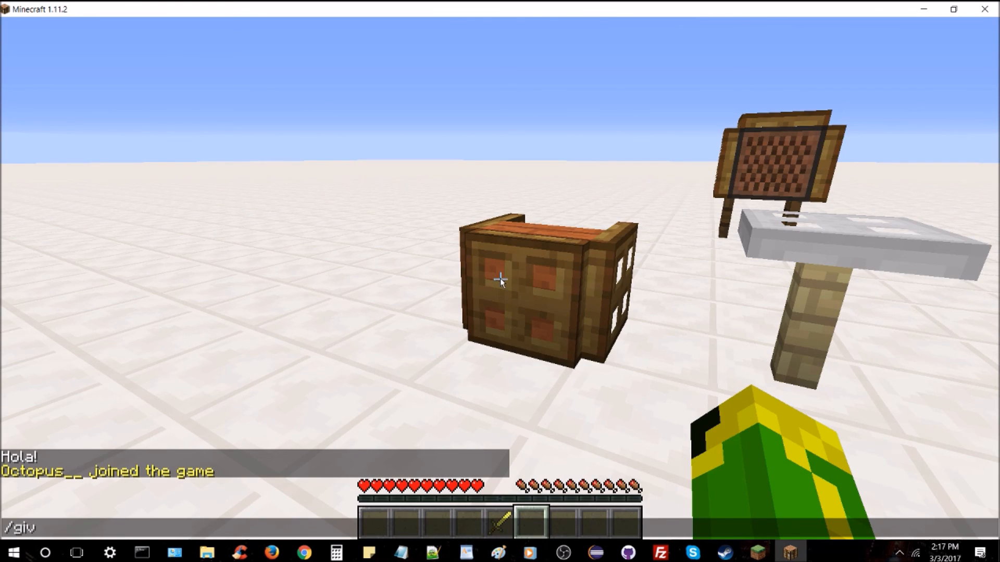